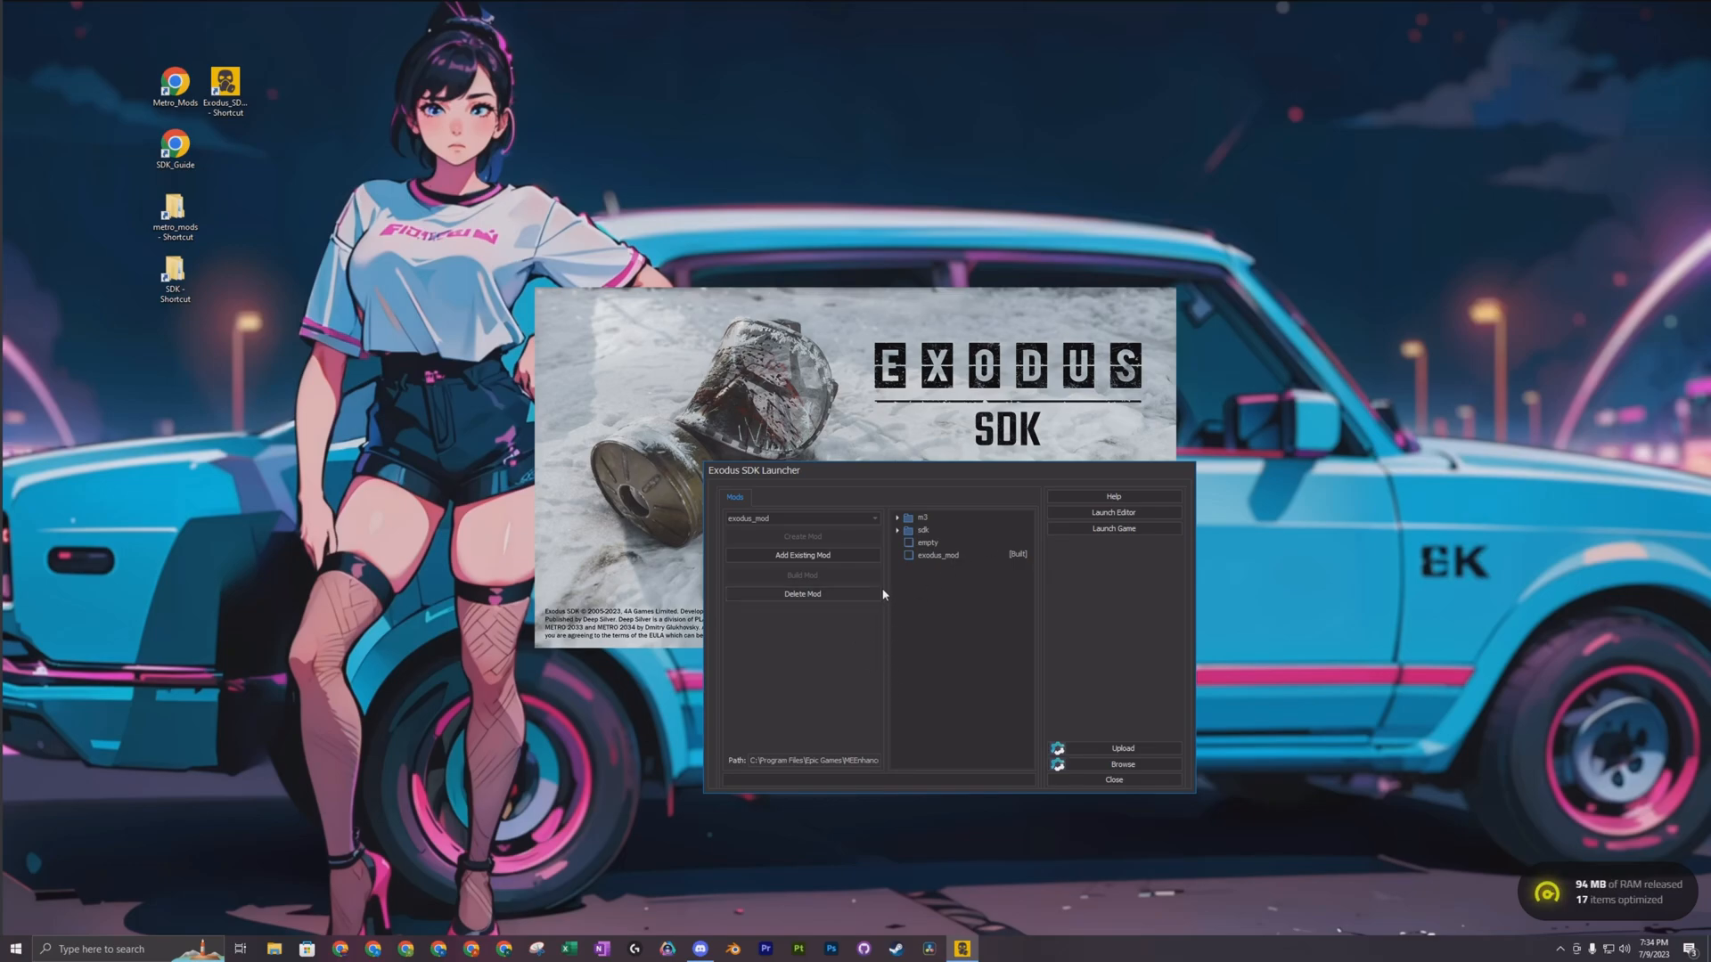
mouse_move(910, 607)
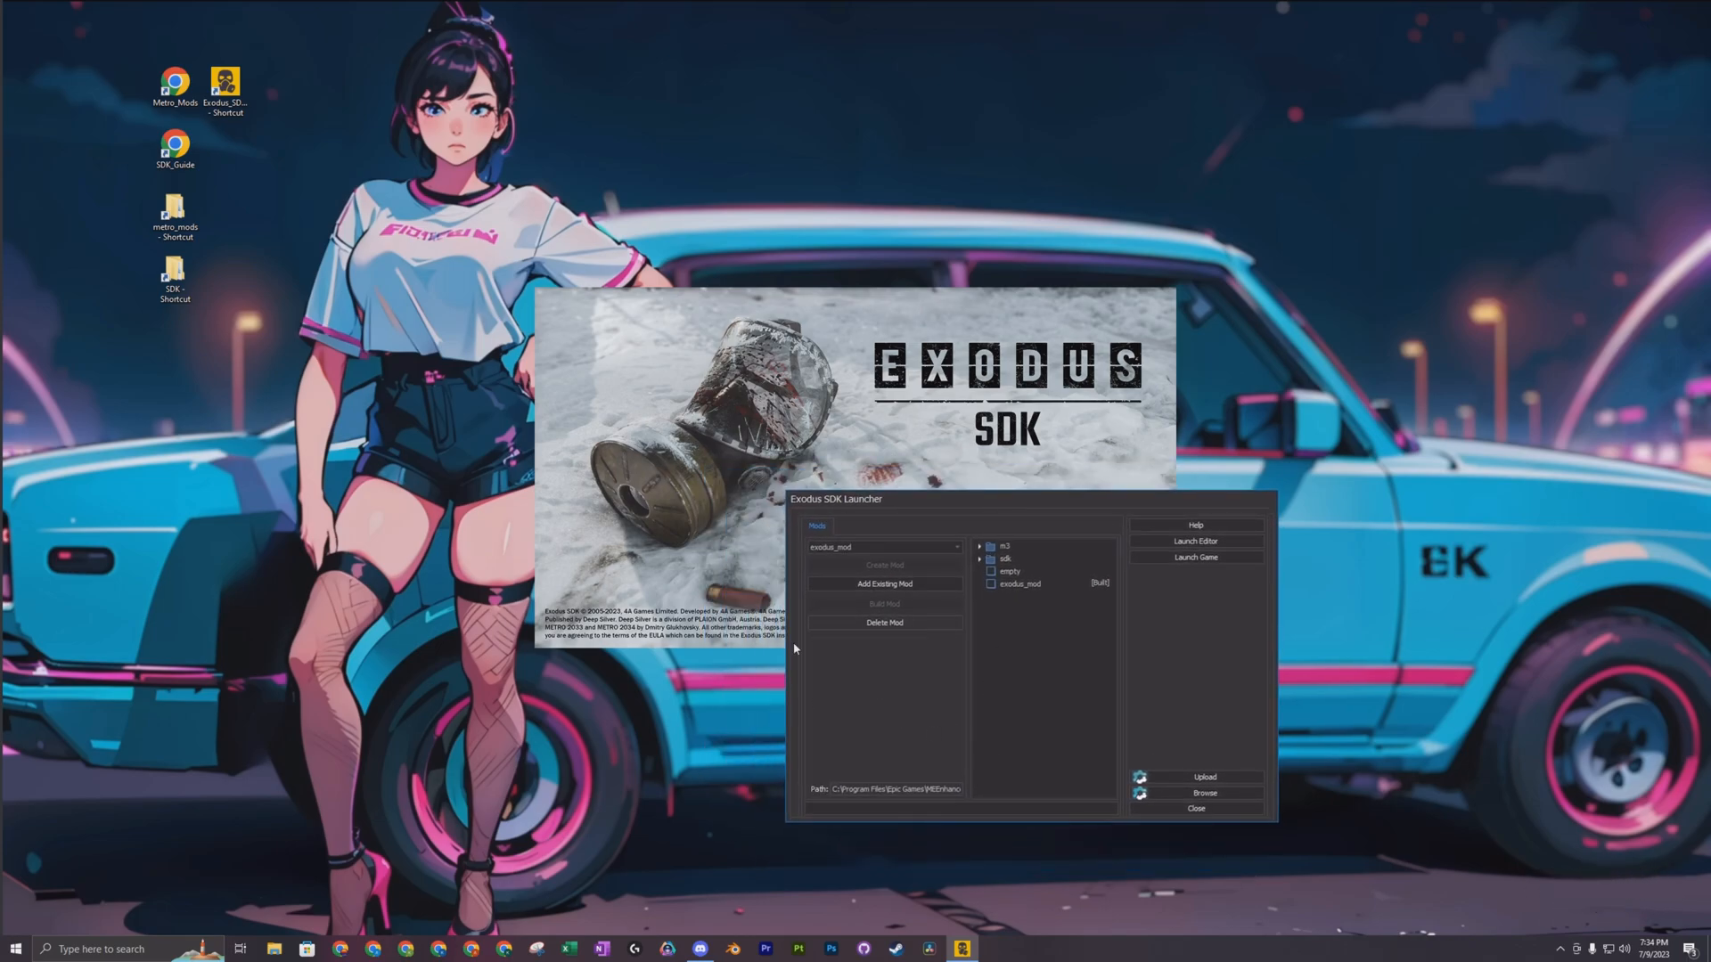
mouse_move(898, 752)
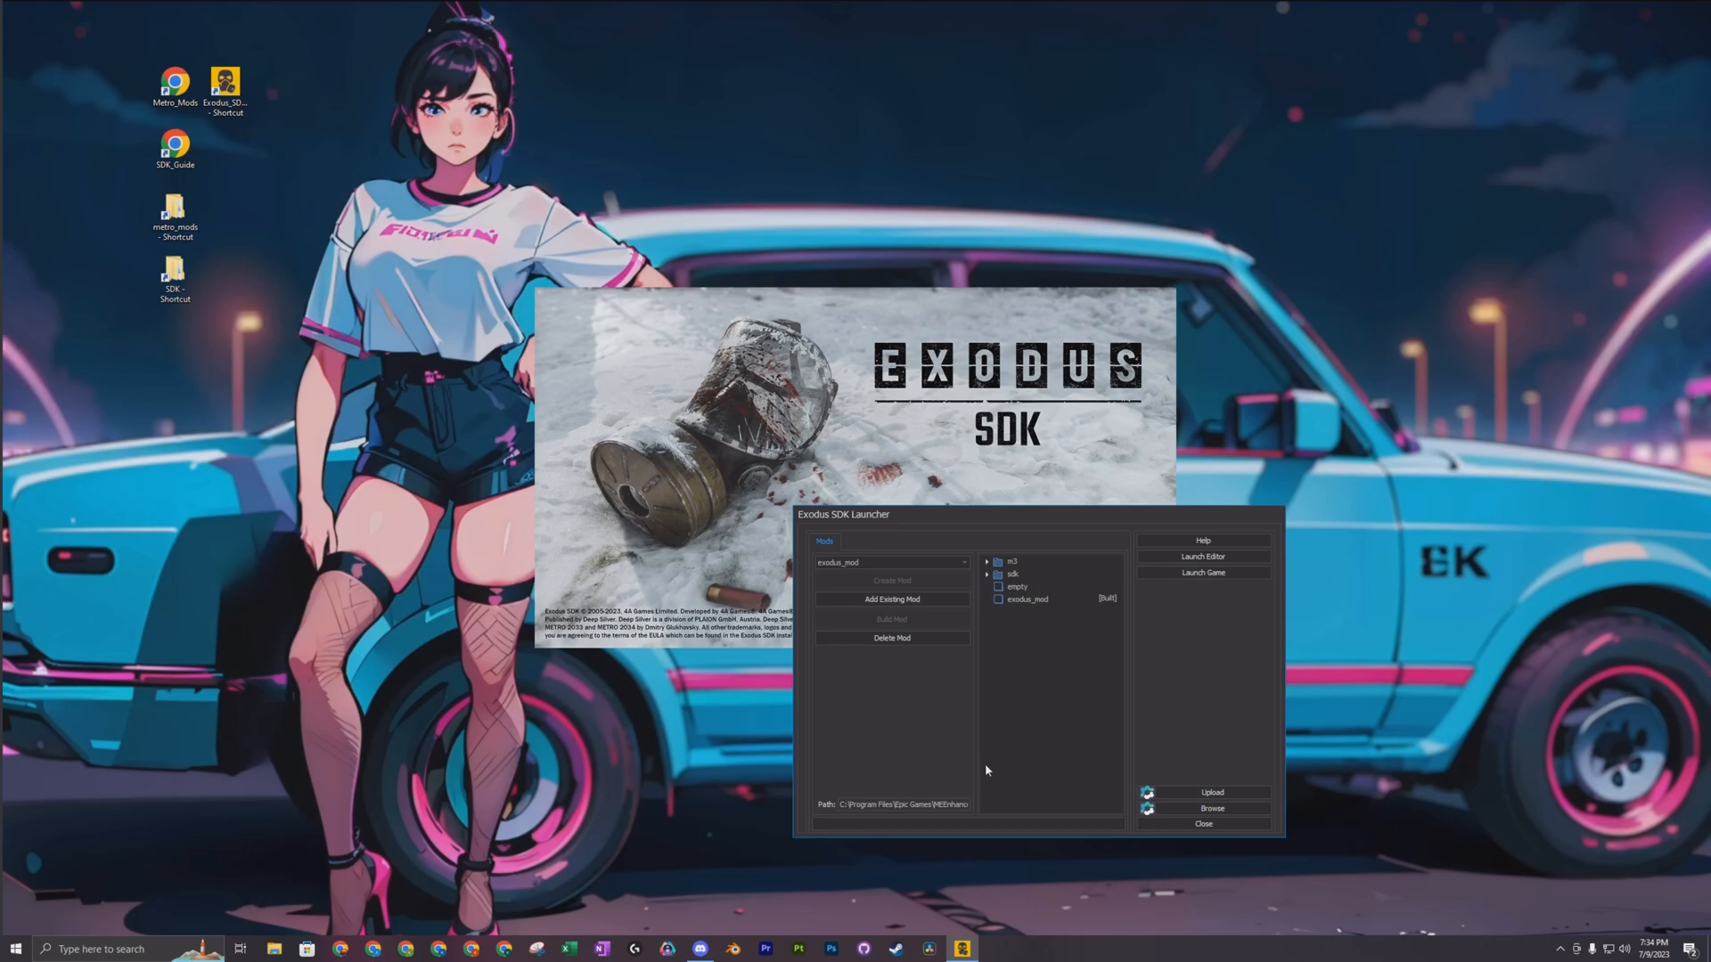
mouse_move(964, 531)
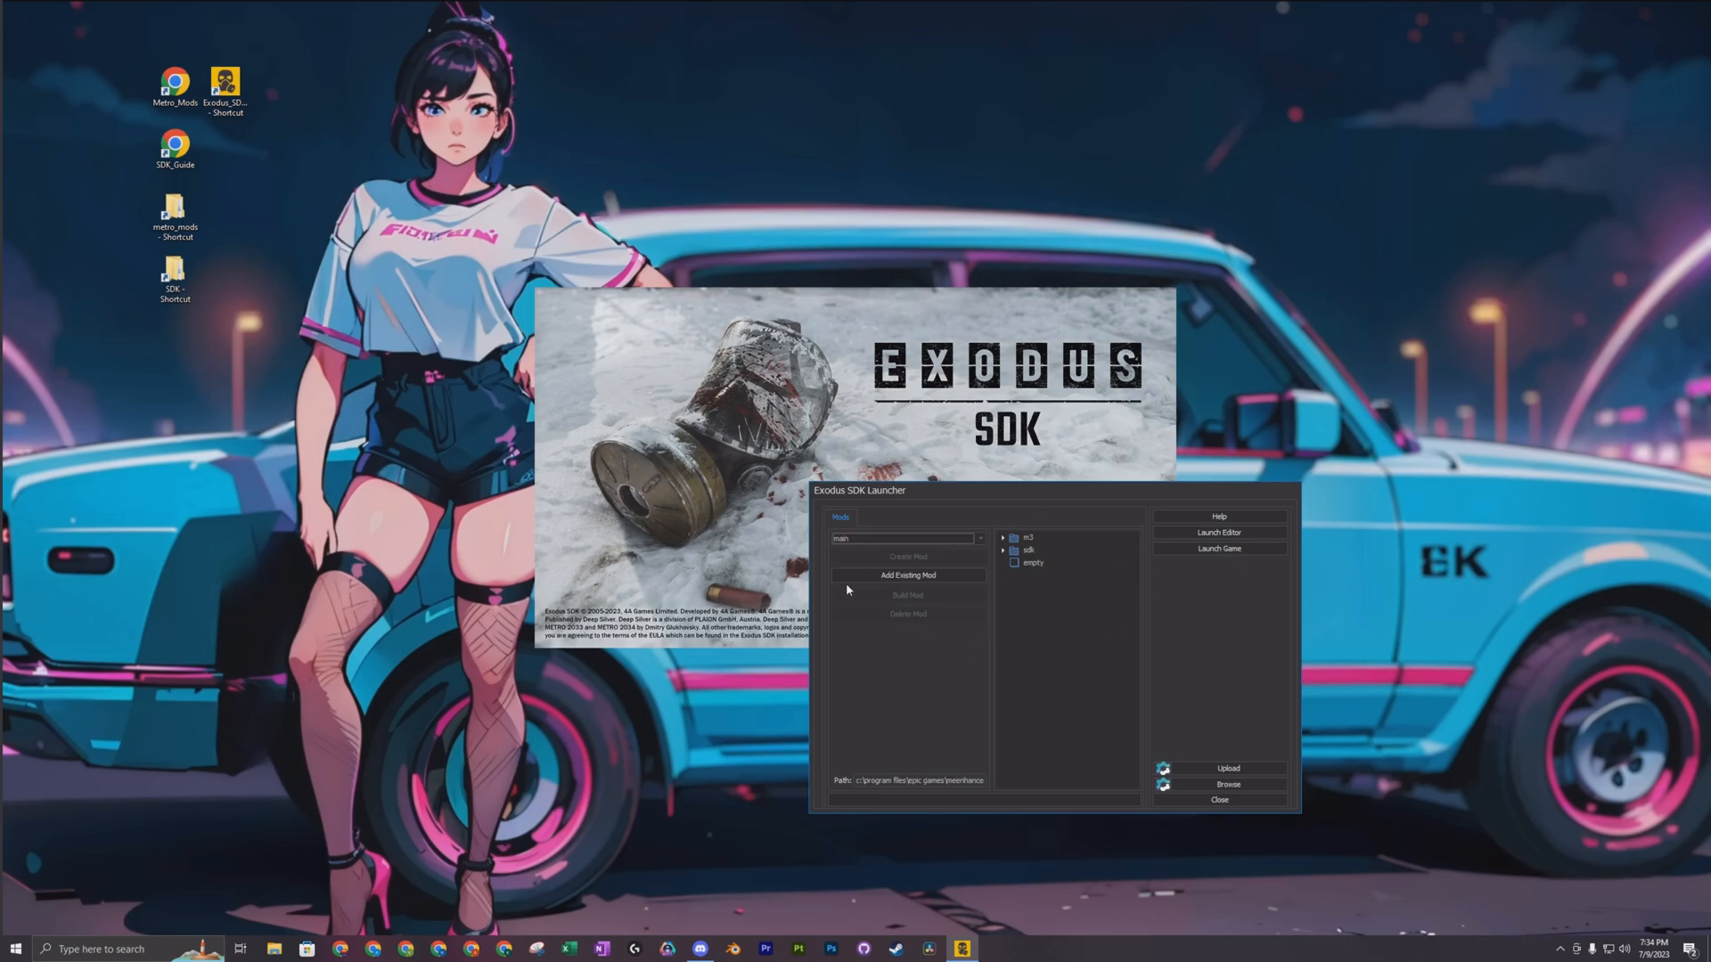
Pick the 06_bridge level from the m3 maps folder in the launcher
click(1003, 550)
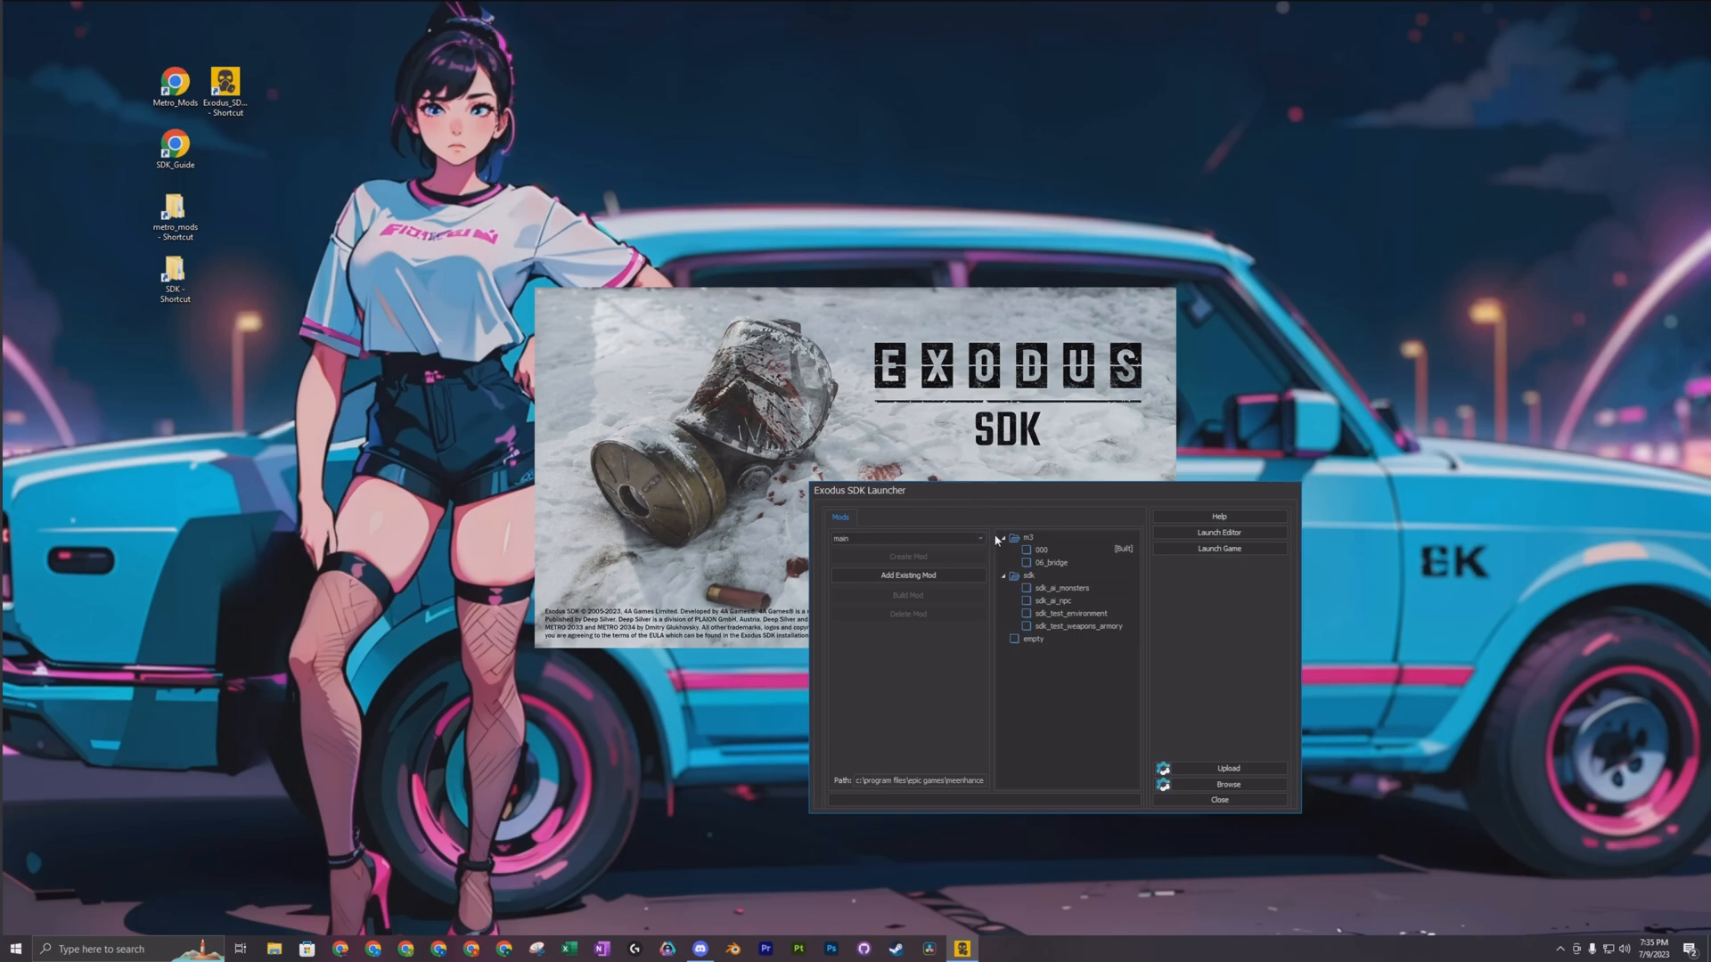
mouse_move(1012, 609)
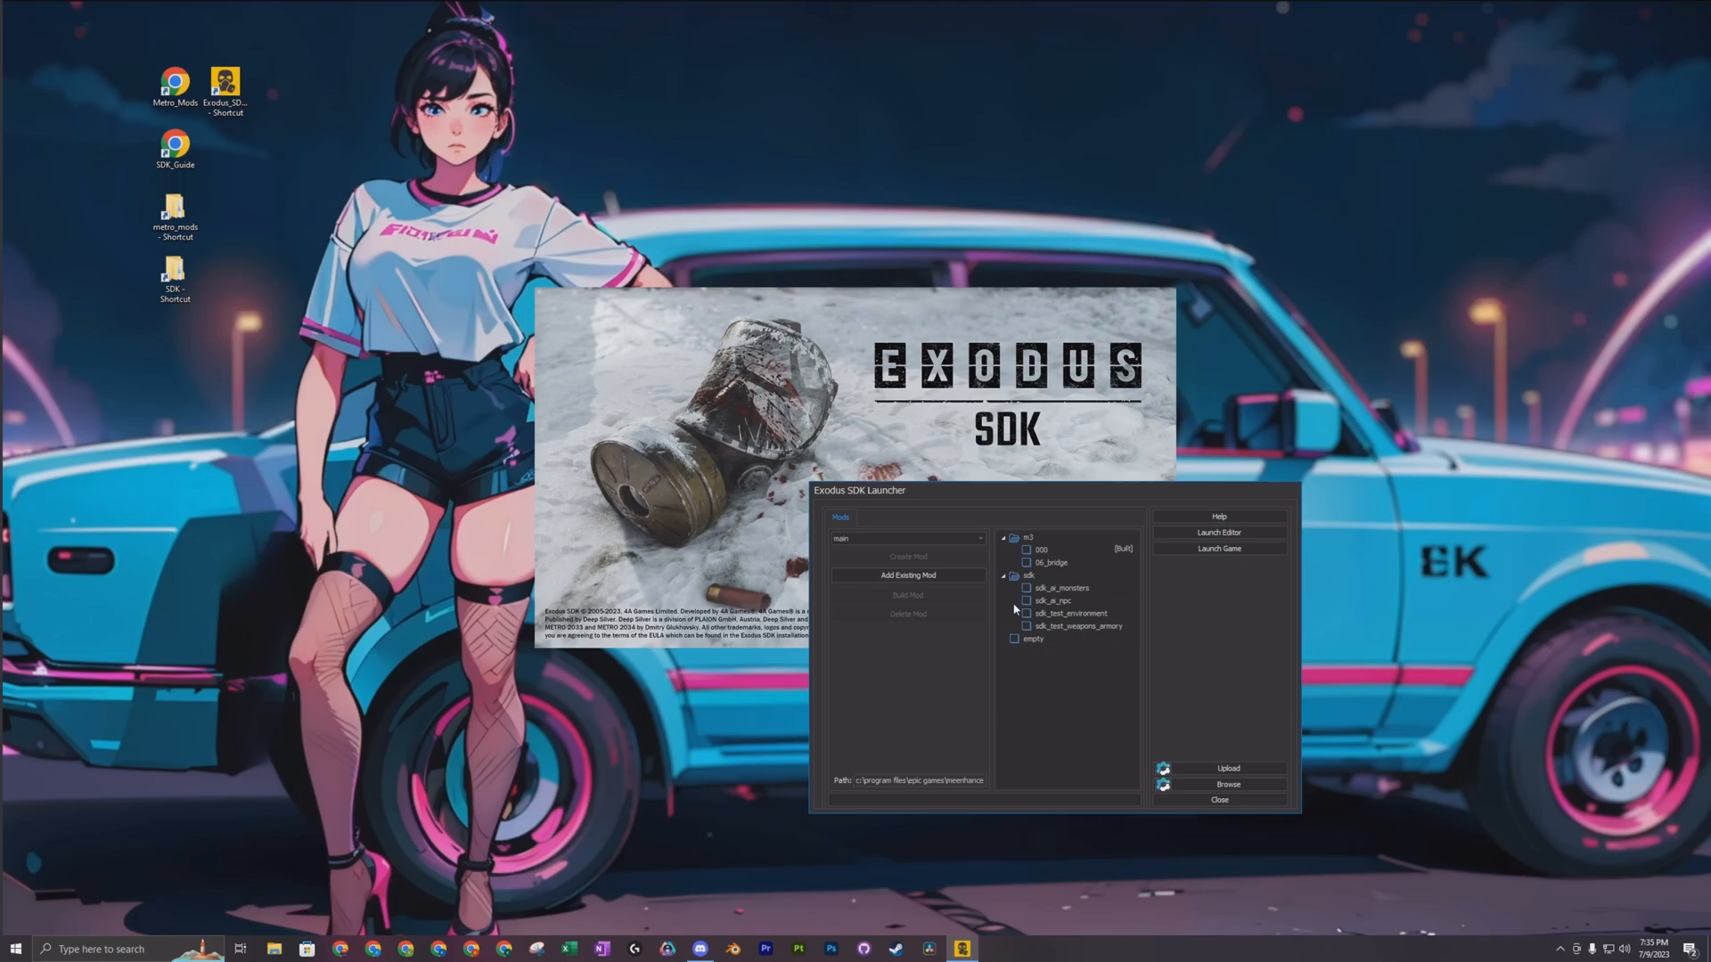
click(1054, 562)
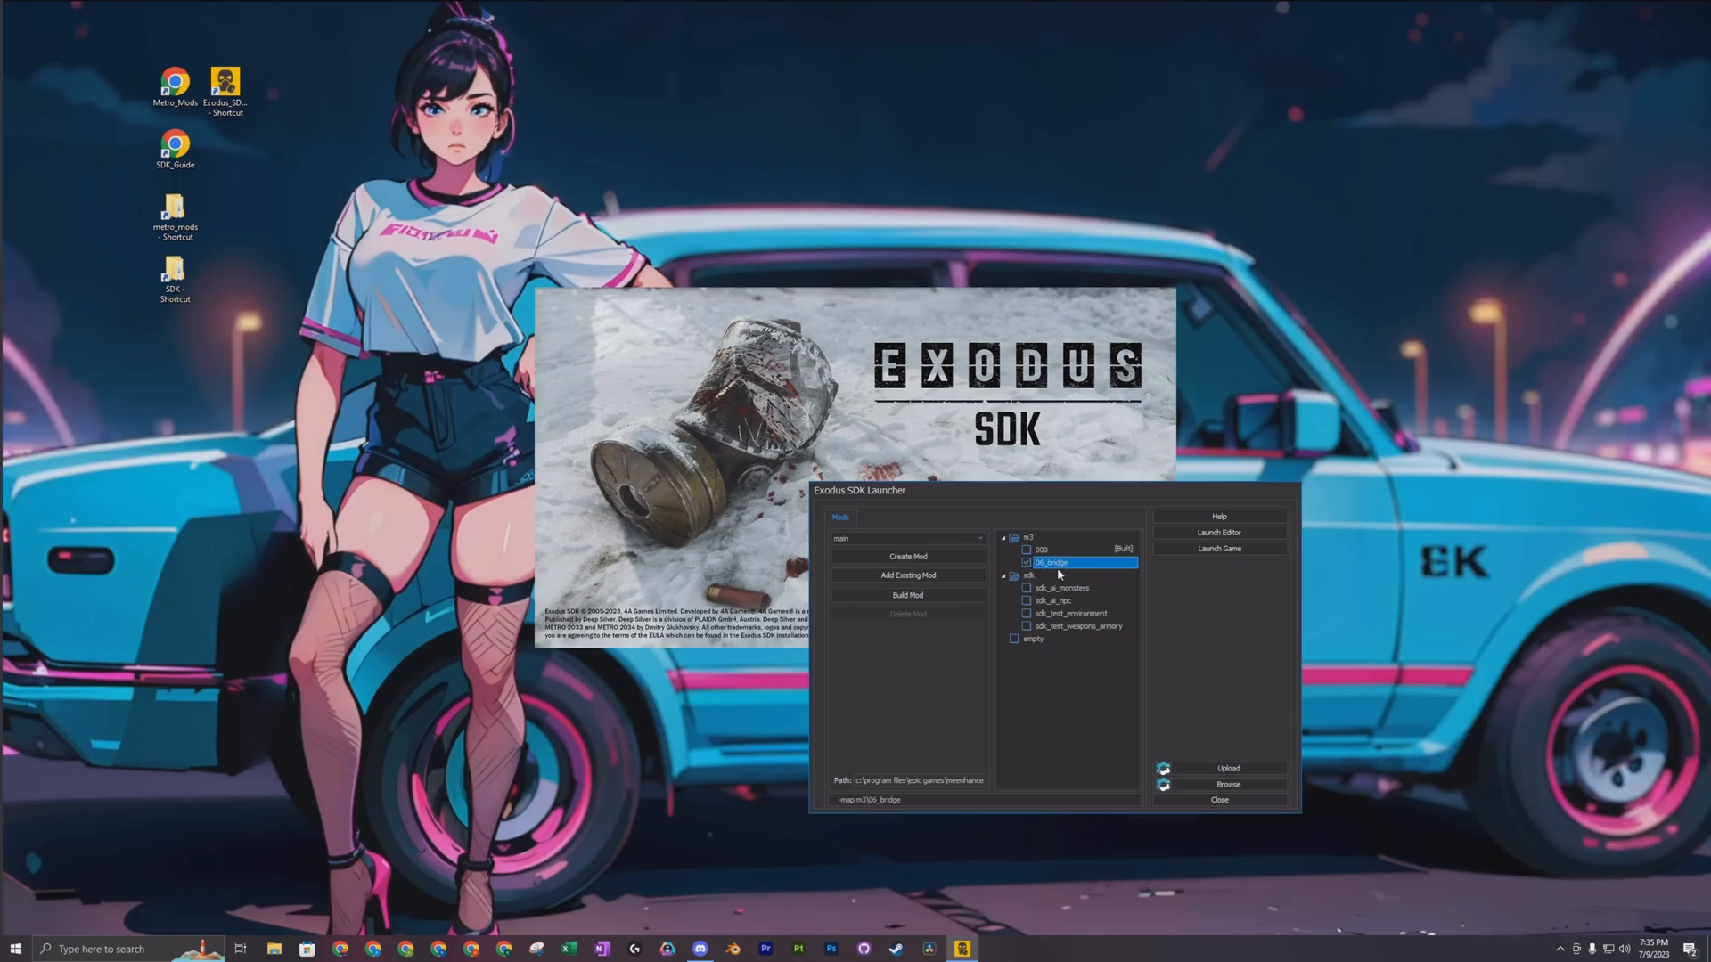
mouse_move(1158, 593)
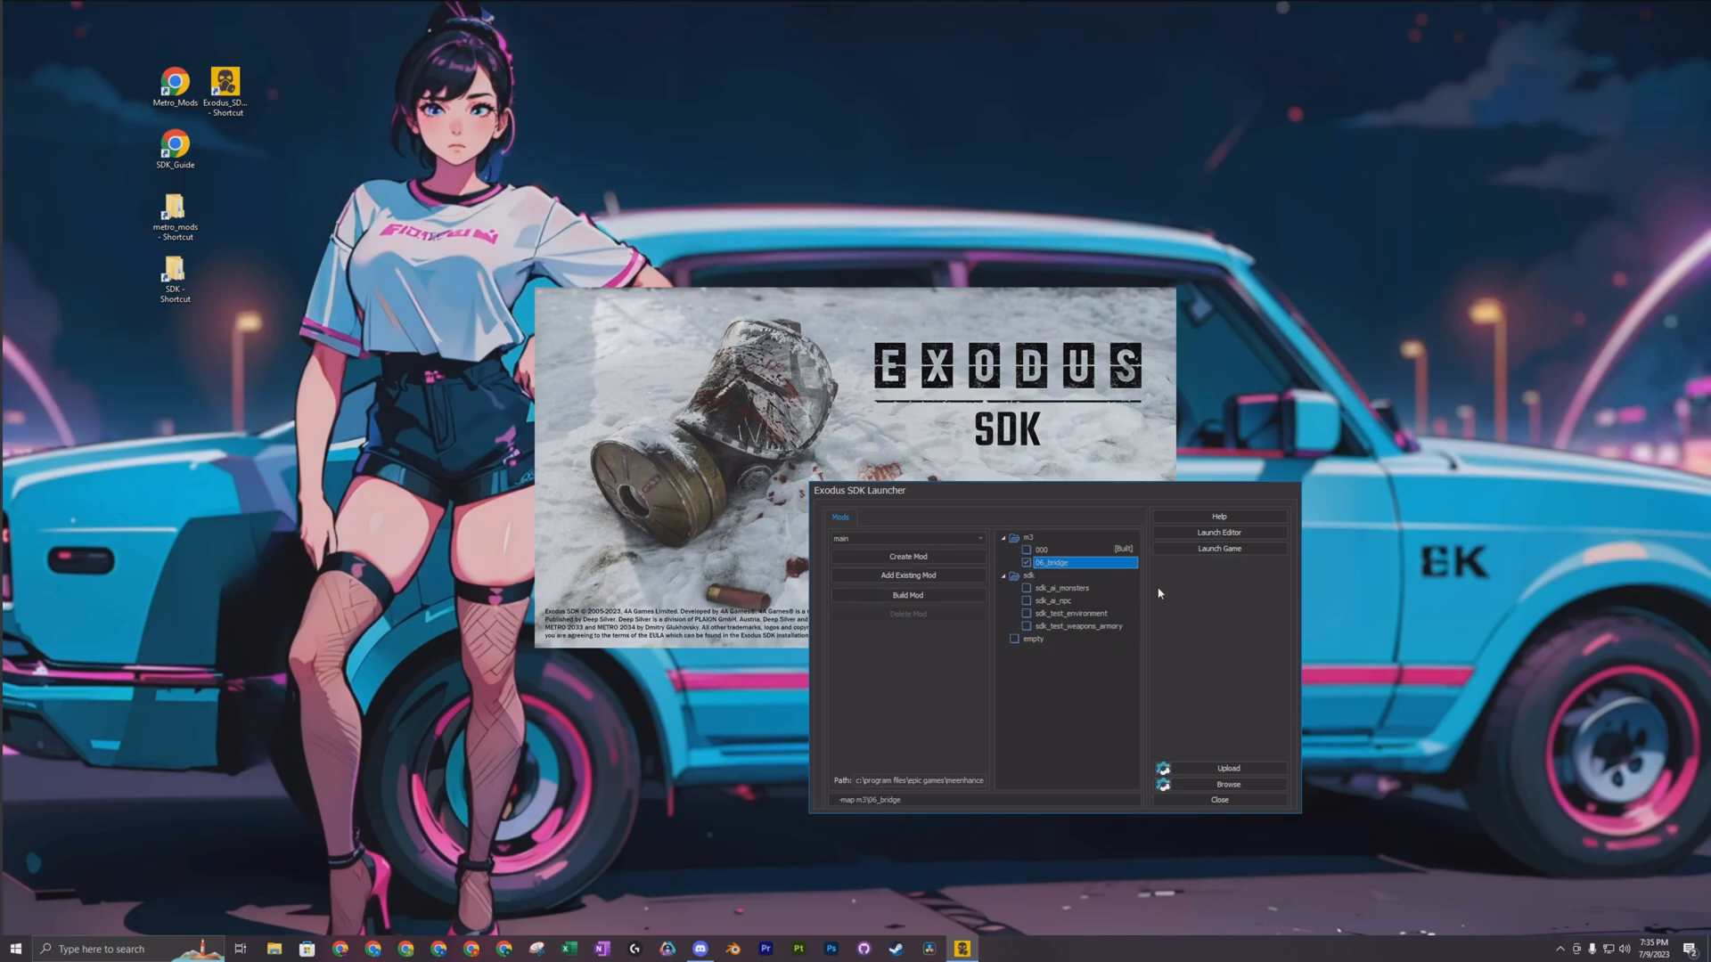
mouse_move(1097, 715)
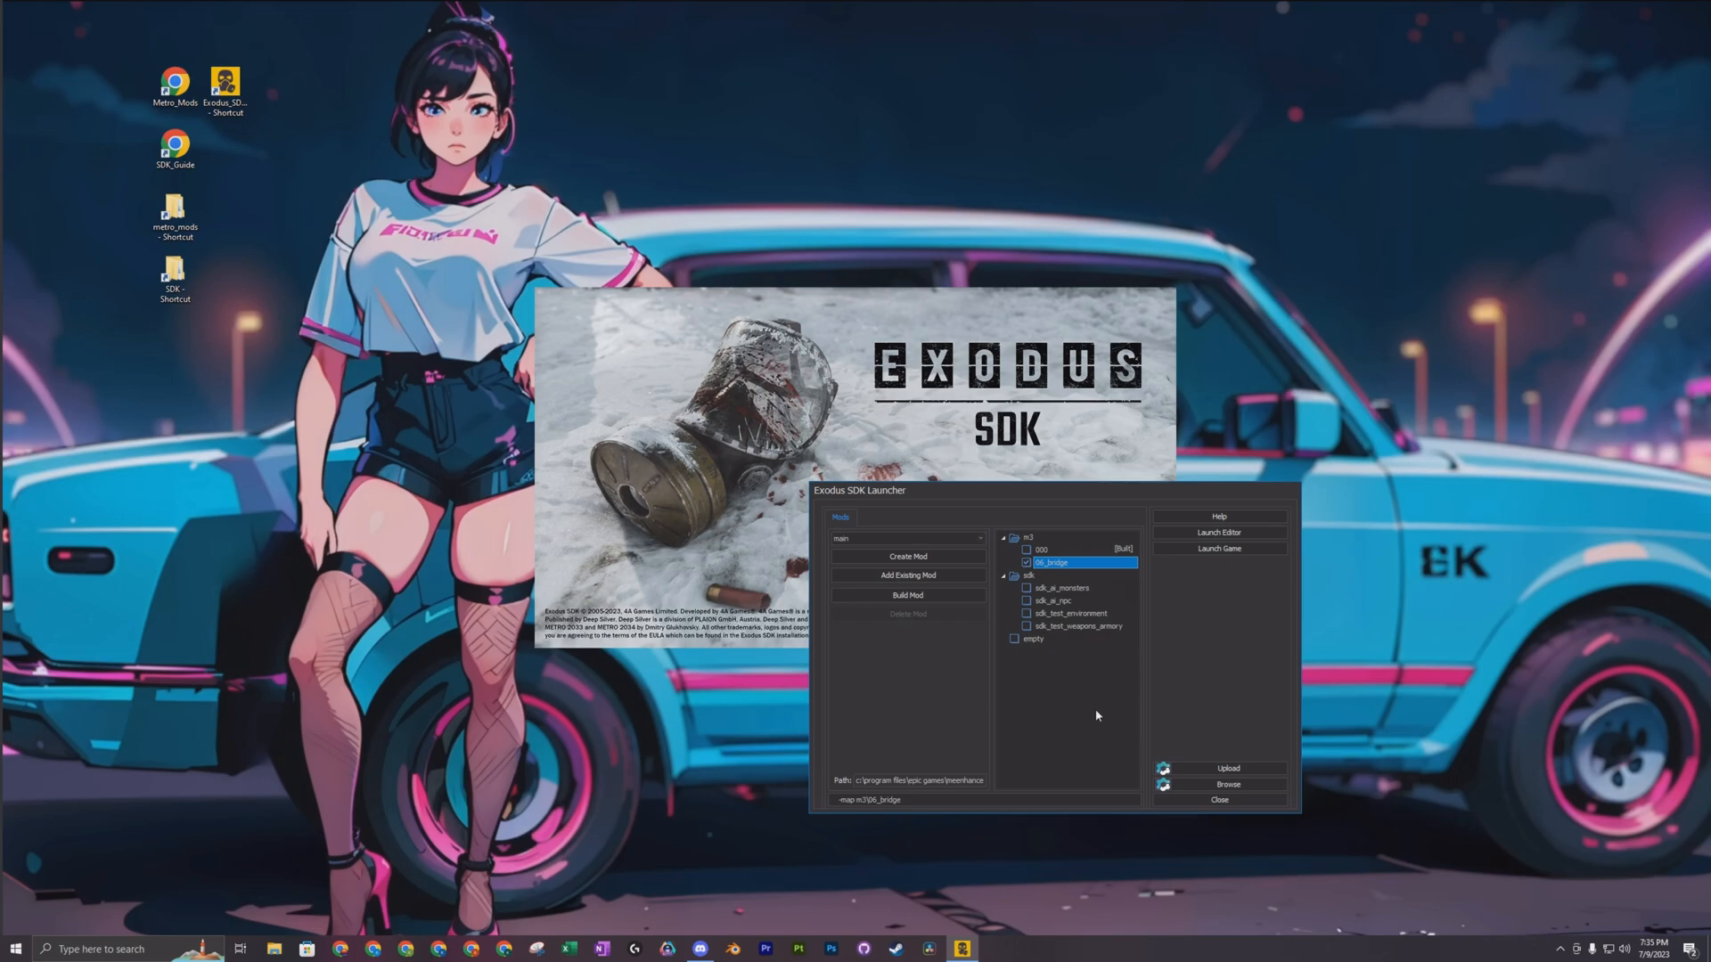
mouse_move(1097, 651)
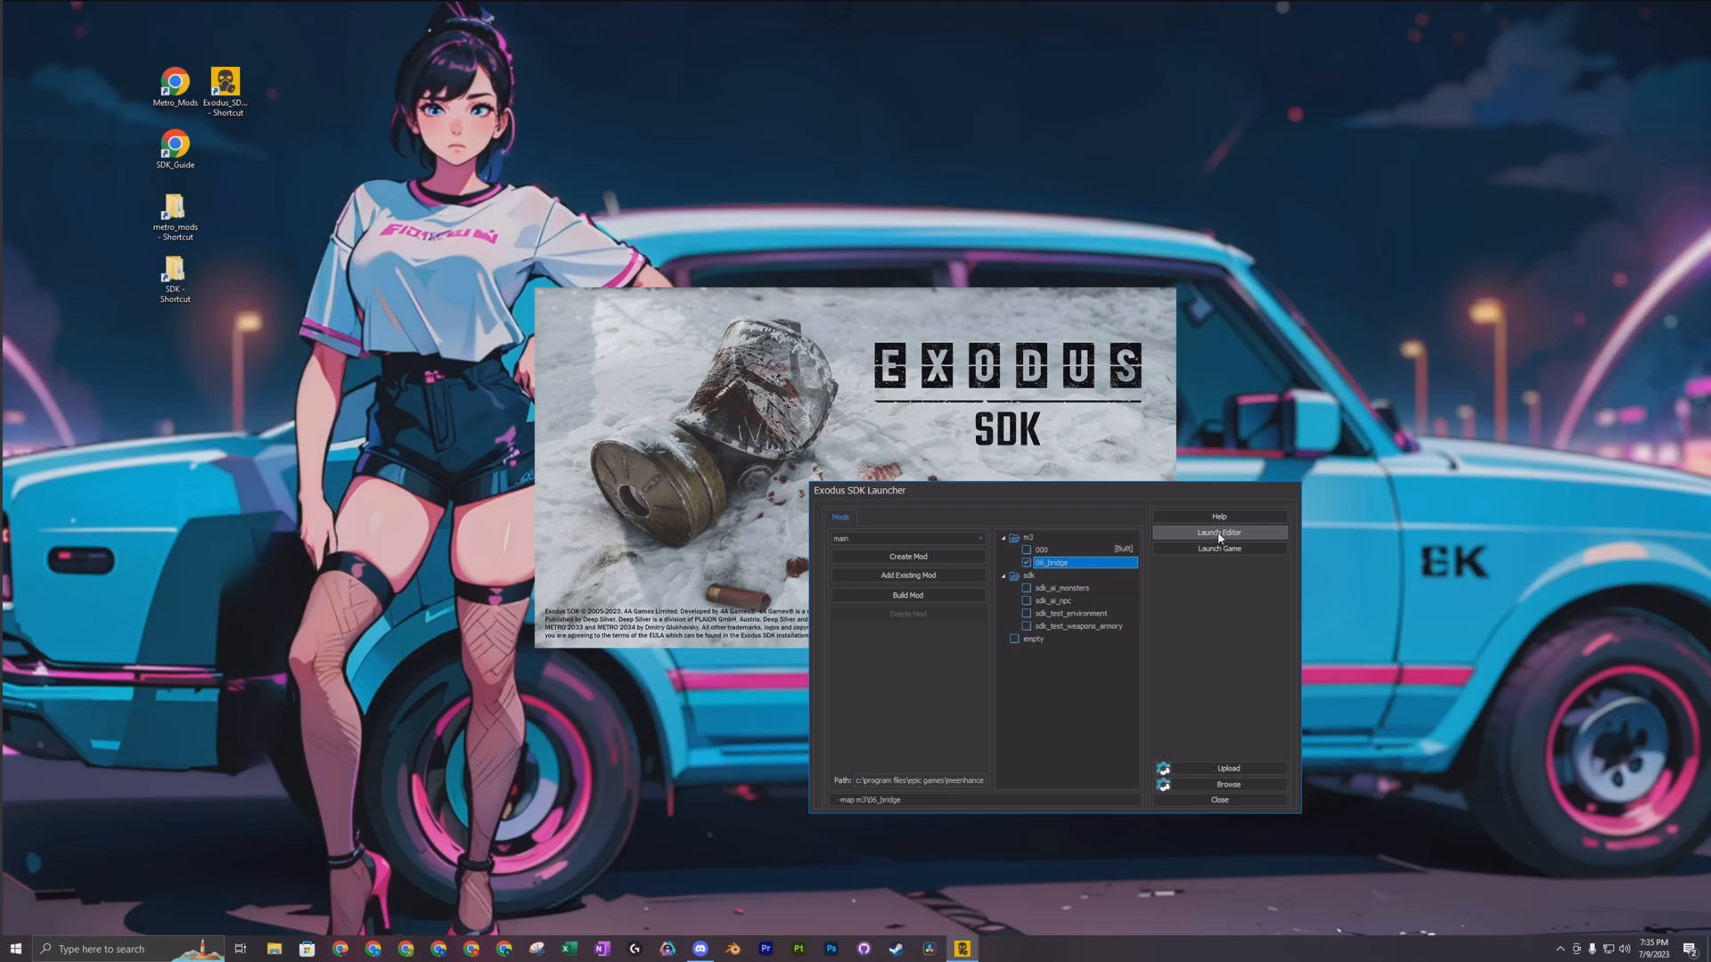
Launch the Level Editor on 06_bridge and expand humanimal_presentation_42547910
click(1220, 533)
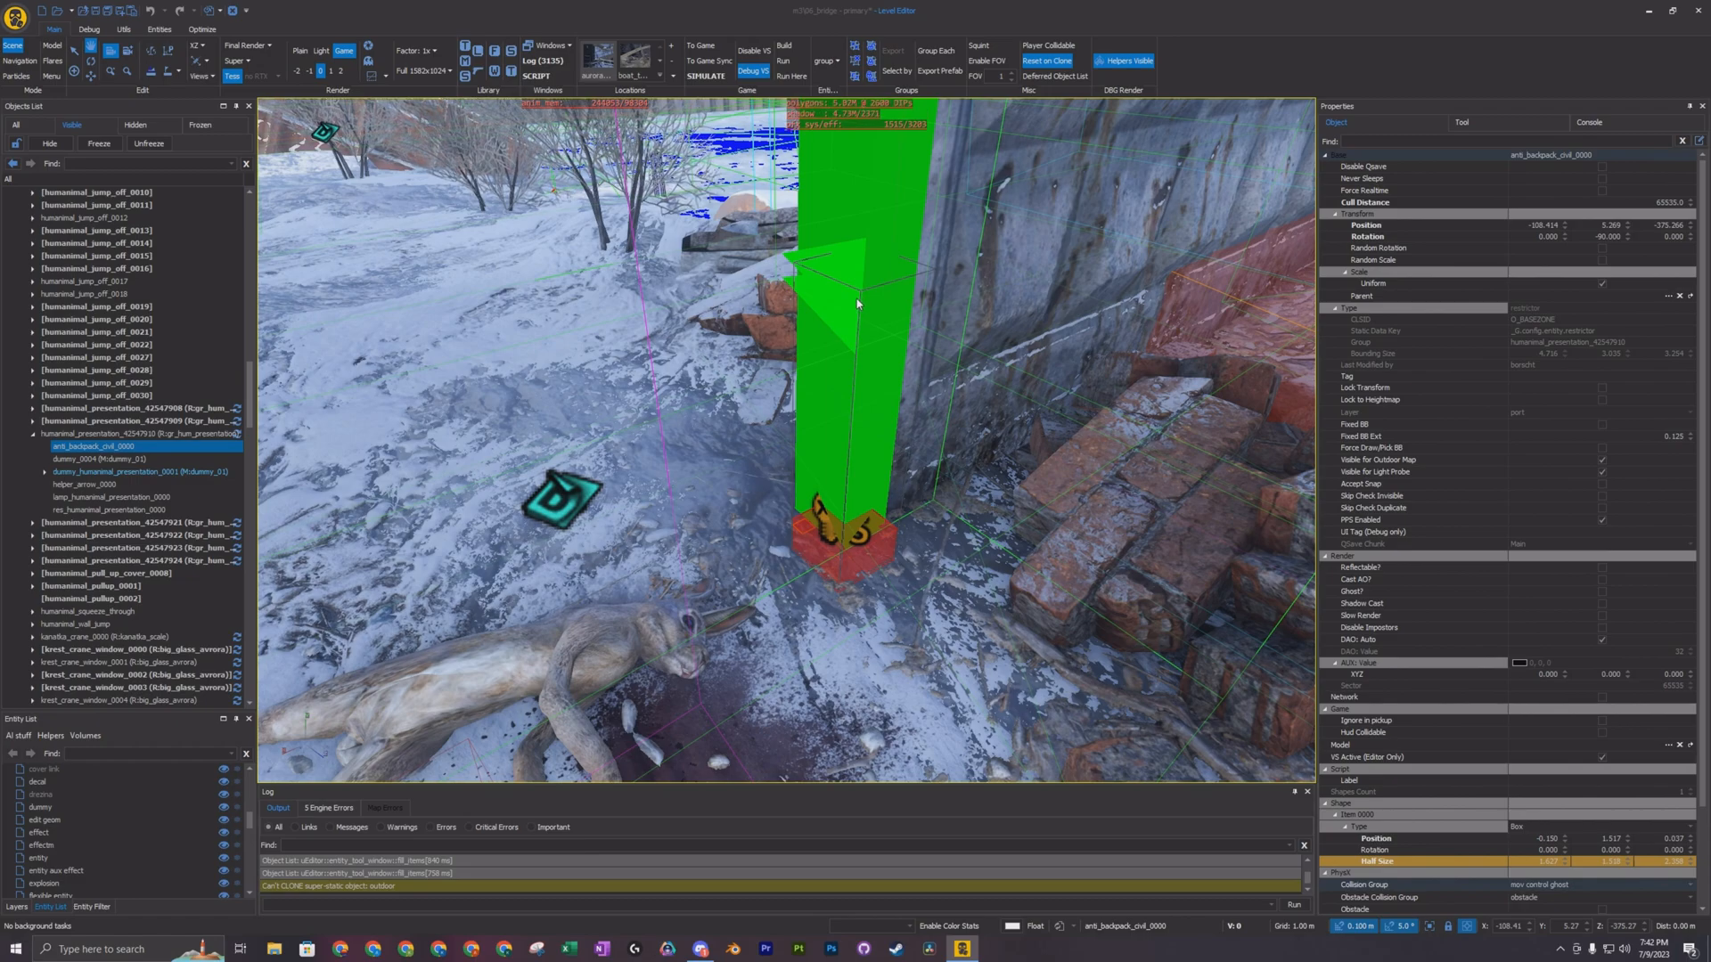
Select helper_arrow_0000 inside humanimal_presentation_42547910 and request its deletion
click(108, 498)
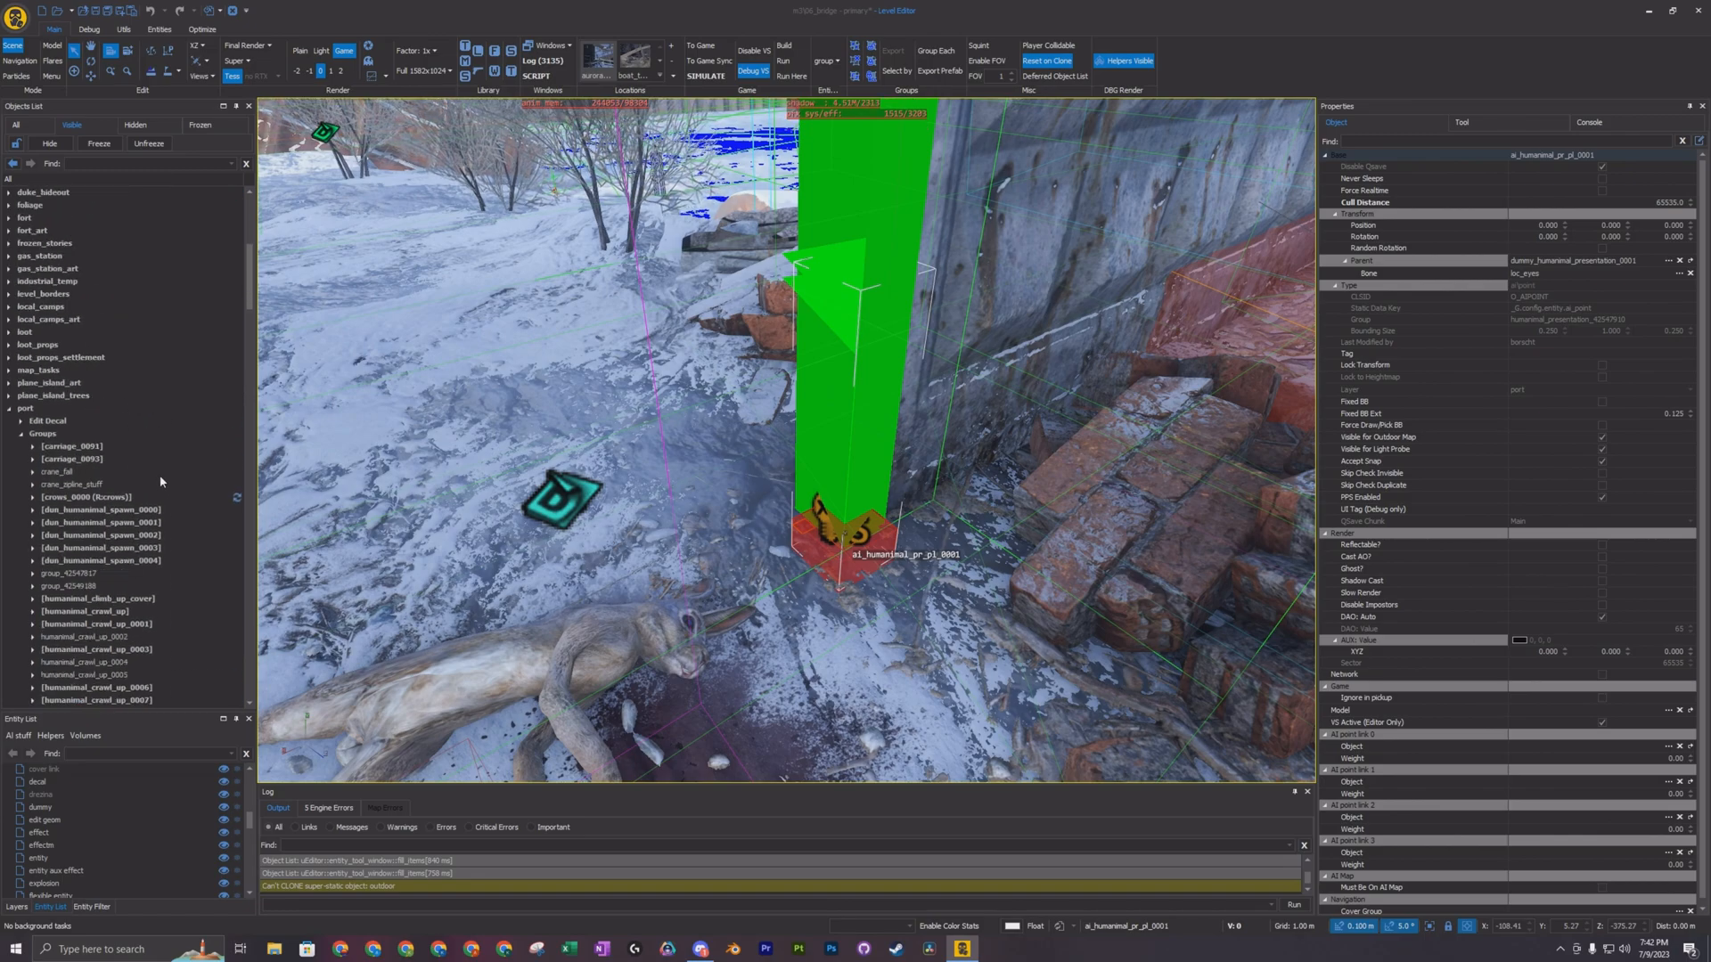
scroll(down, 3)
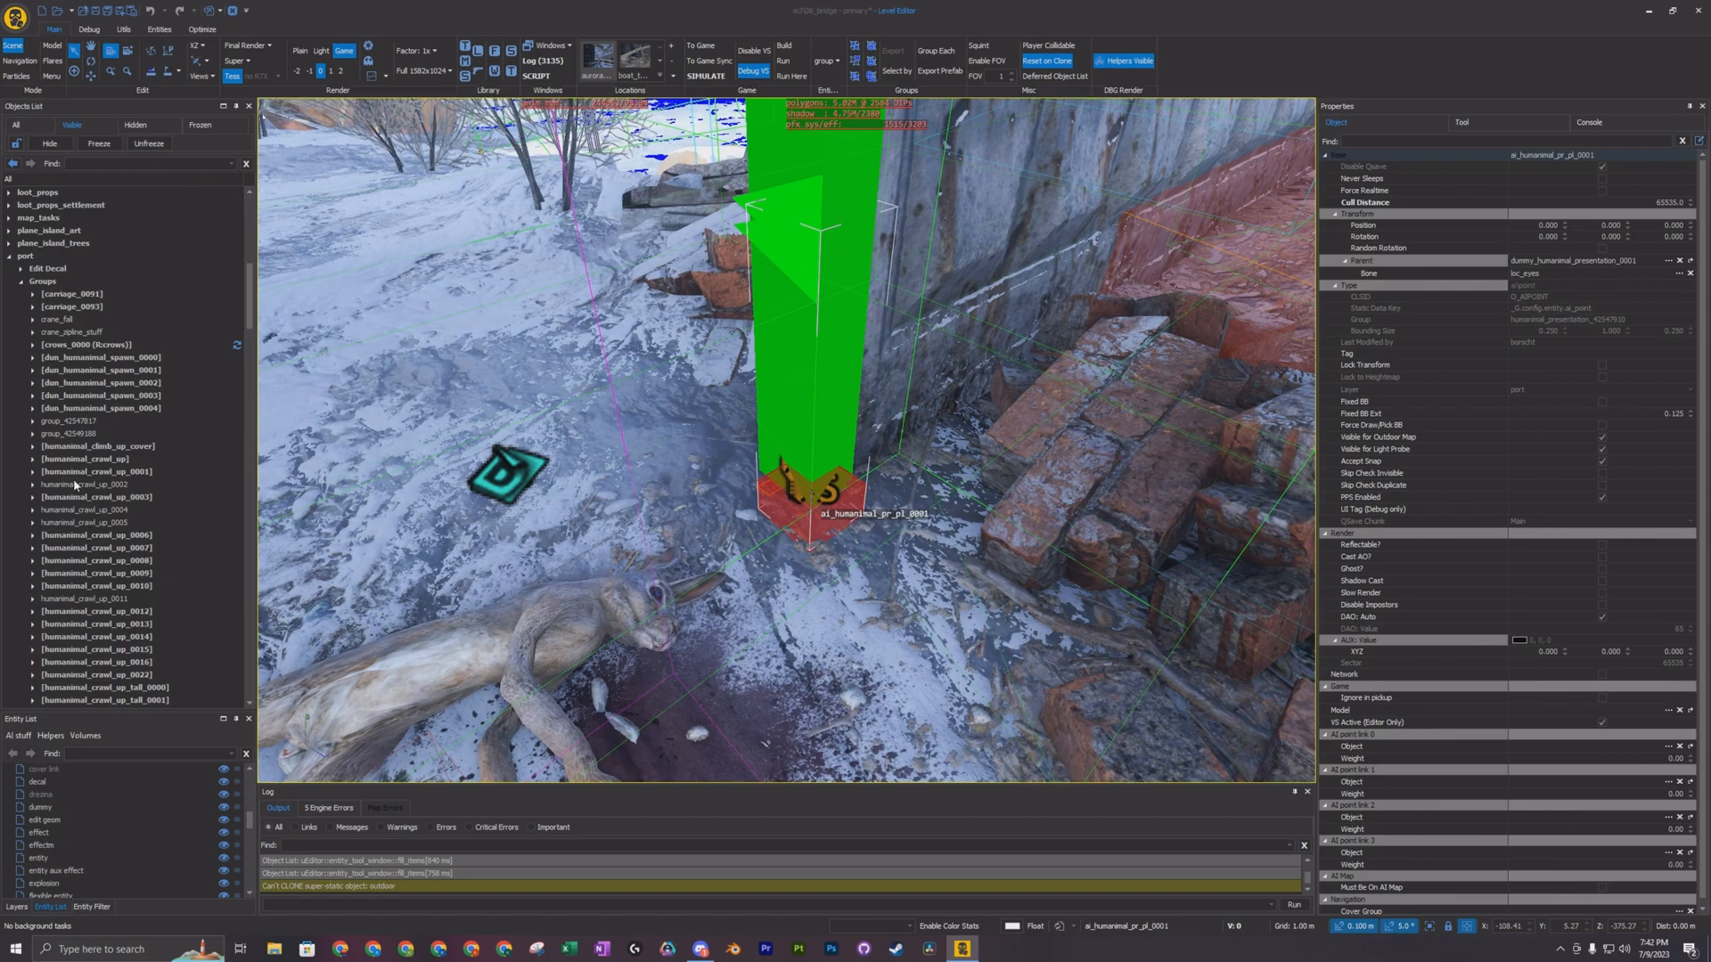
click(96, 447)
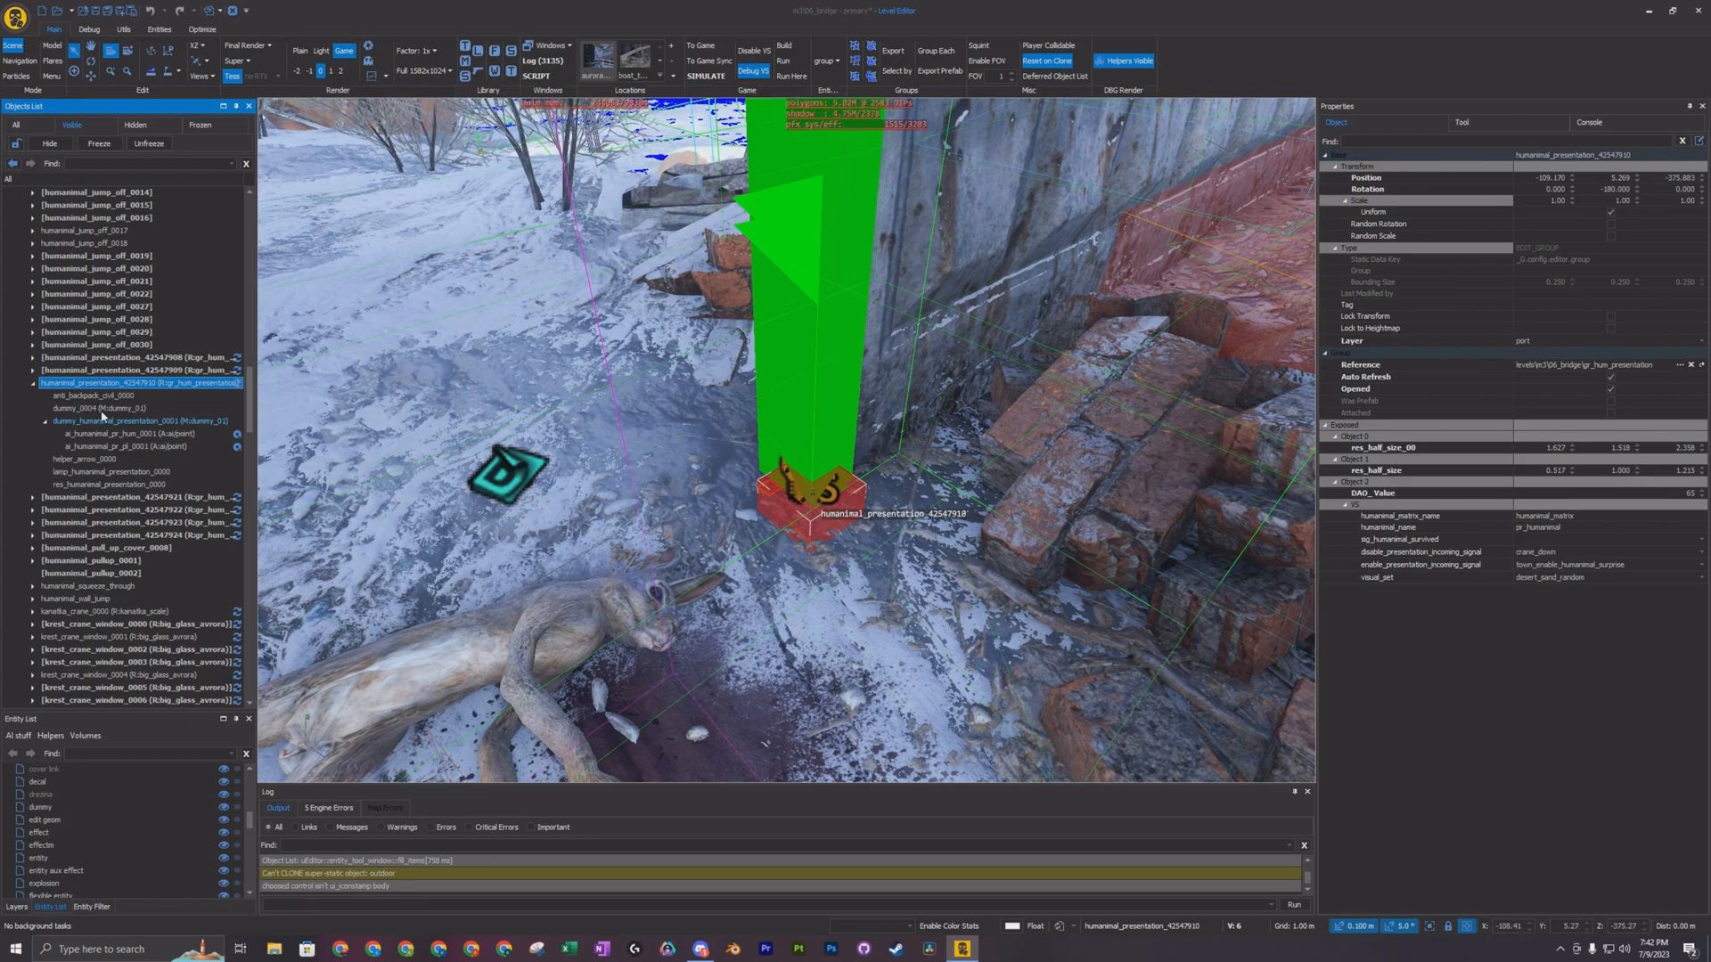
click(88, 408)
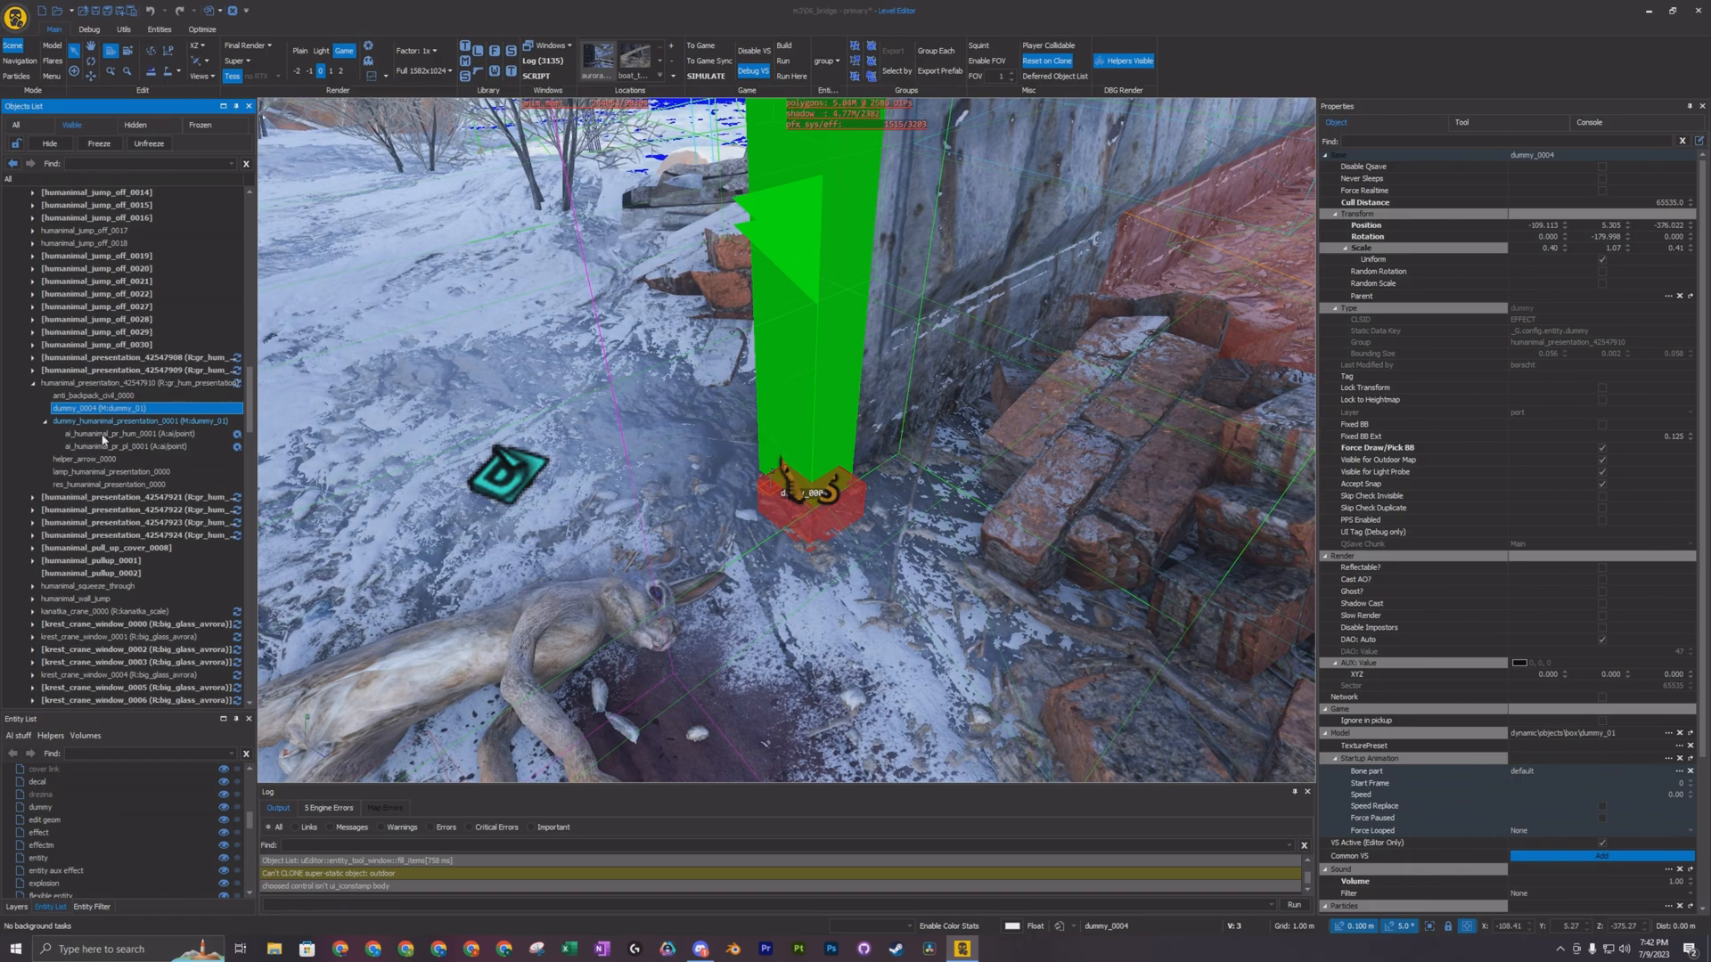
click(120, 433)
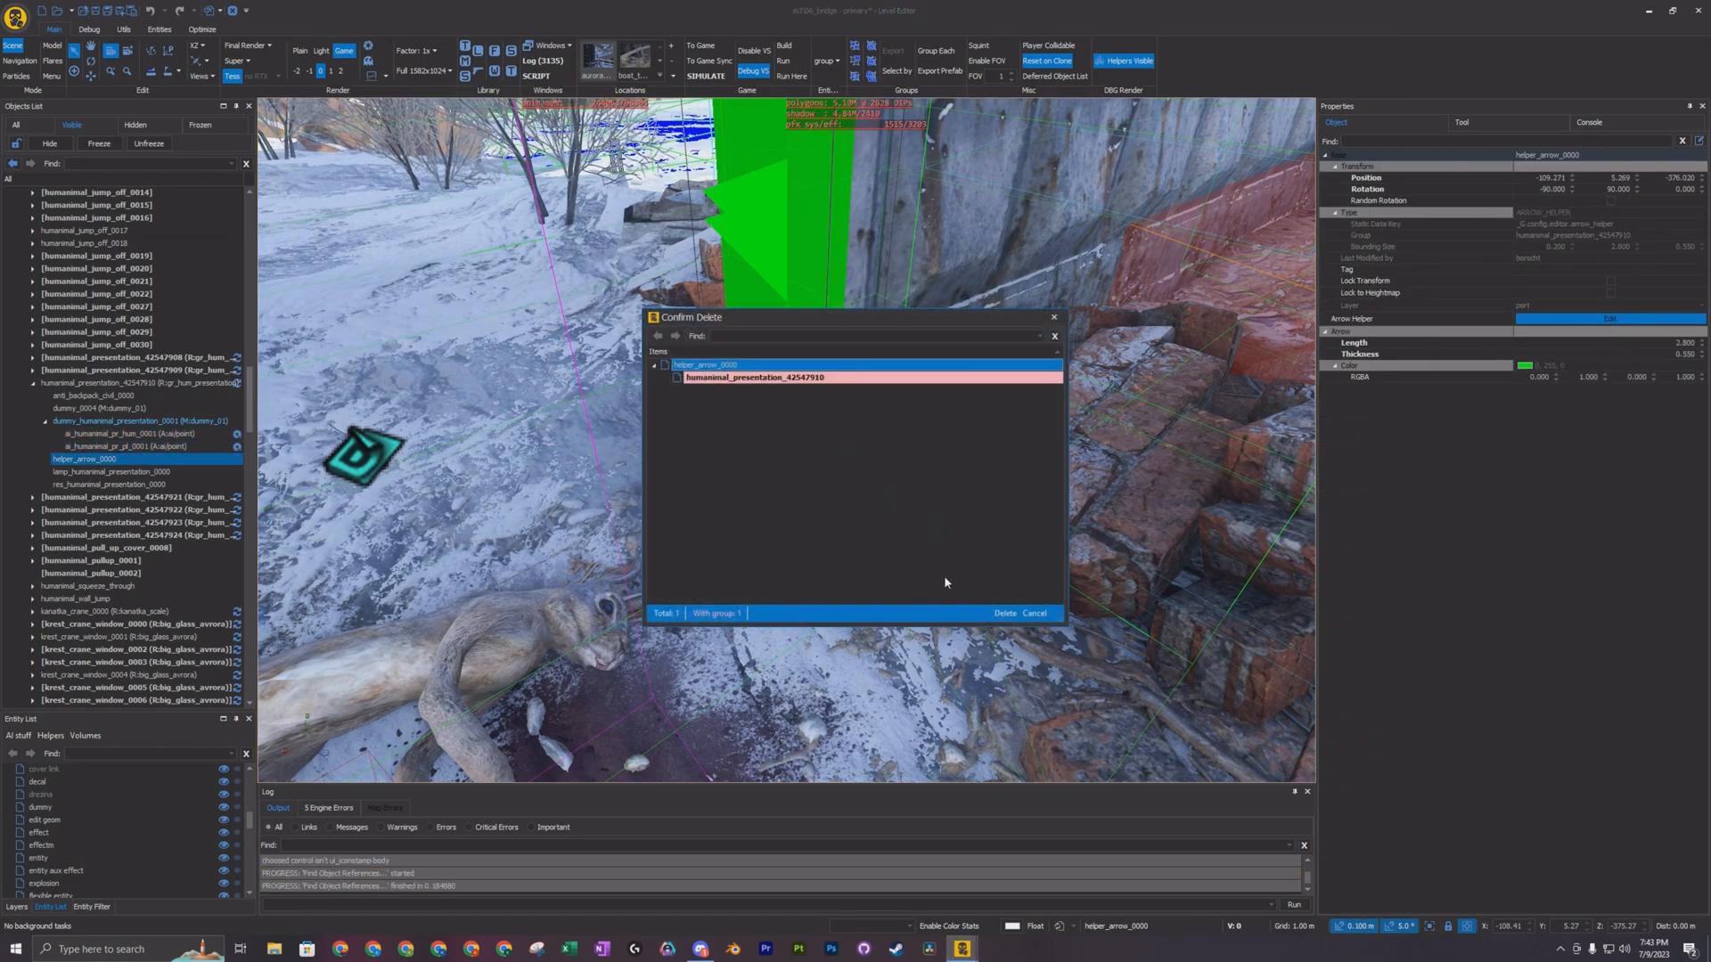
Delete helper_arrow_0000, ai_humanimal_pr_pl_0001 and ai_humanimal_pr_hum_0001 from the group
click(1034, 612)
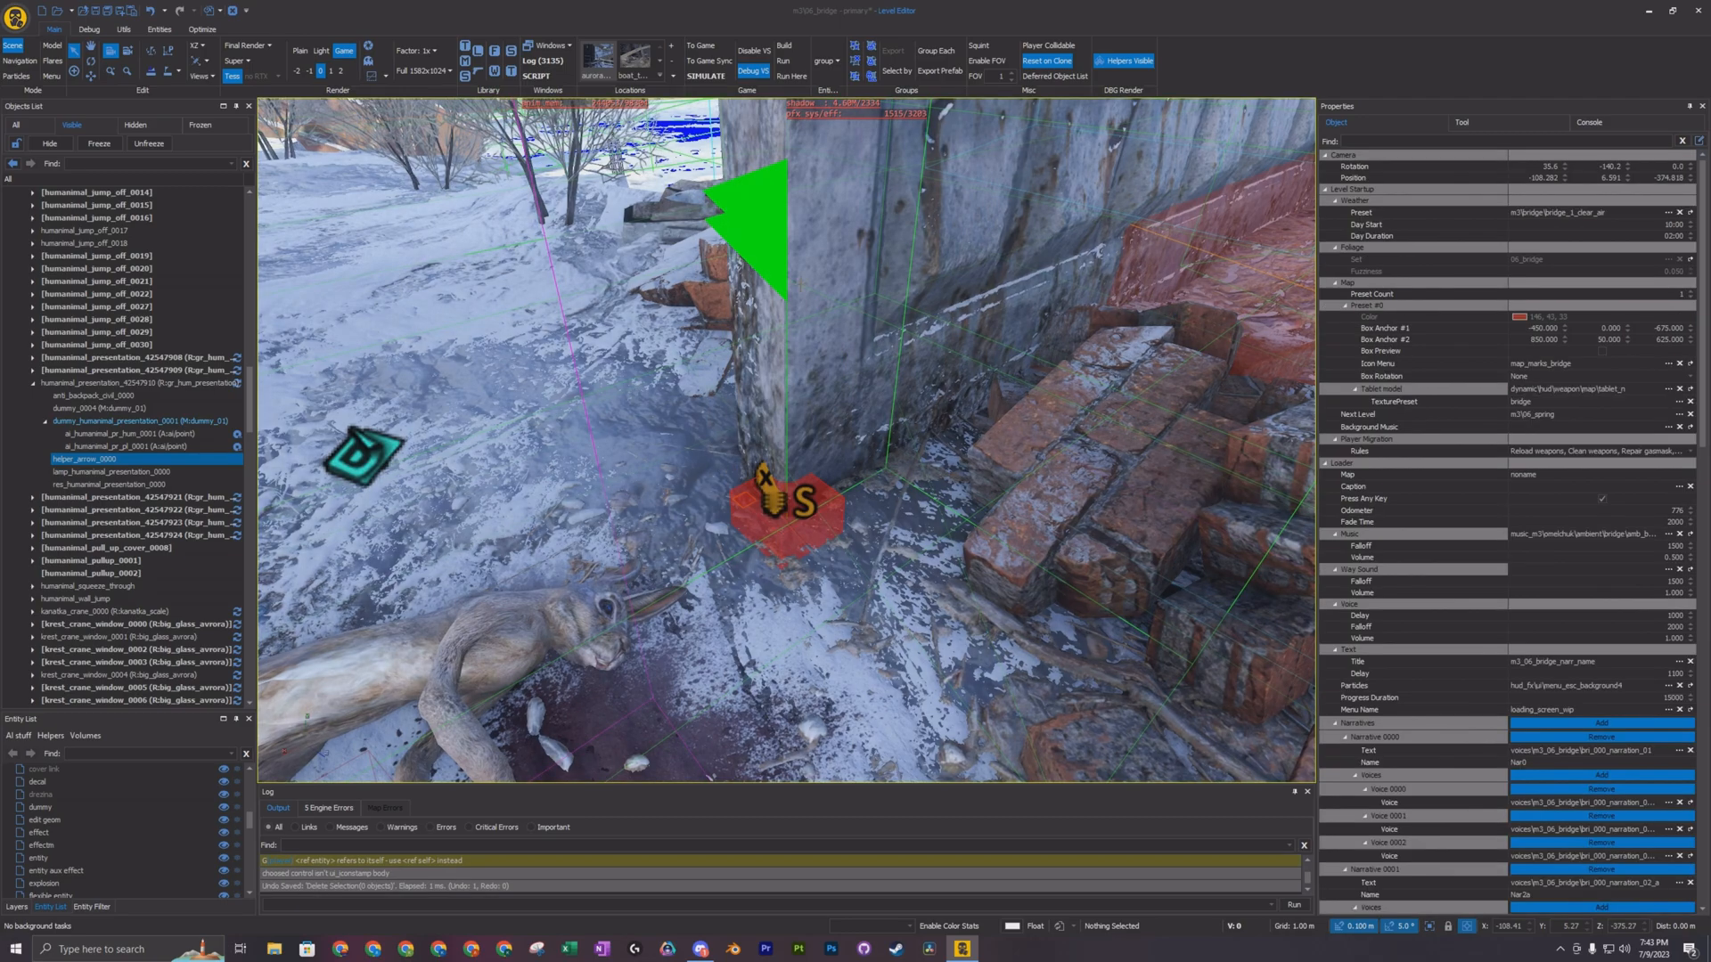
click(128, 446)
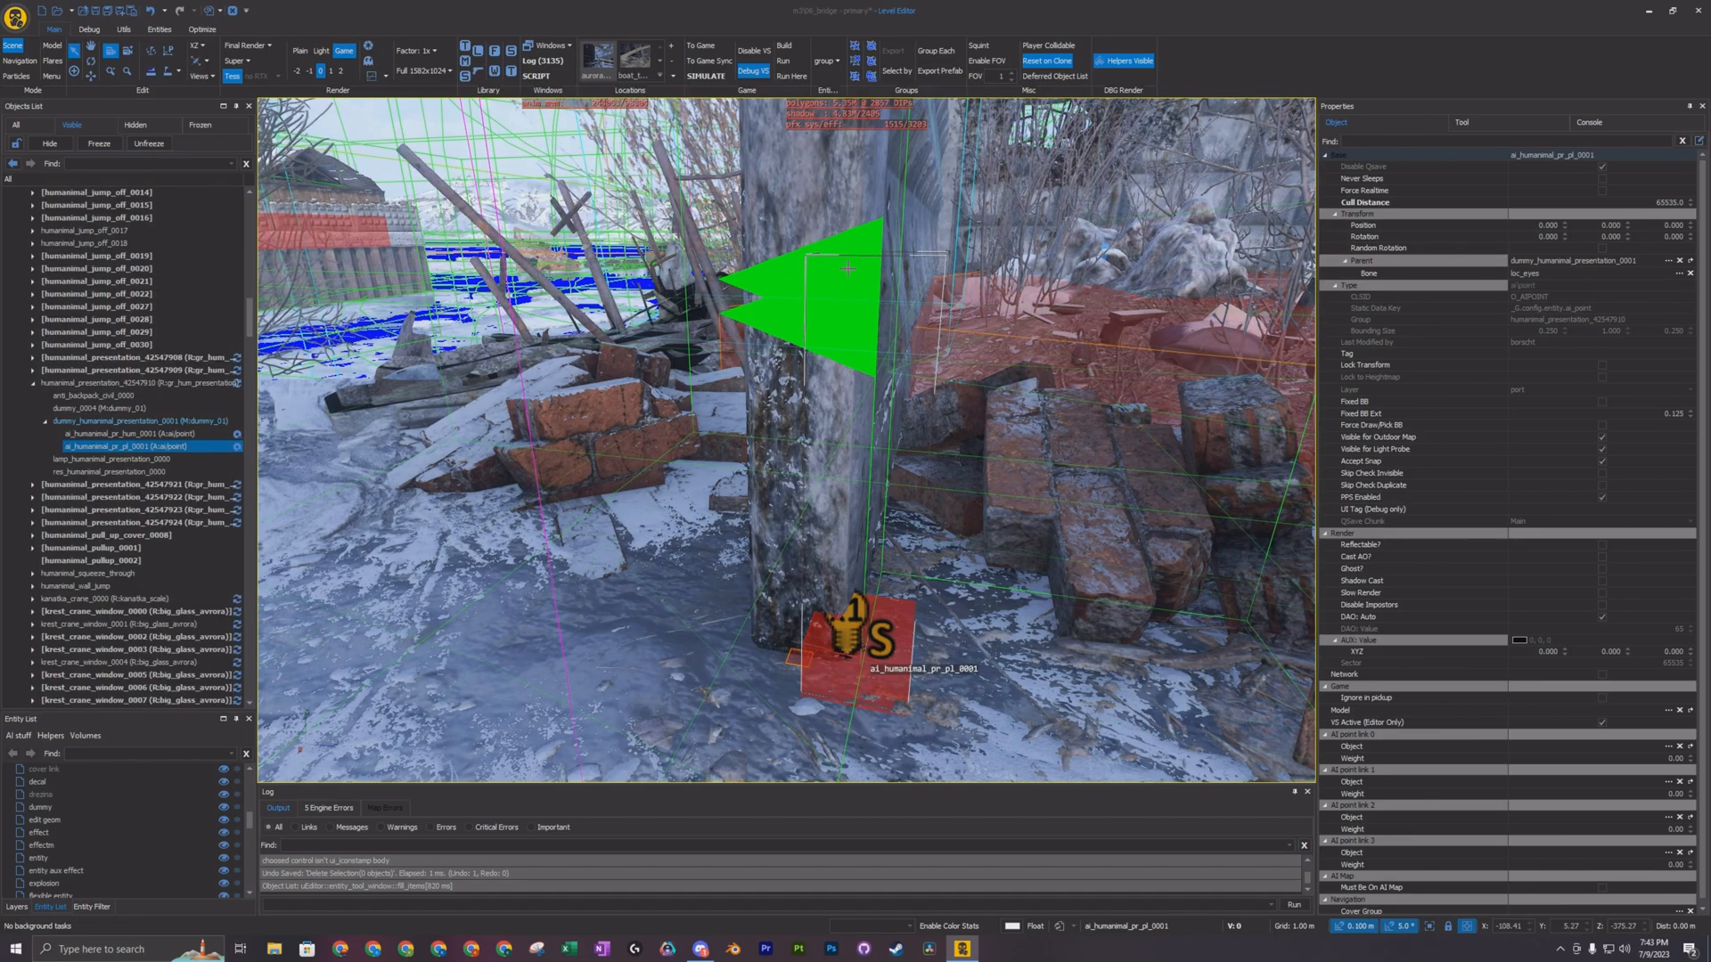
click(131, 433)
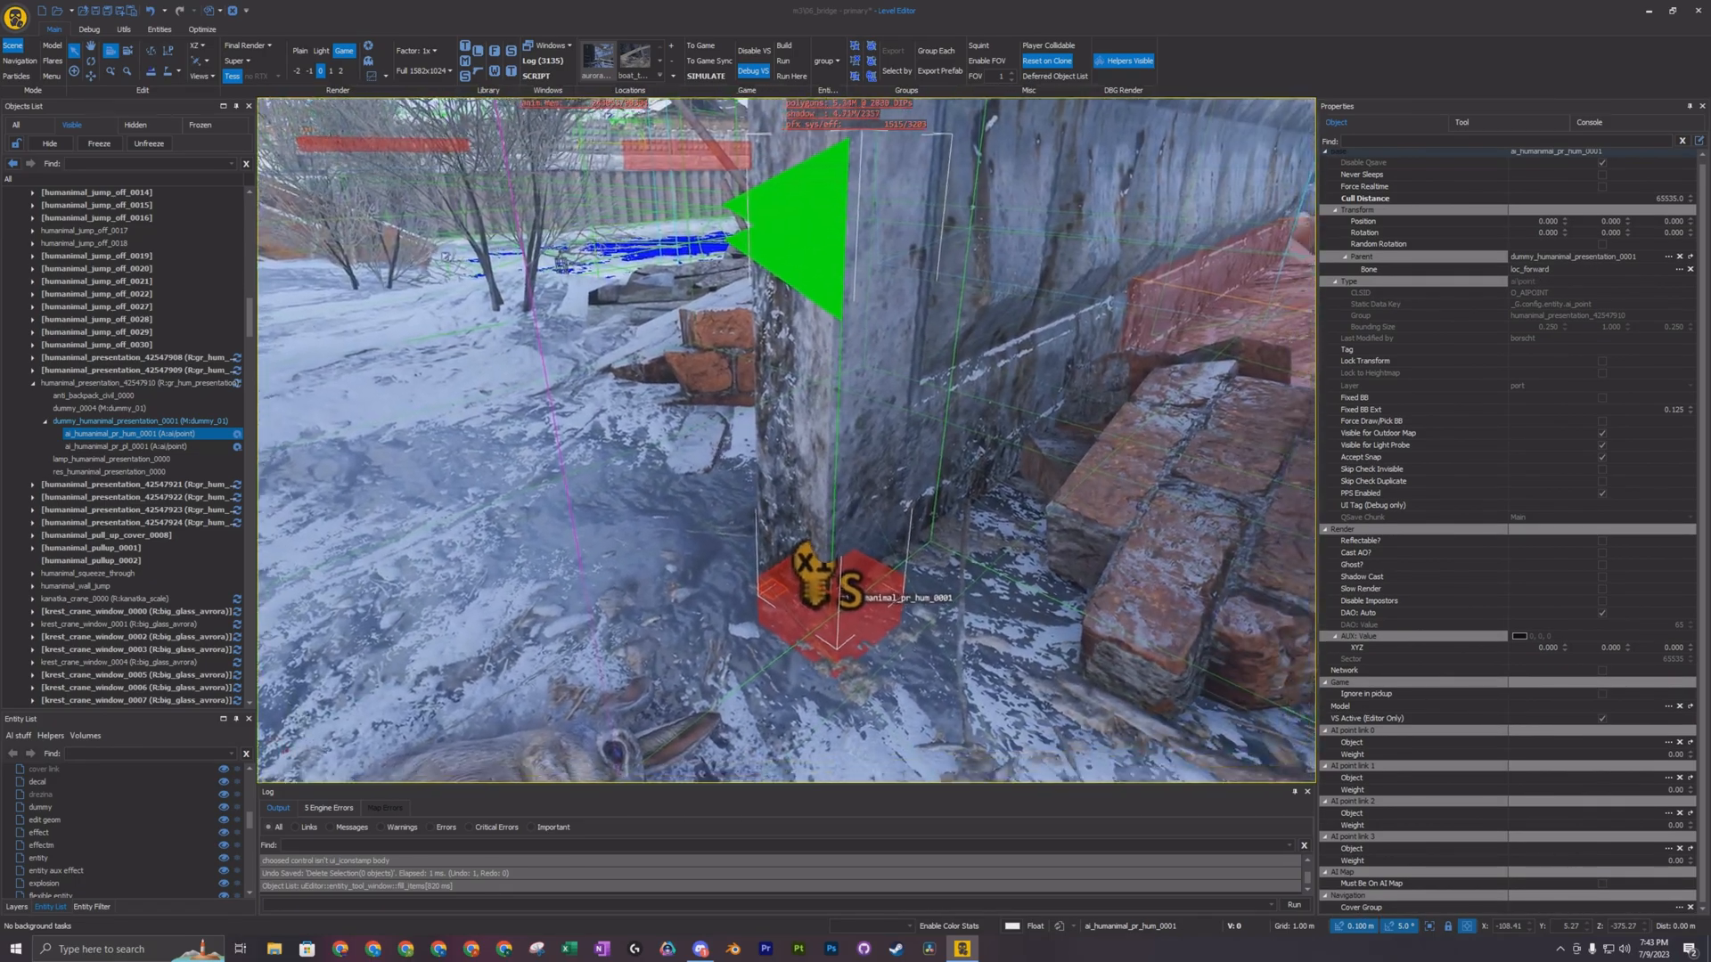
click(136, 446)
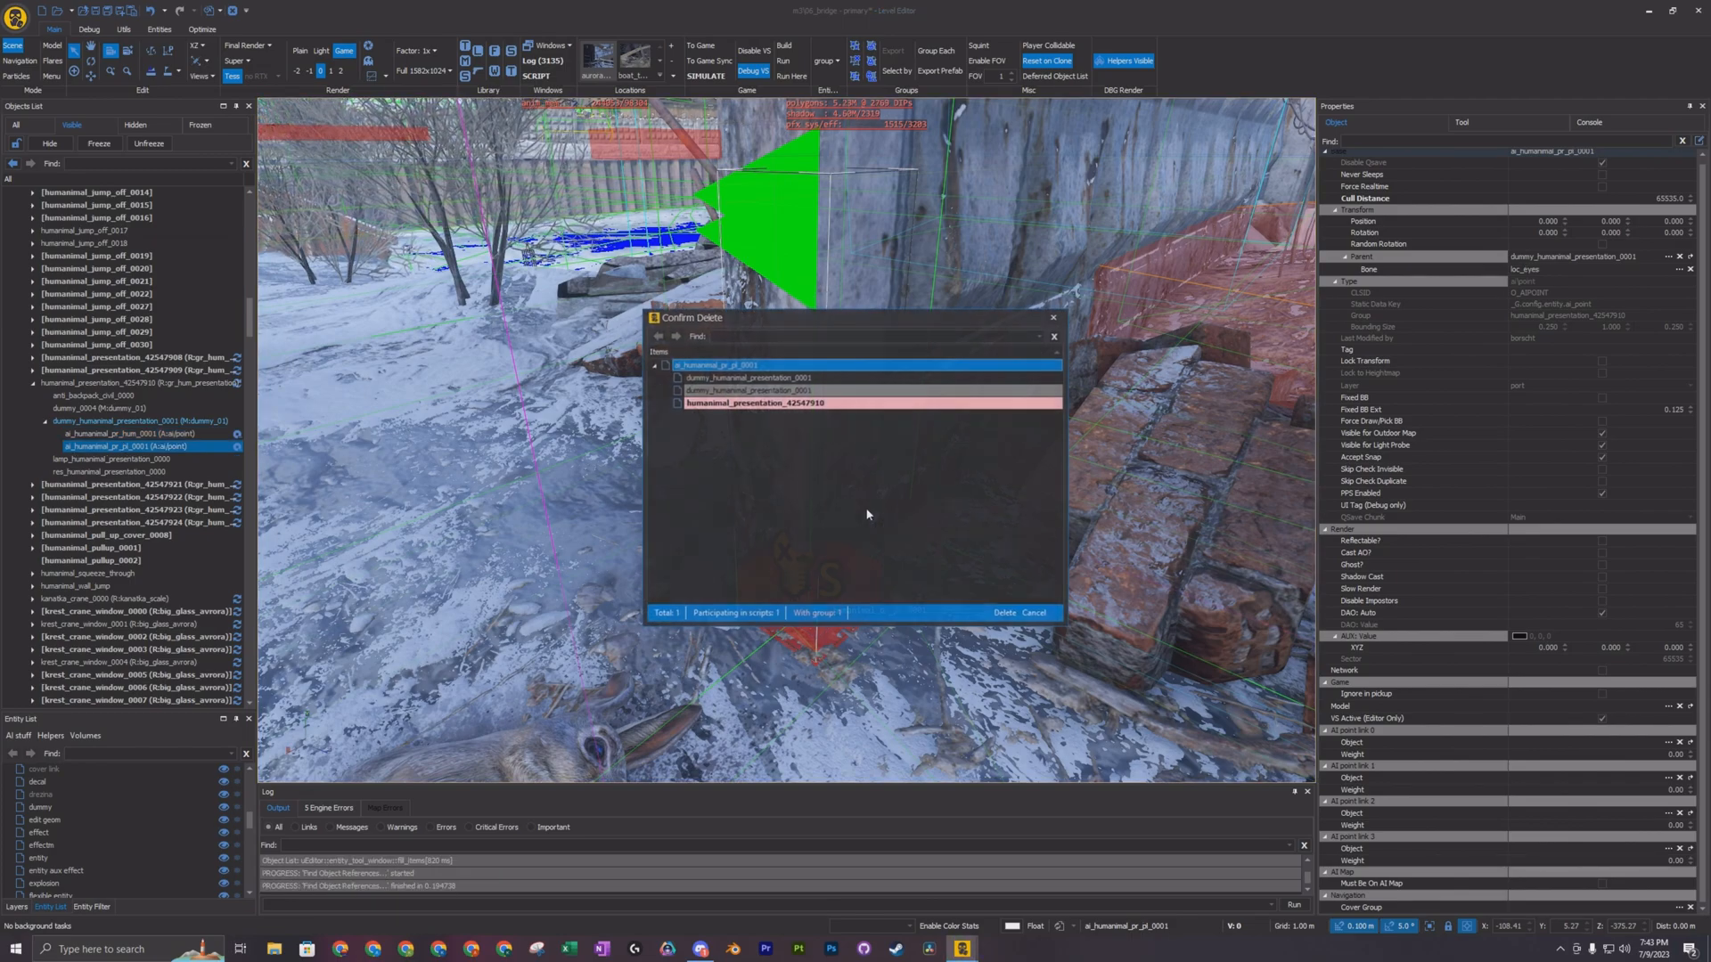
click(1004, 613)
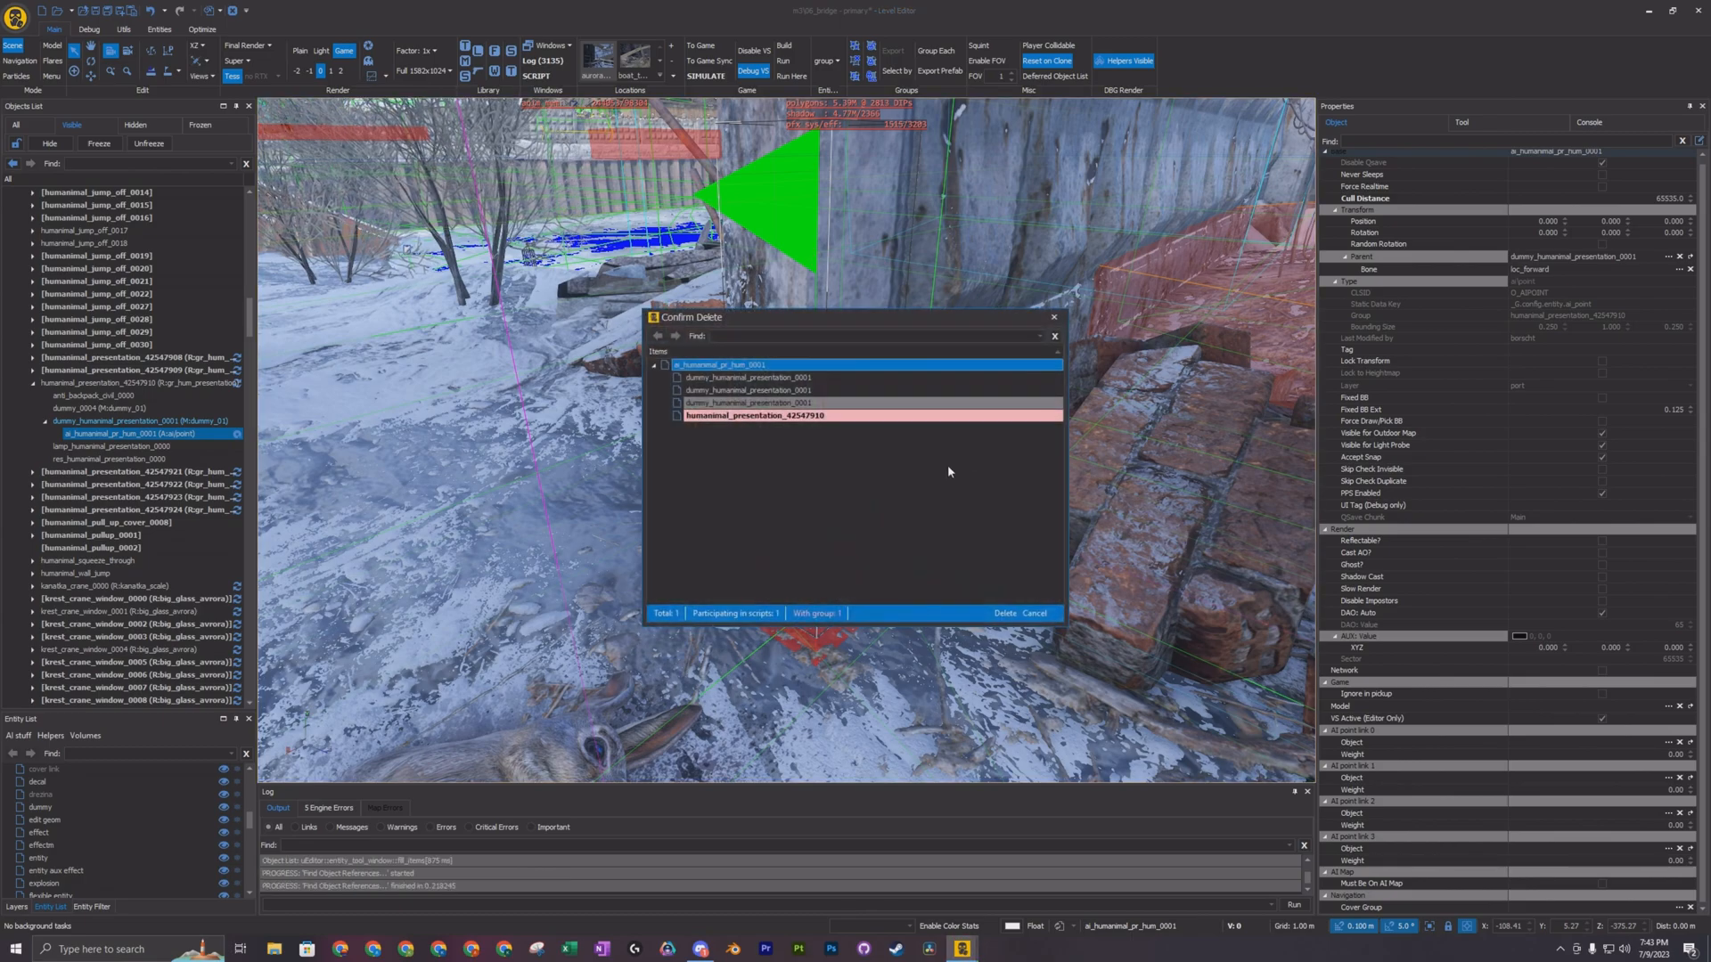
click(1002, 613)
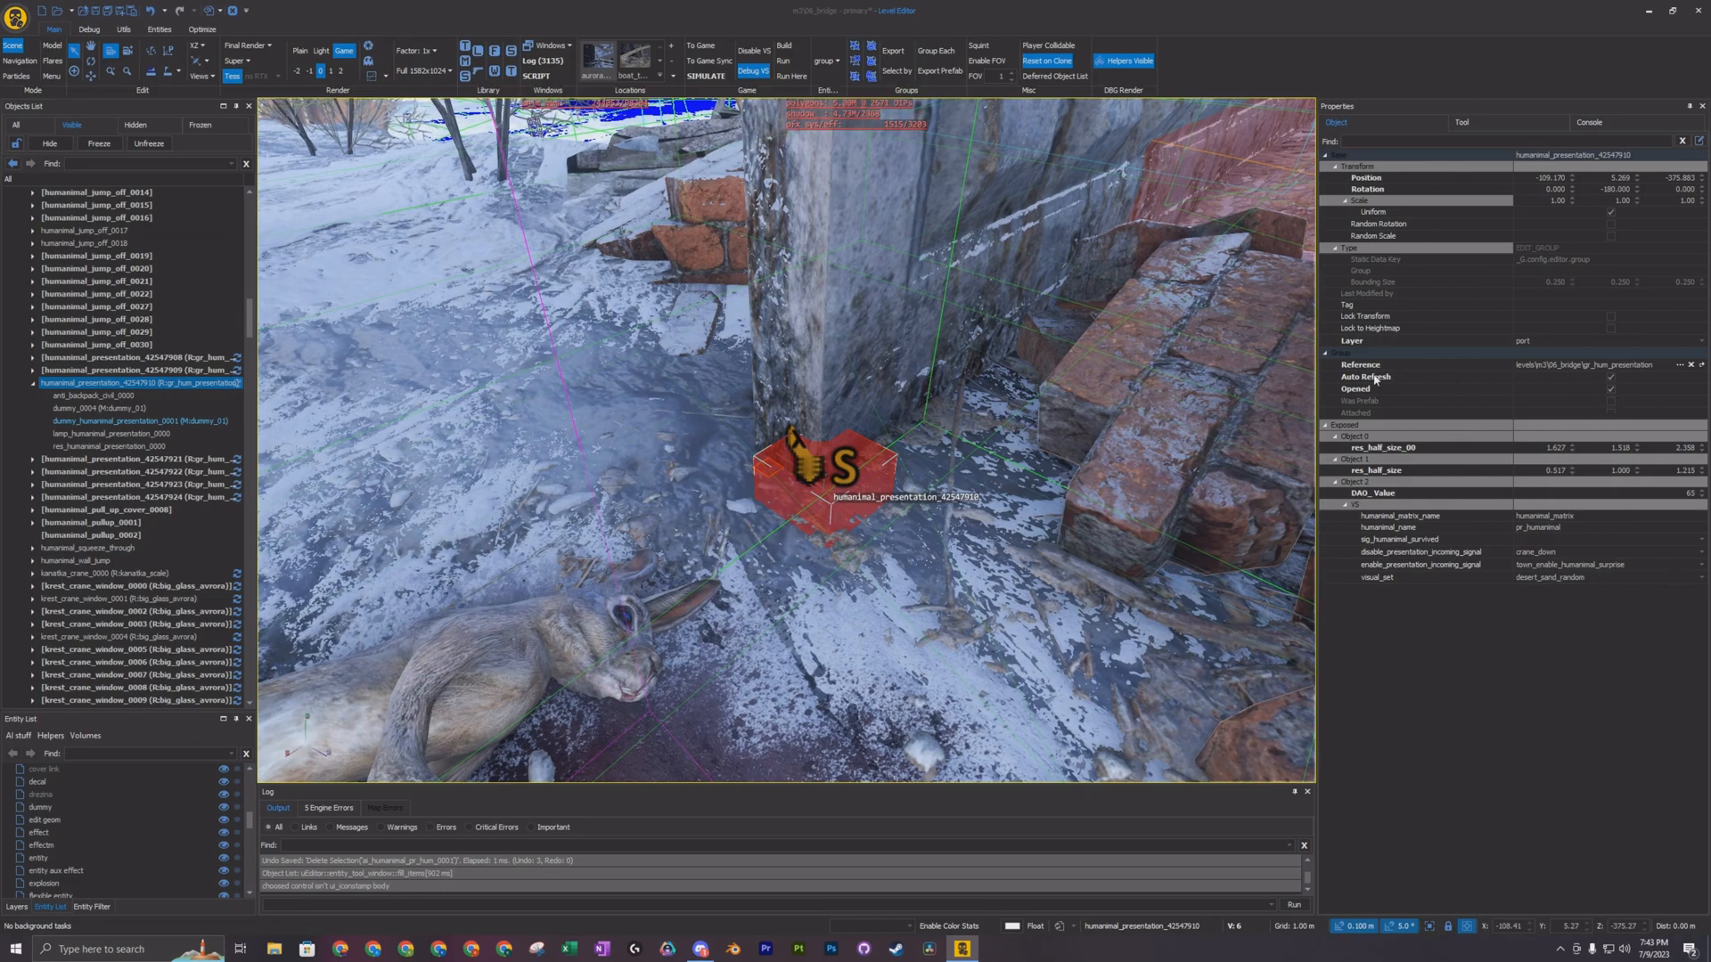
mouse_move(1409, 373)
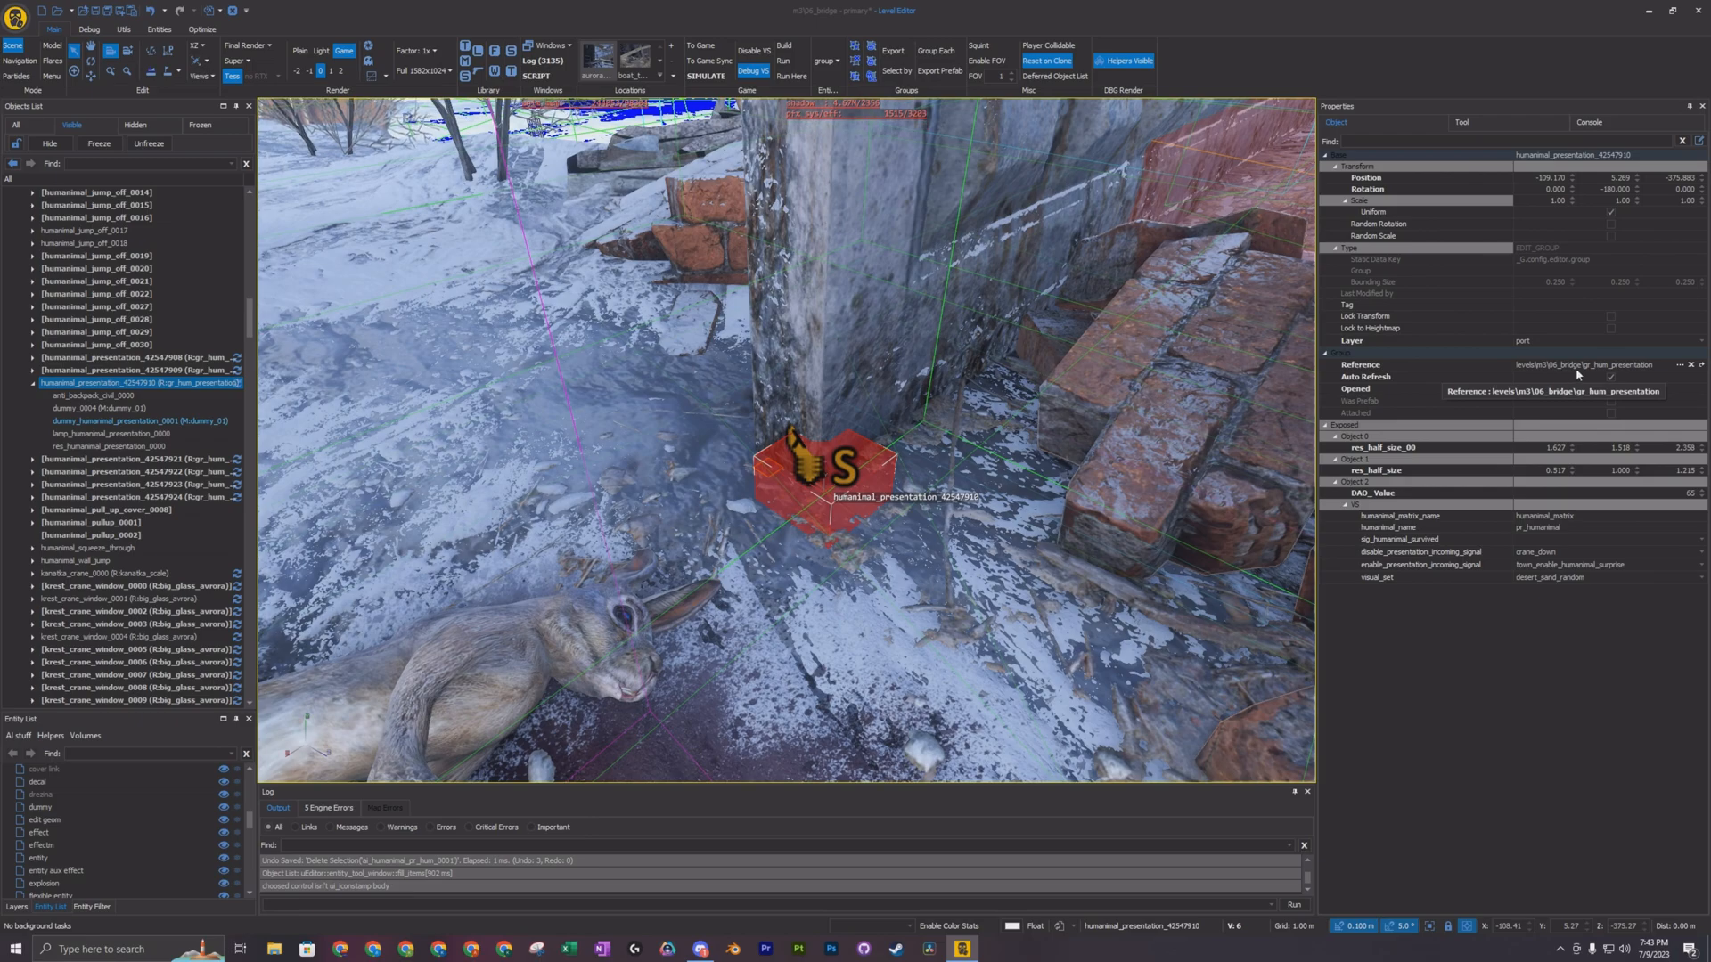
mouse_move(1623, 373)
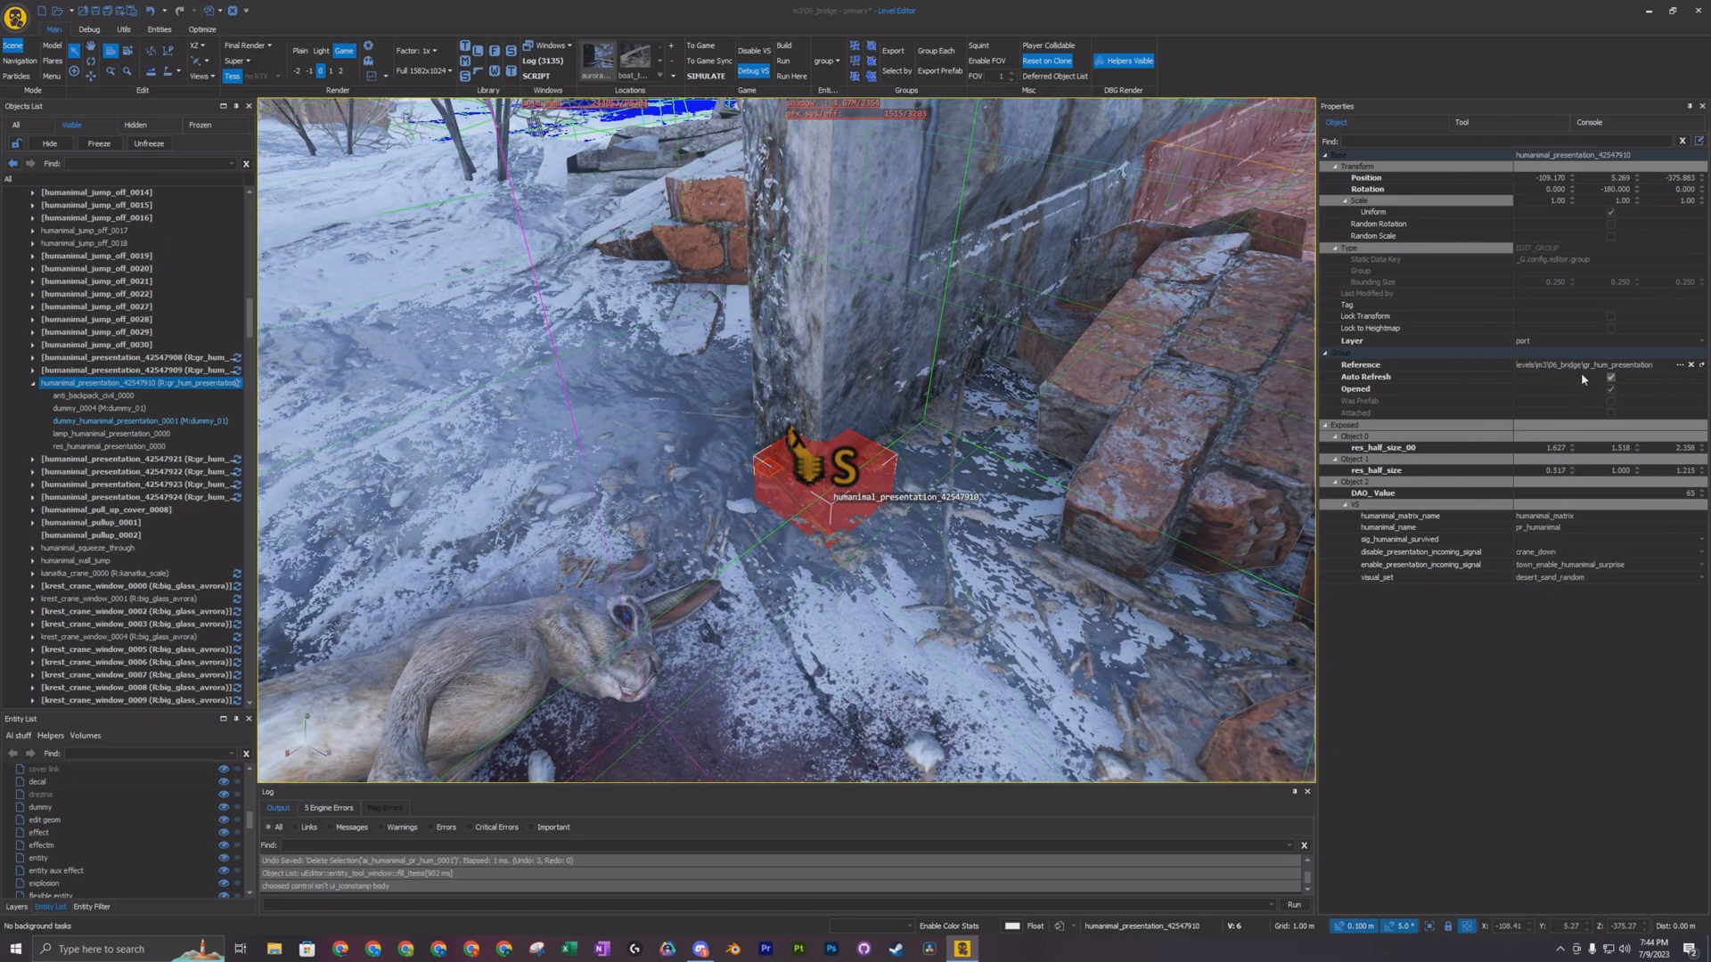
mouse_move(1611, 376)
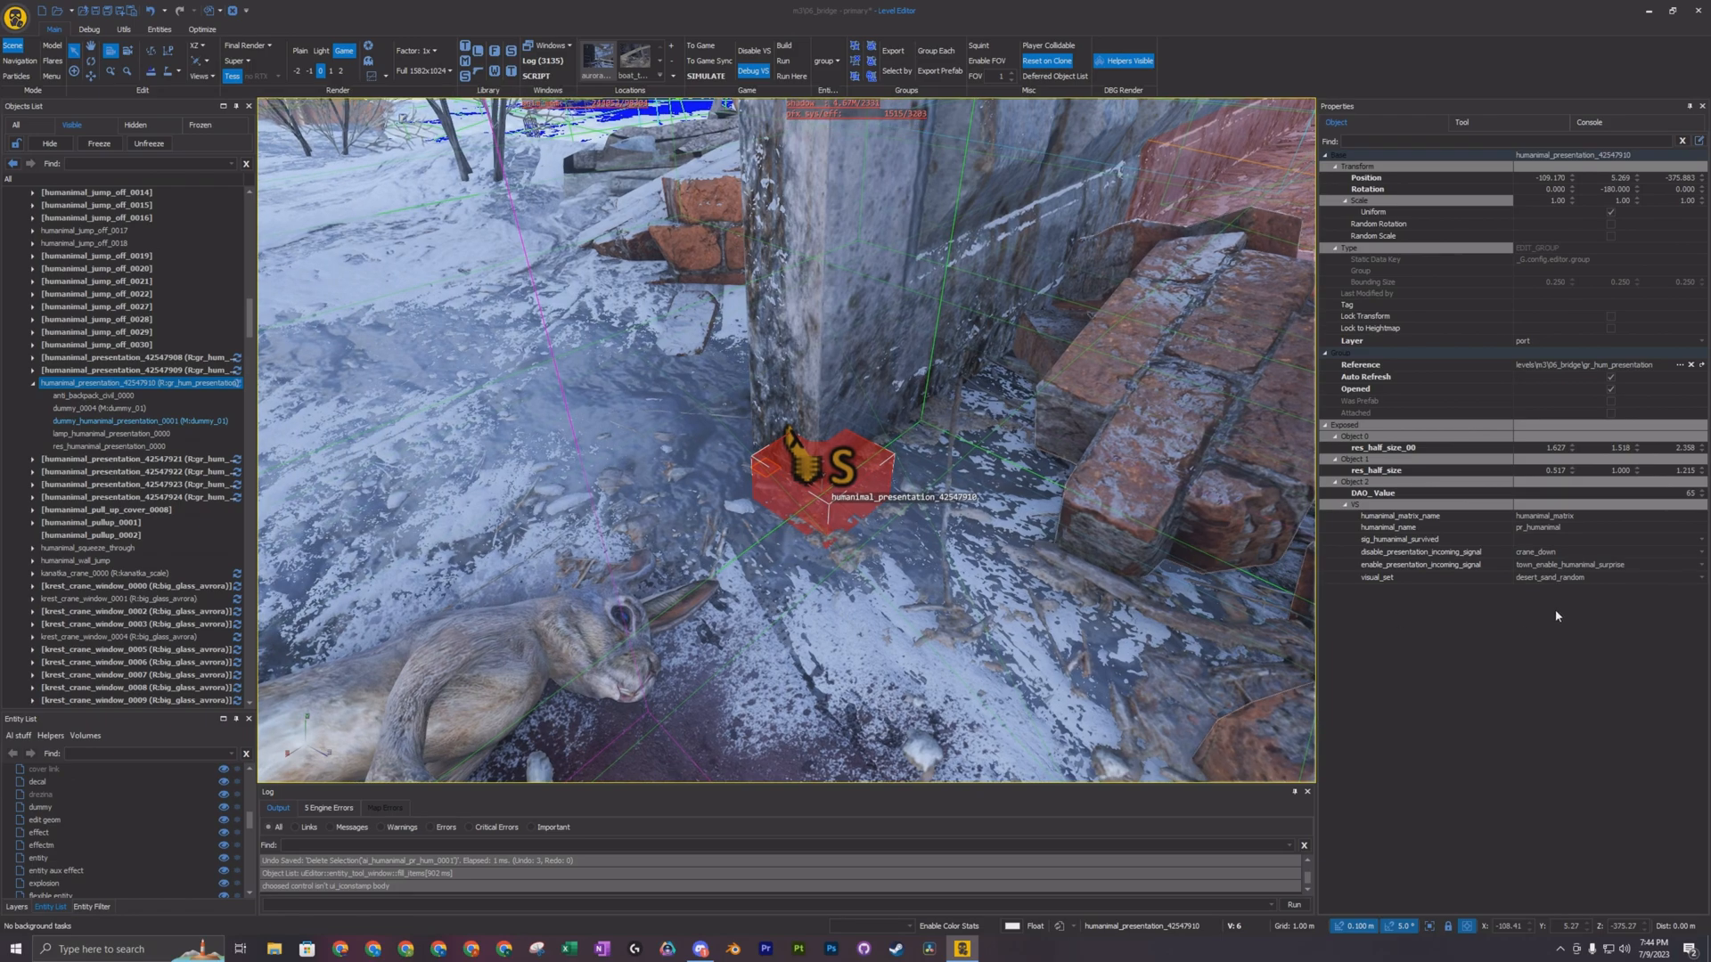
mouse_move(1588, 526)
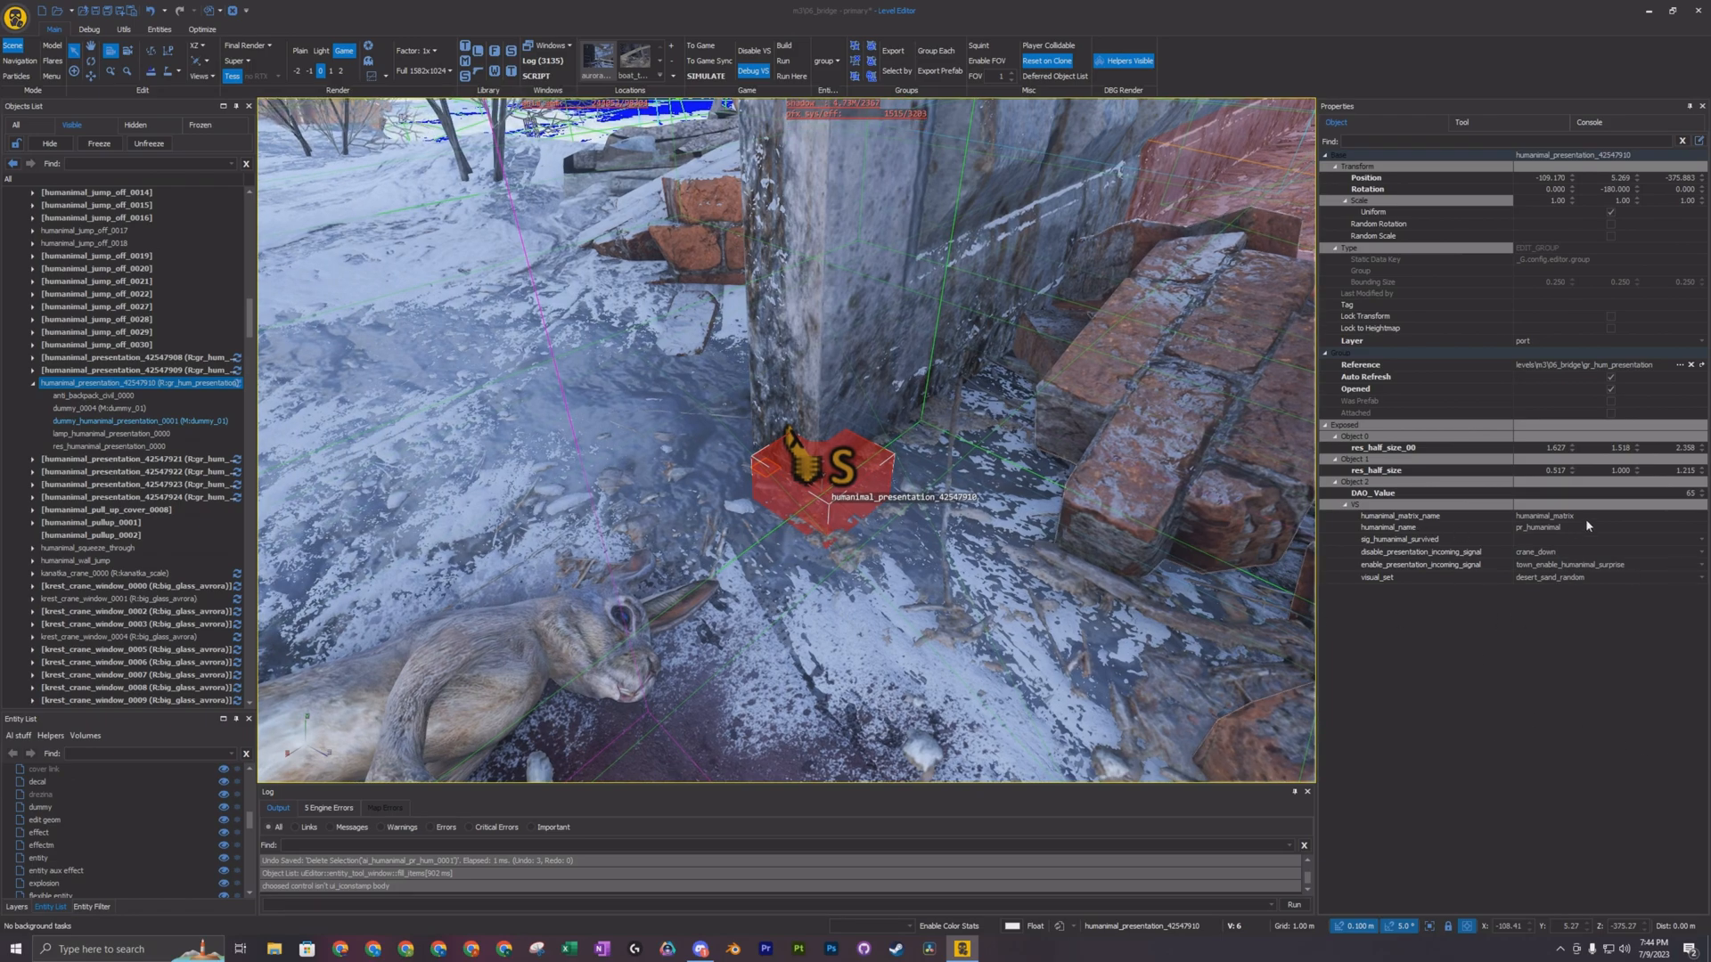
Close the Level Editor and show the launcher's mod choices
click(1400, 515)
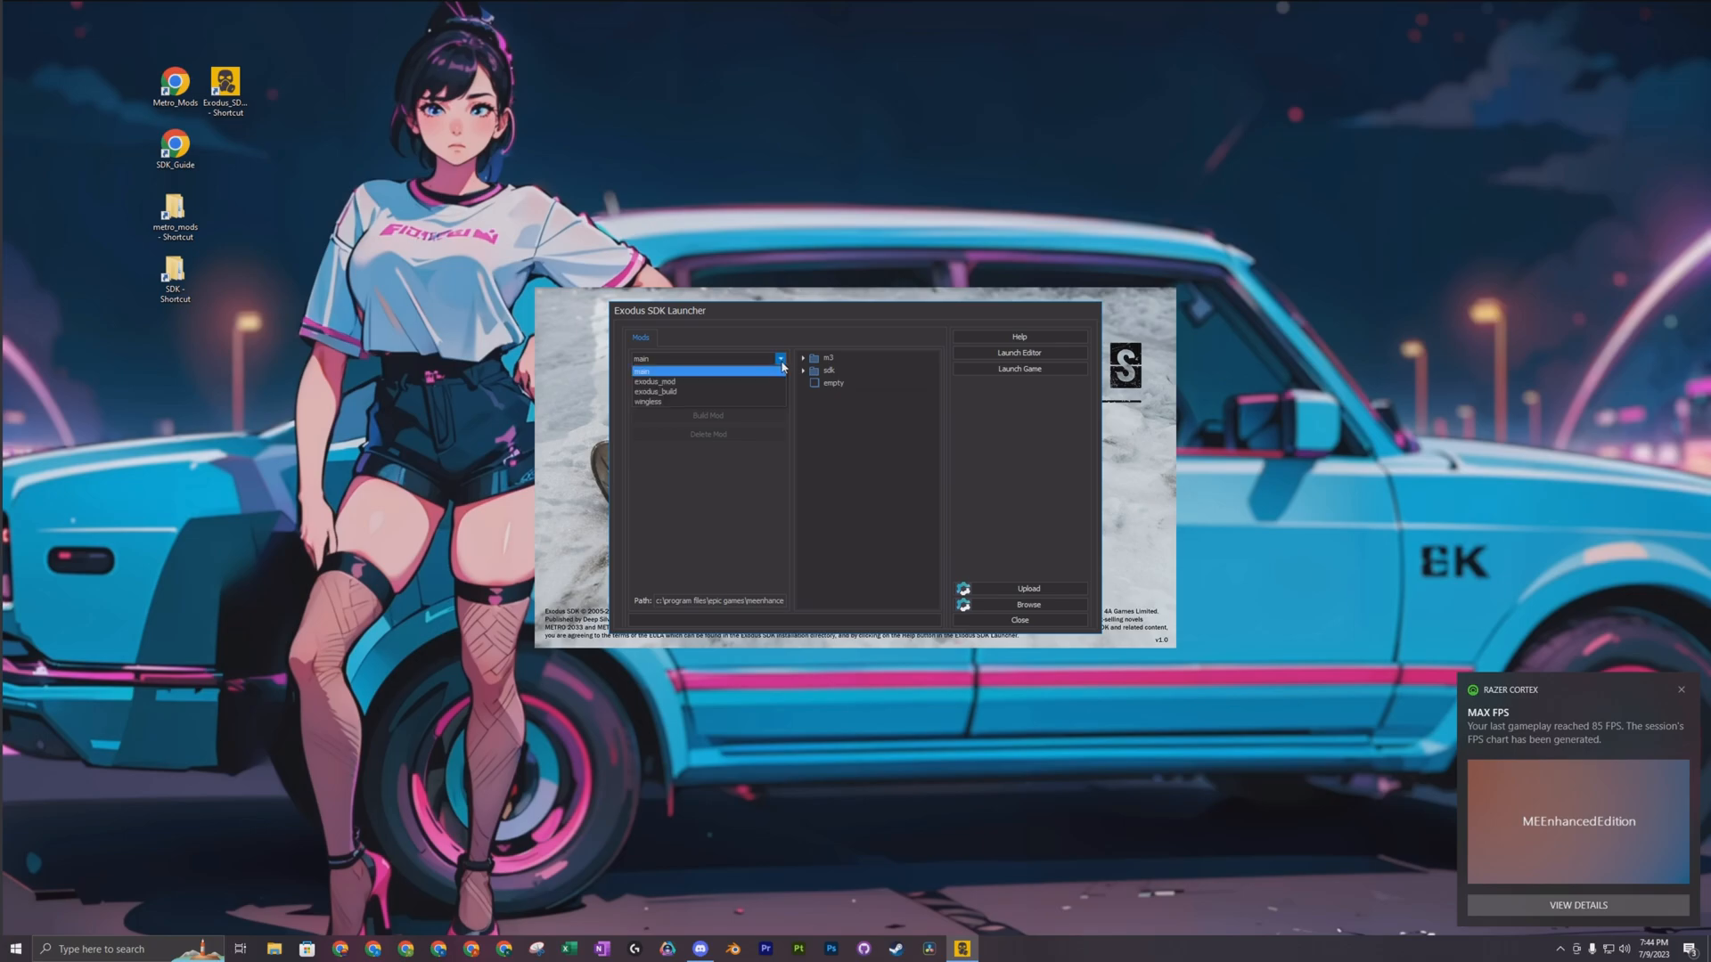
Switch the launcher to exodus_mod and launch the editor on its primary level
click(654, 381)
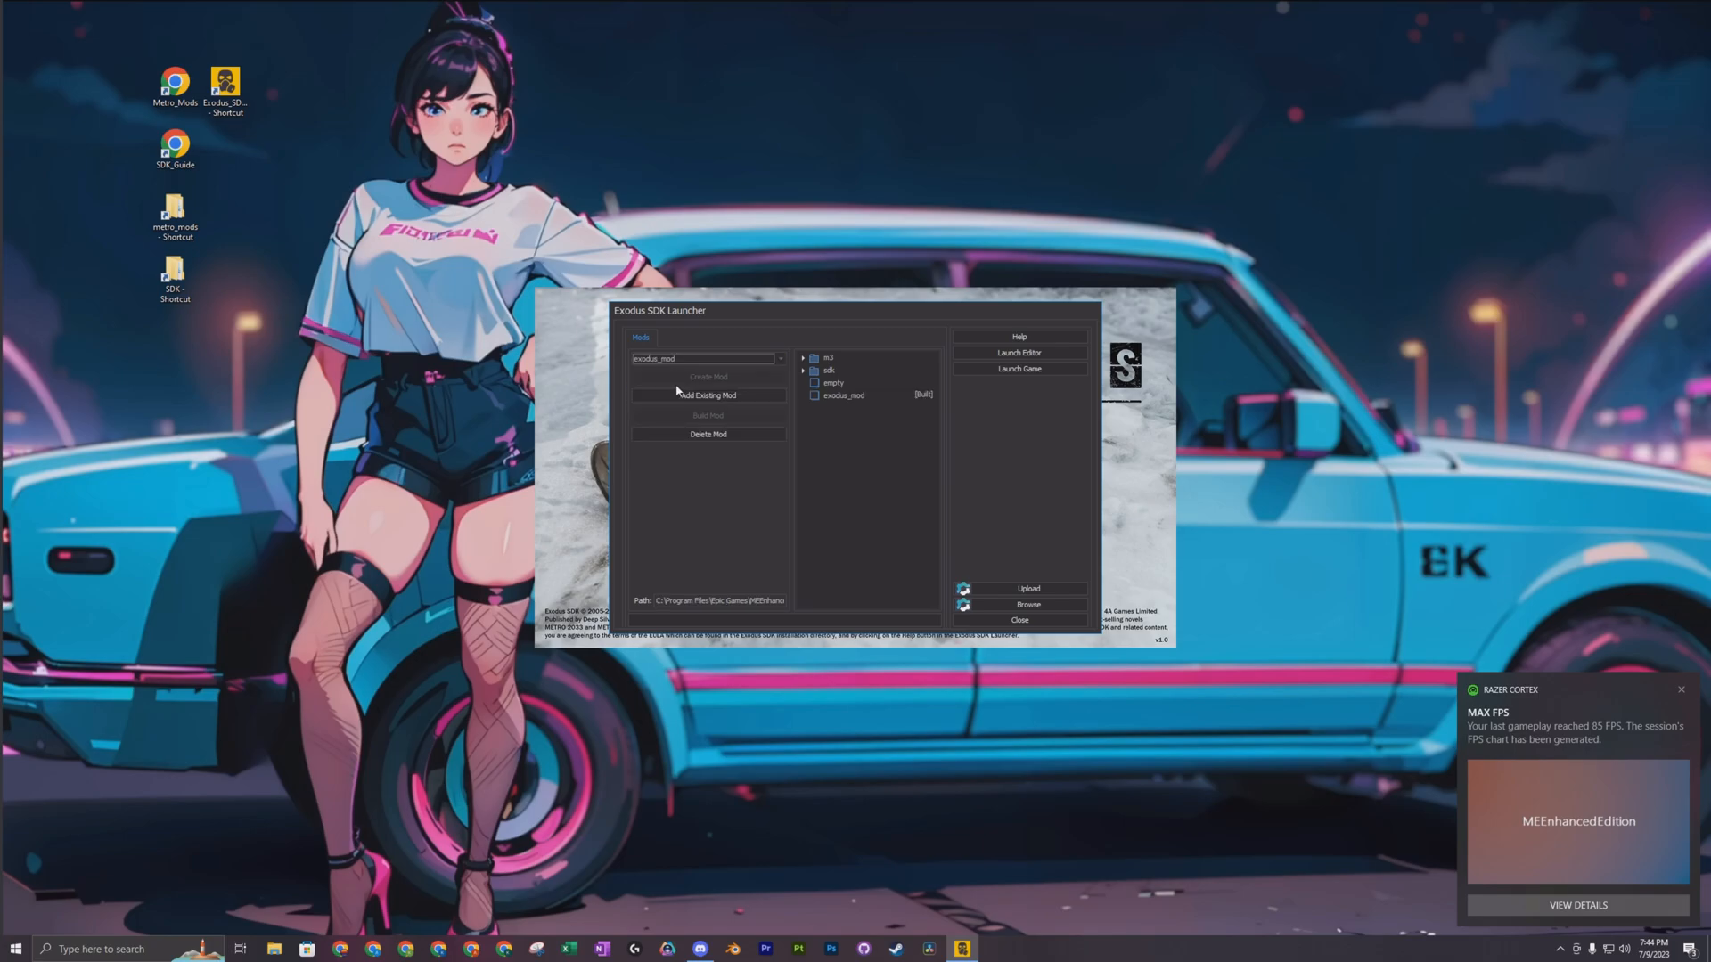
click(842, 395)
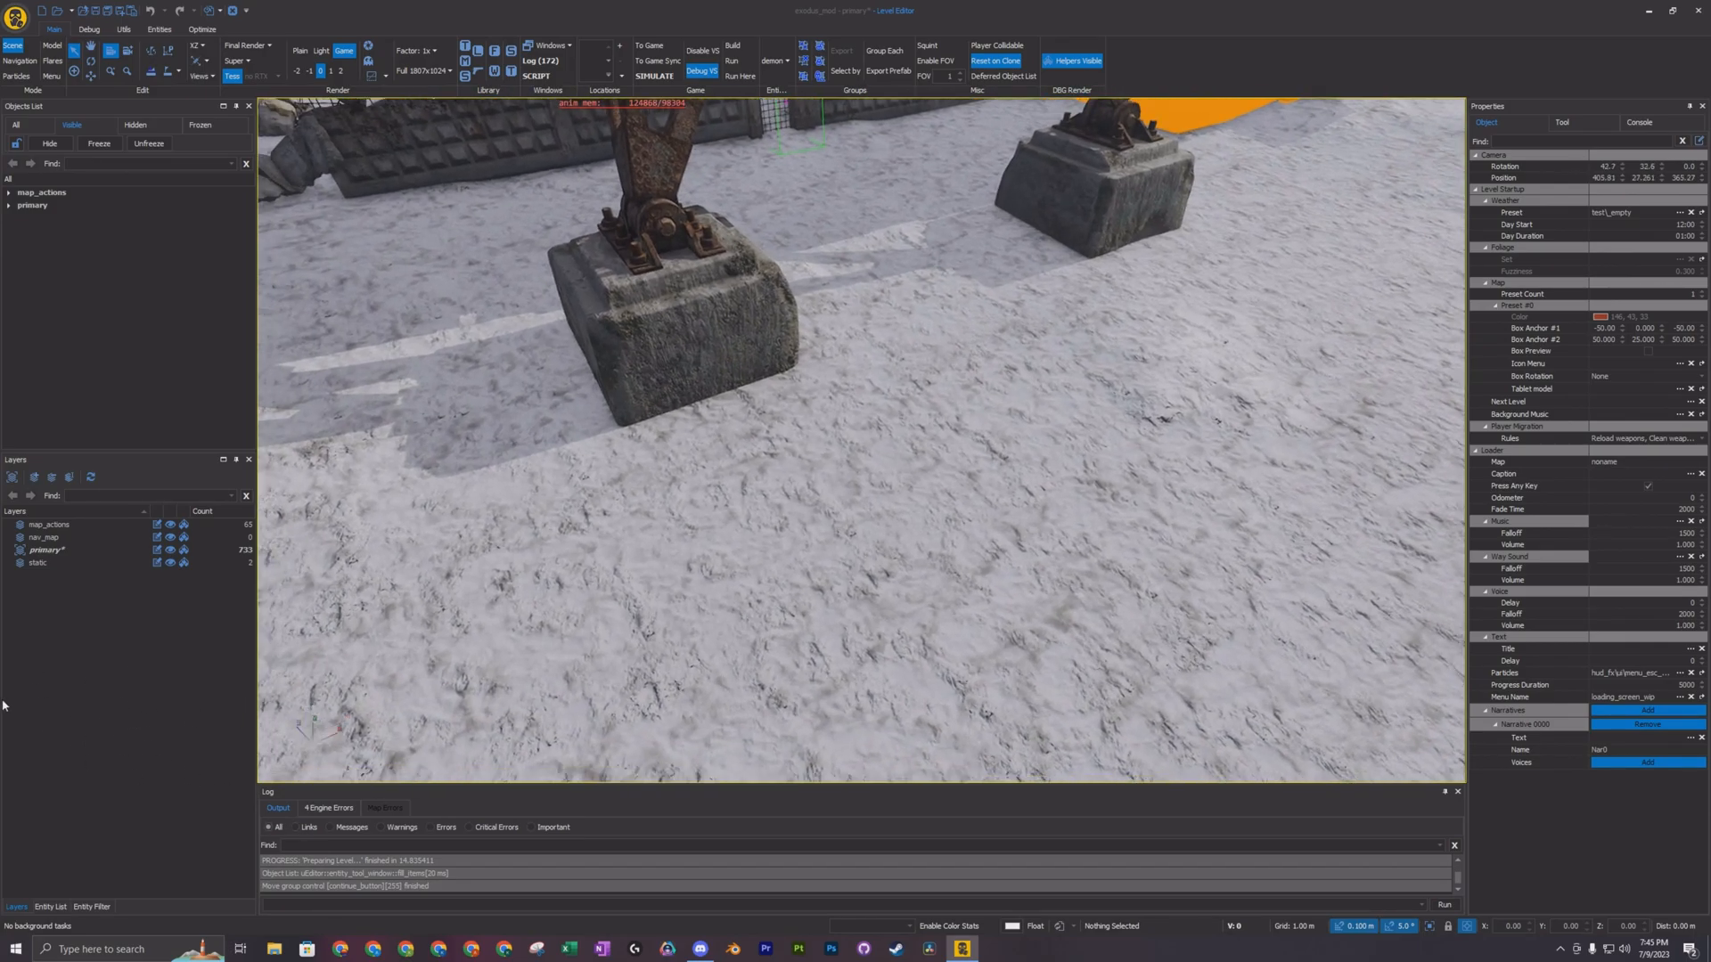
Set map_actions as the working layer and show the Entity List
right_click(58, 624)
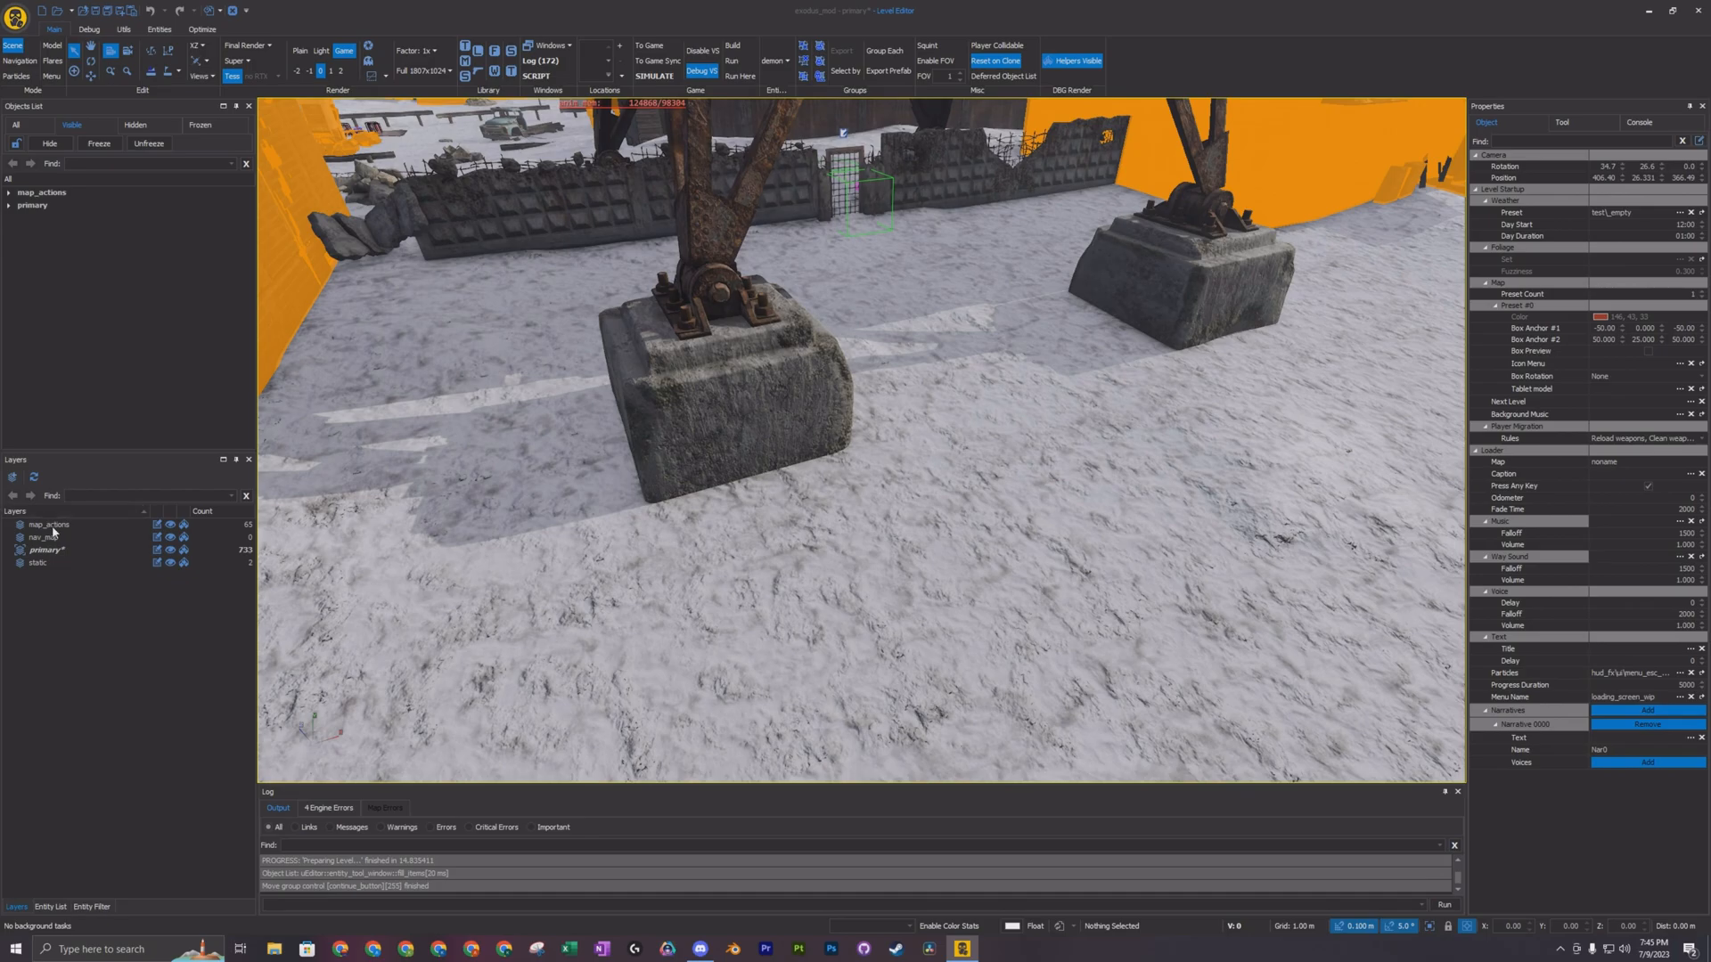
click(49, 525)
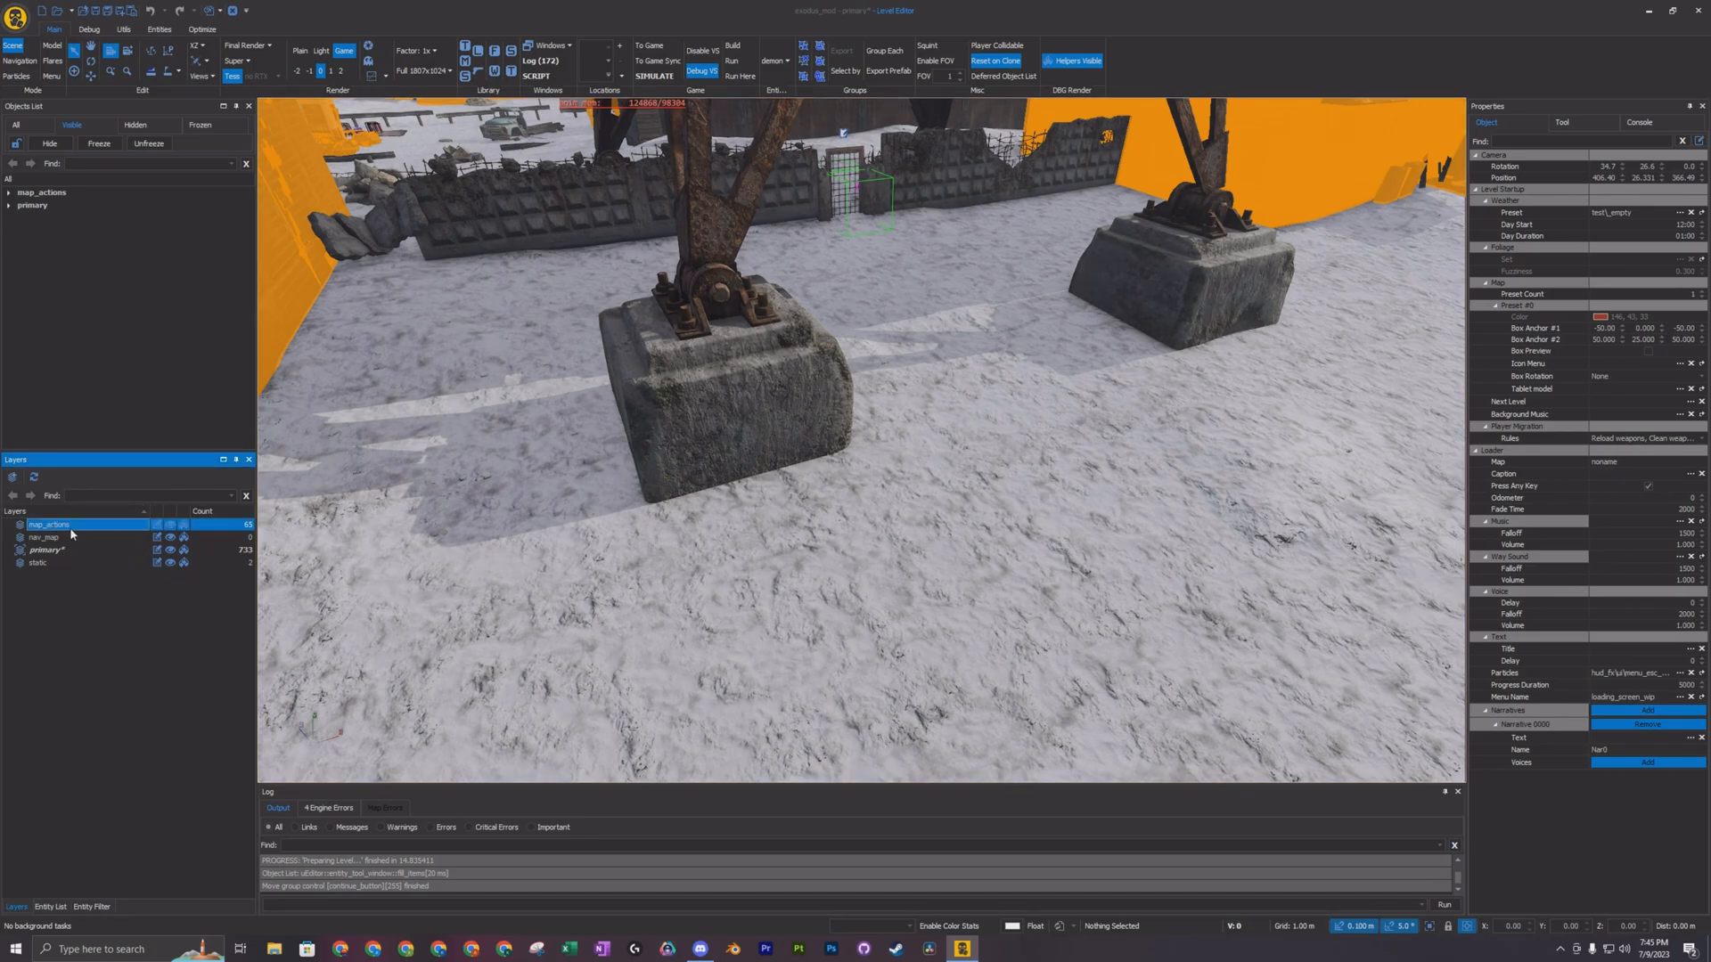
mouse_move(807, 514)
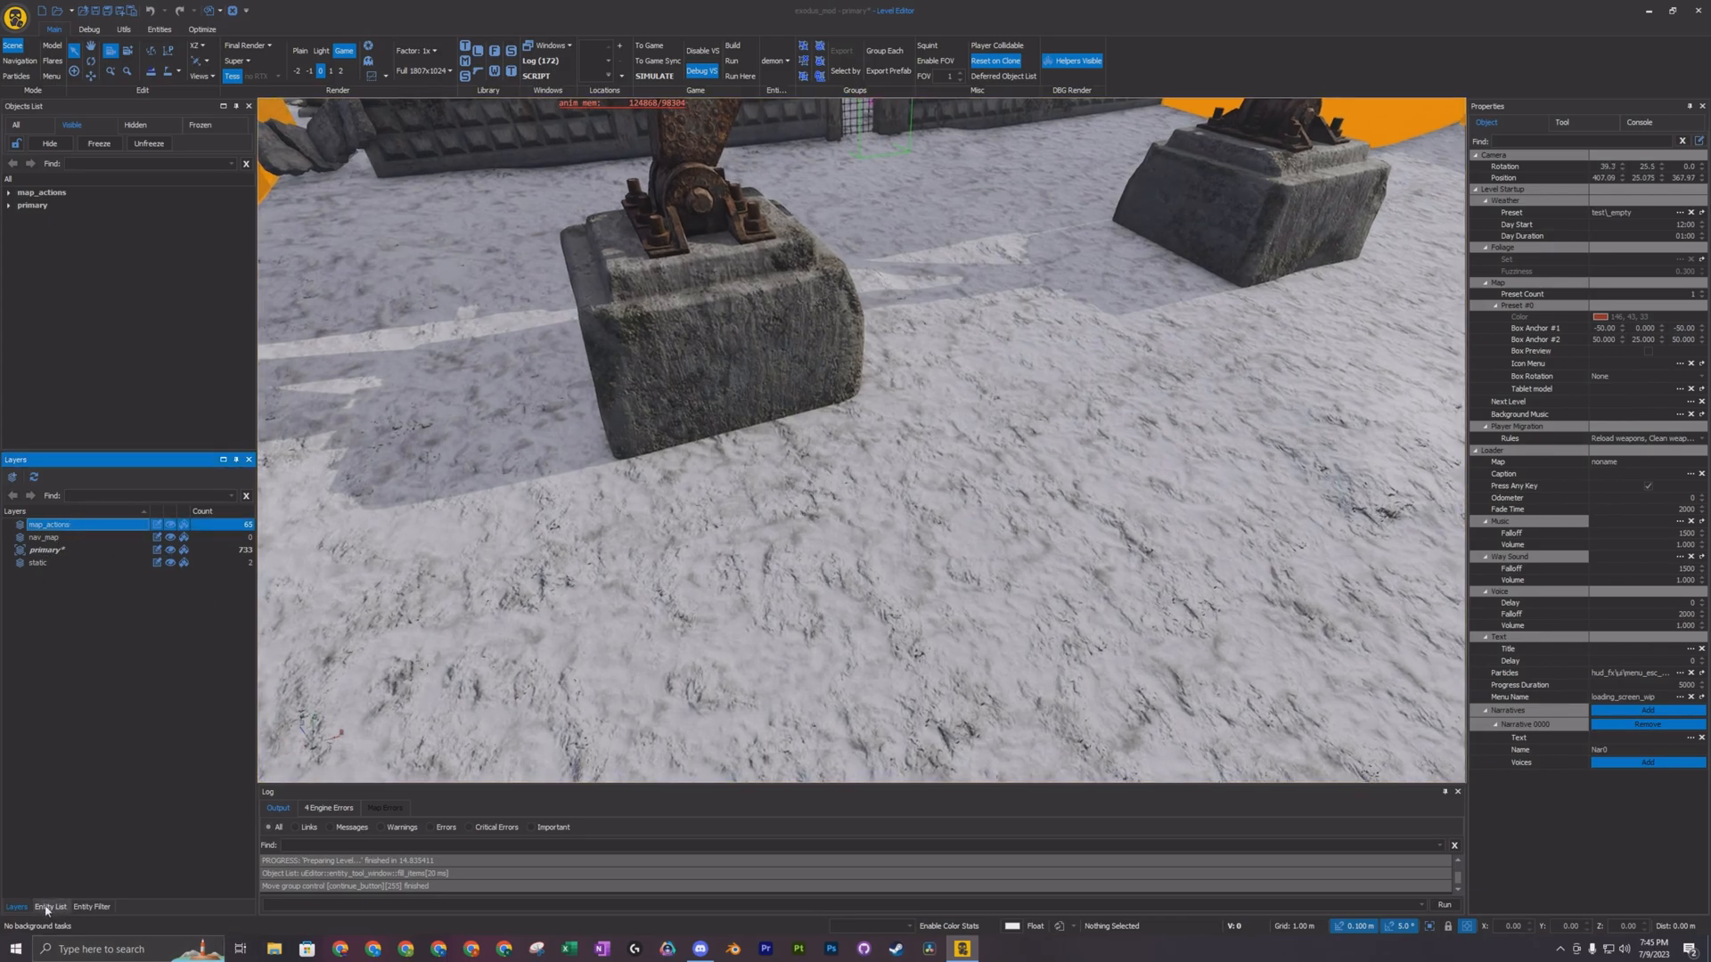
click(50, 907)
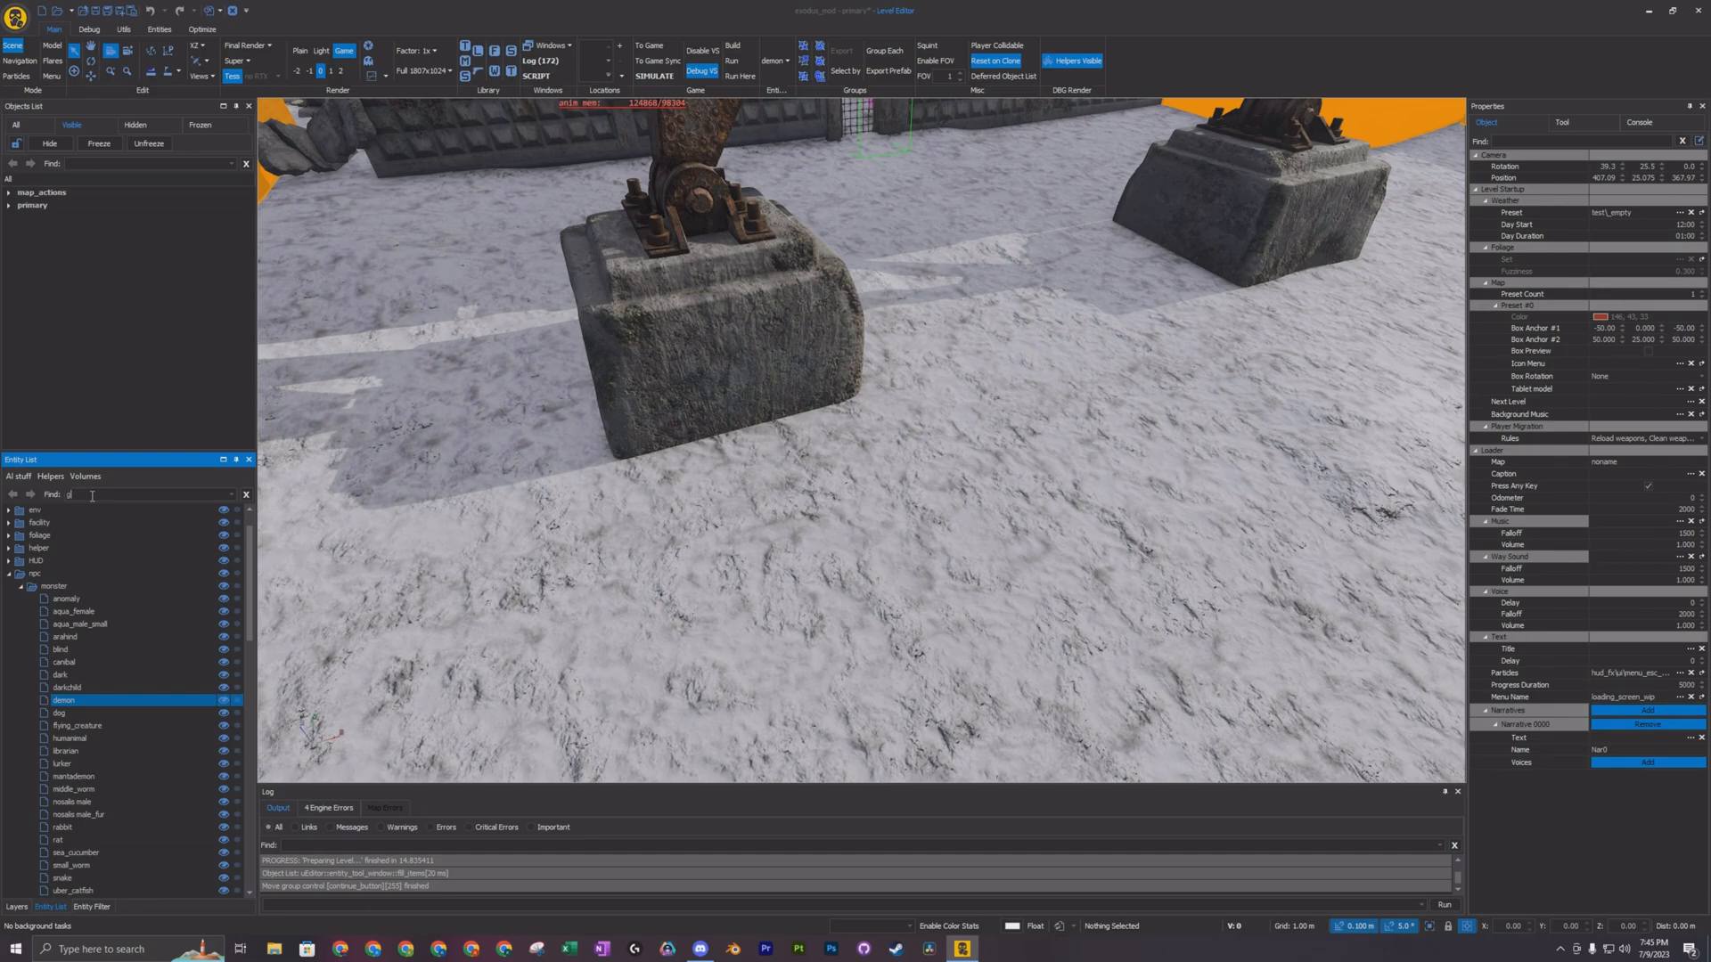
Place group_0000 on the snow in front of the concrete block
text(group)
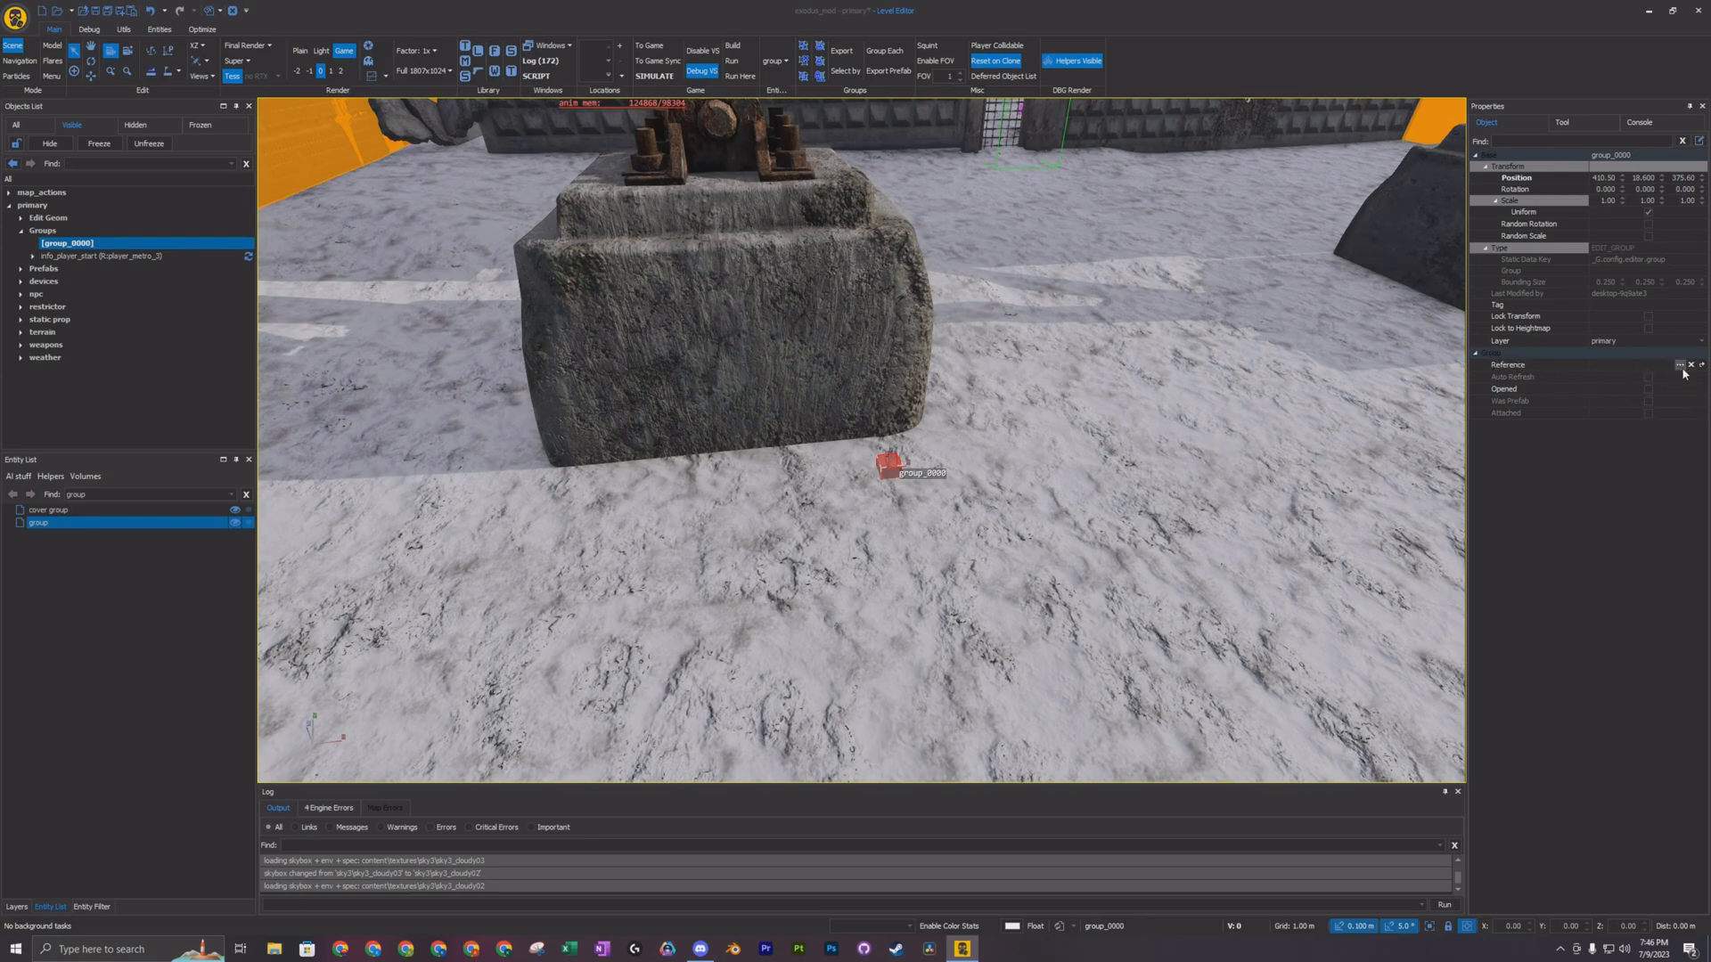
click(1681, 364)
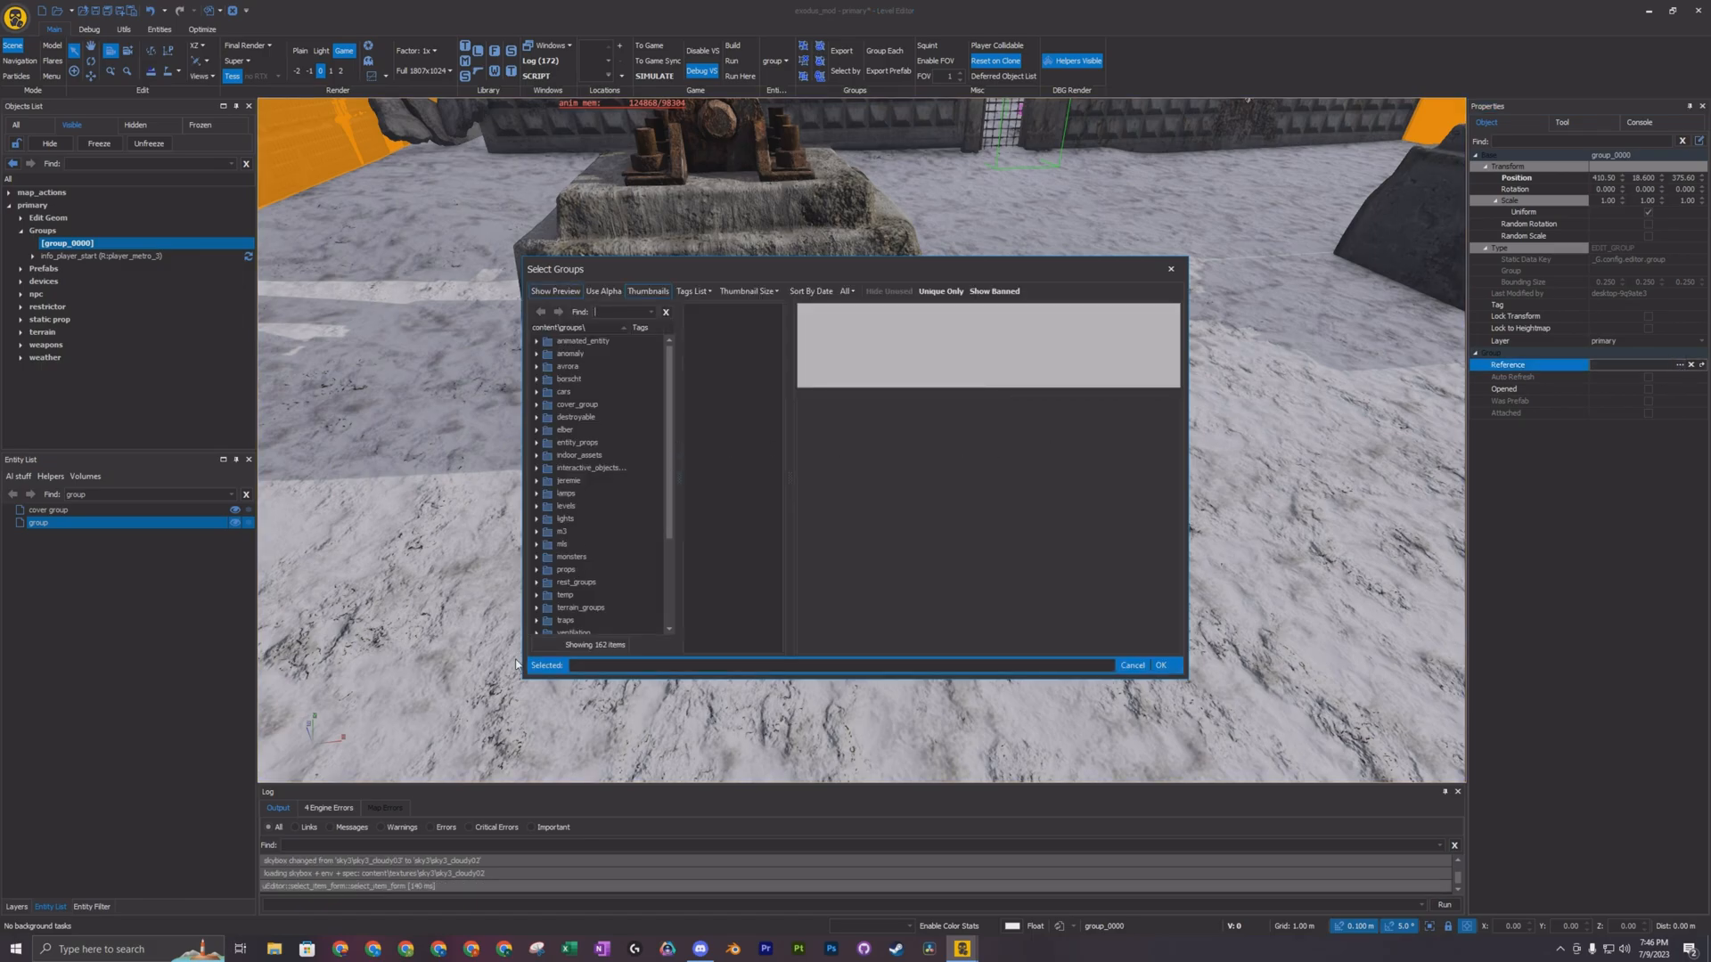
Set group_0000's reference to levels/m3/06_bridge/gr_hum_presentation
drag(555, 268, 393, 268)
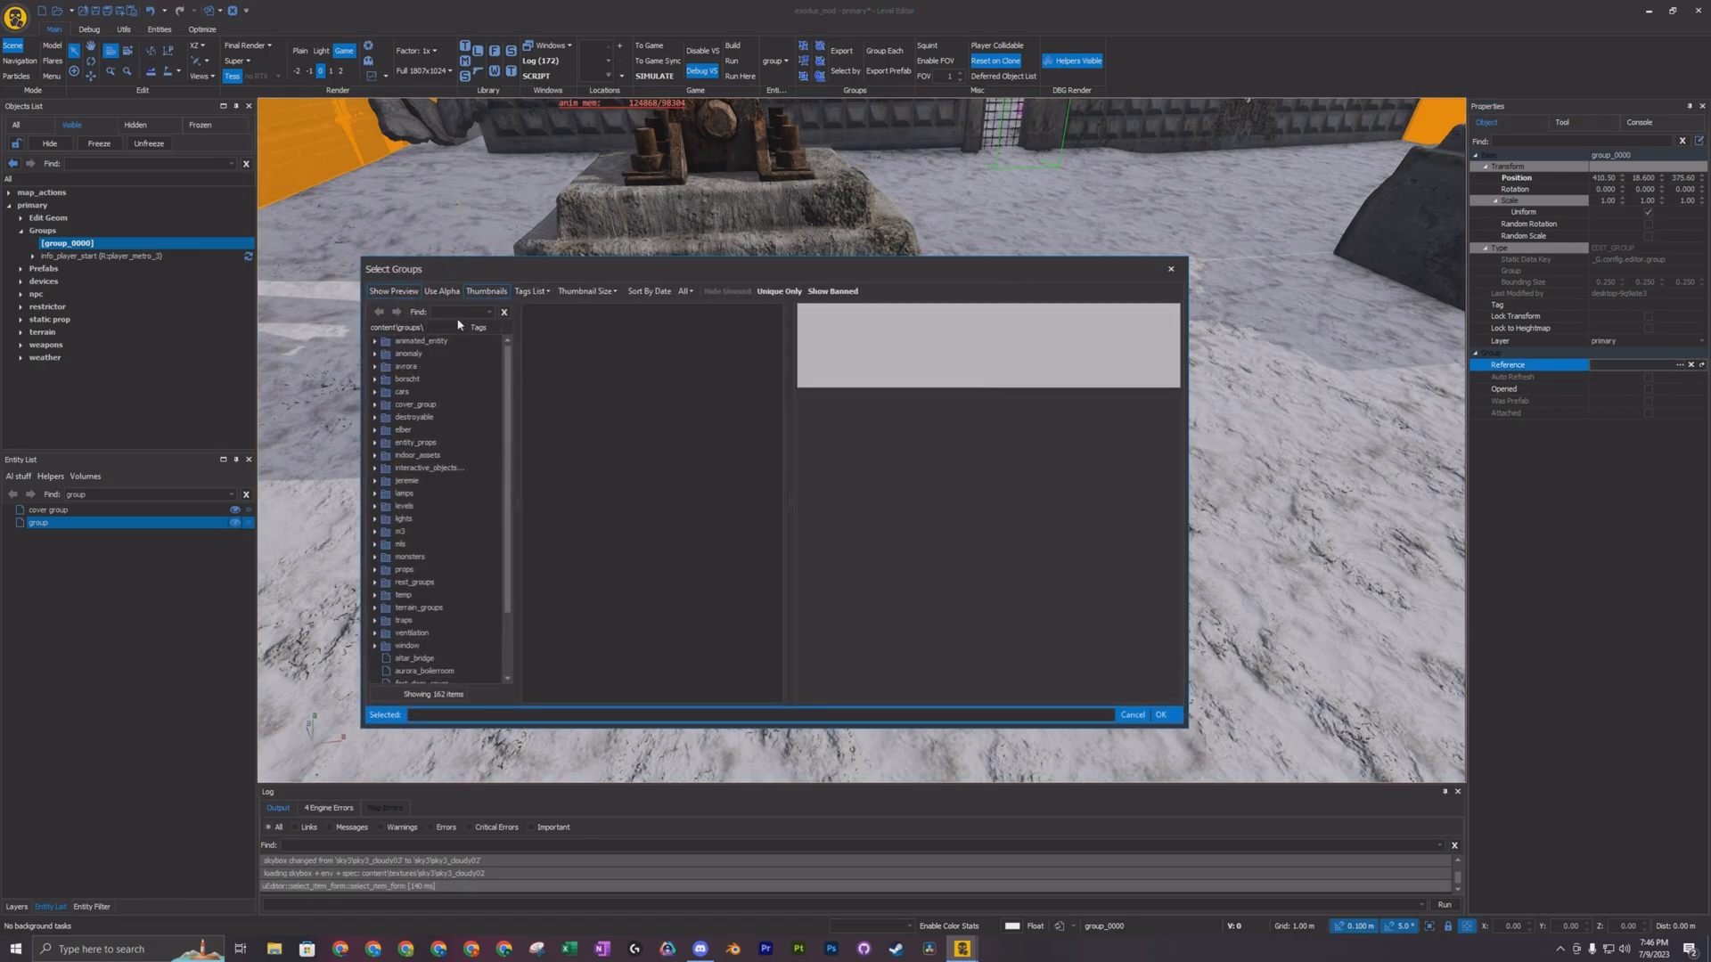
text(hum)
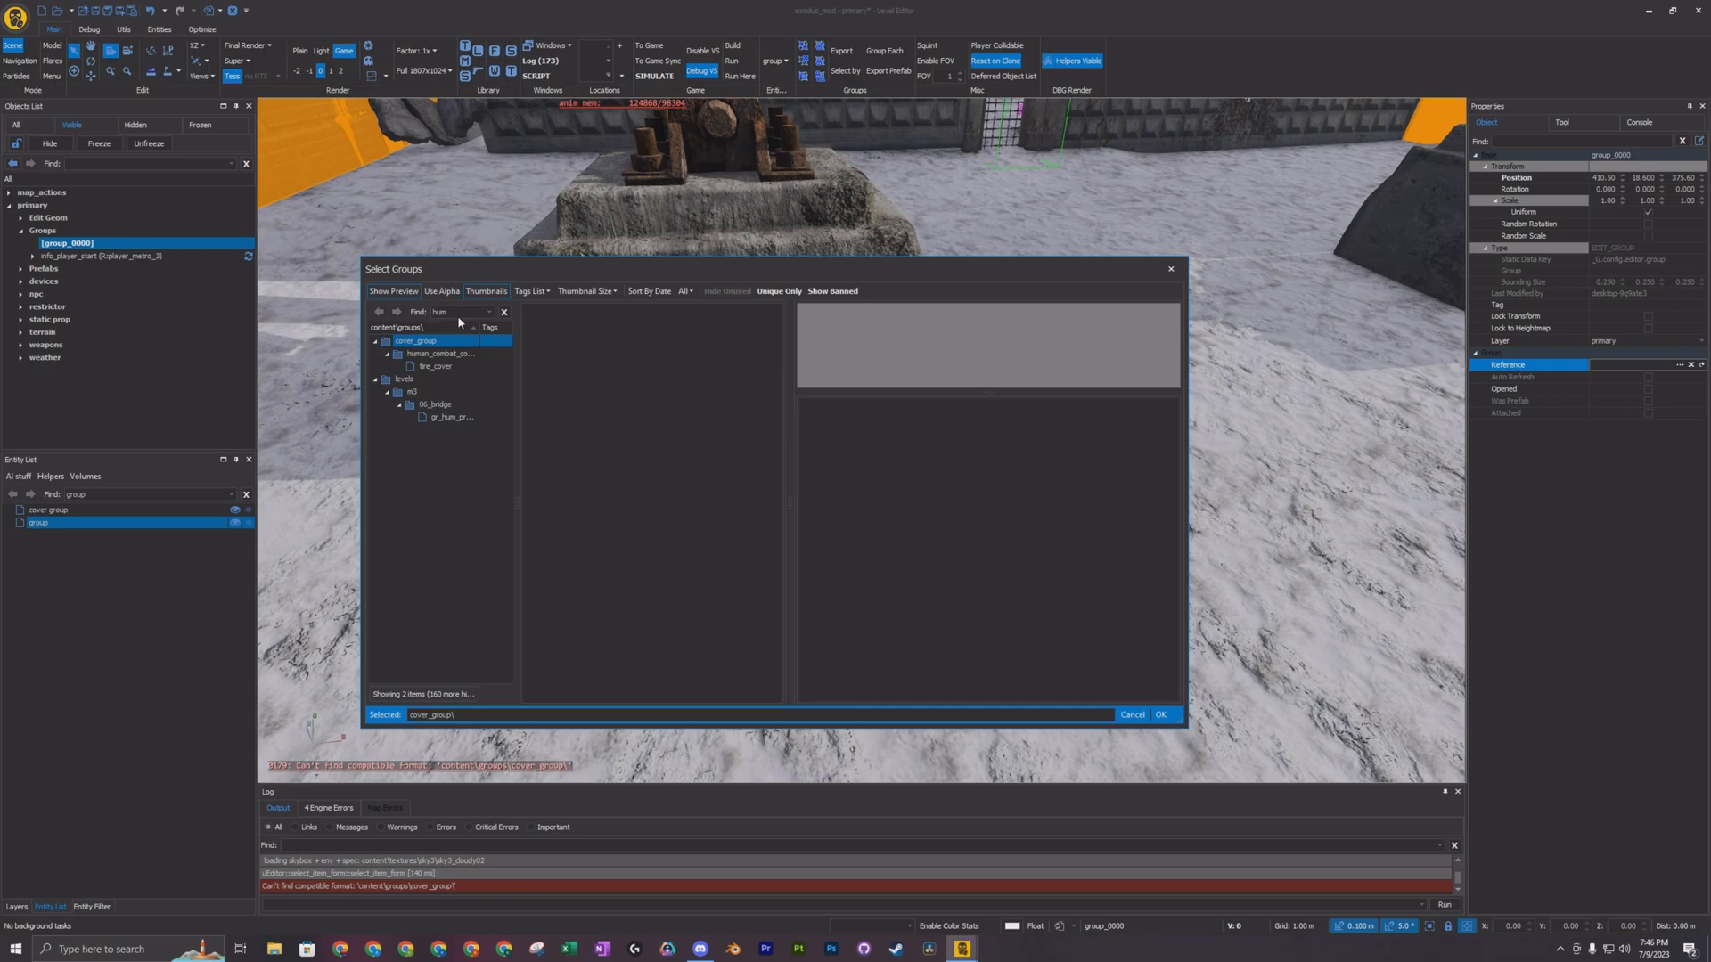
click(449, 417)
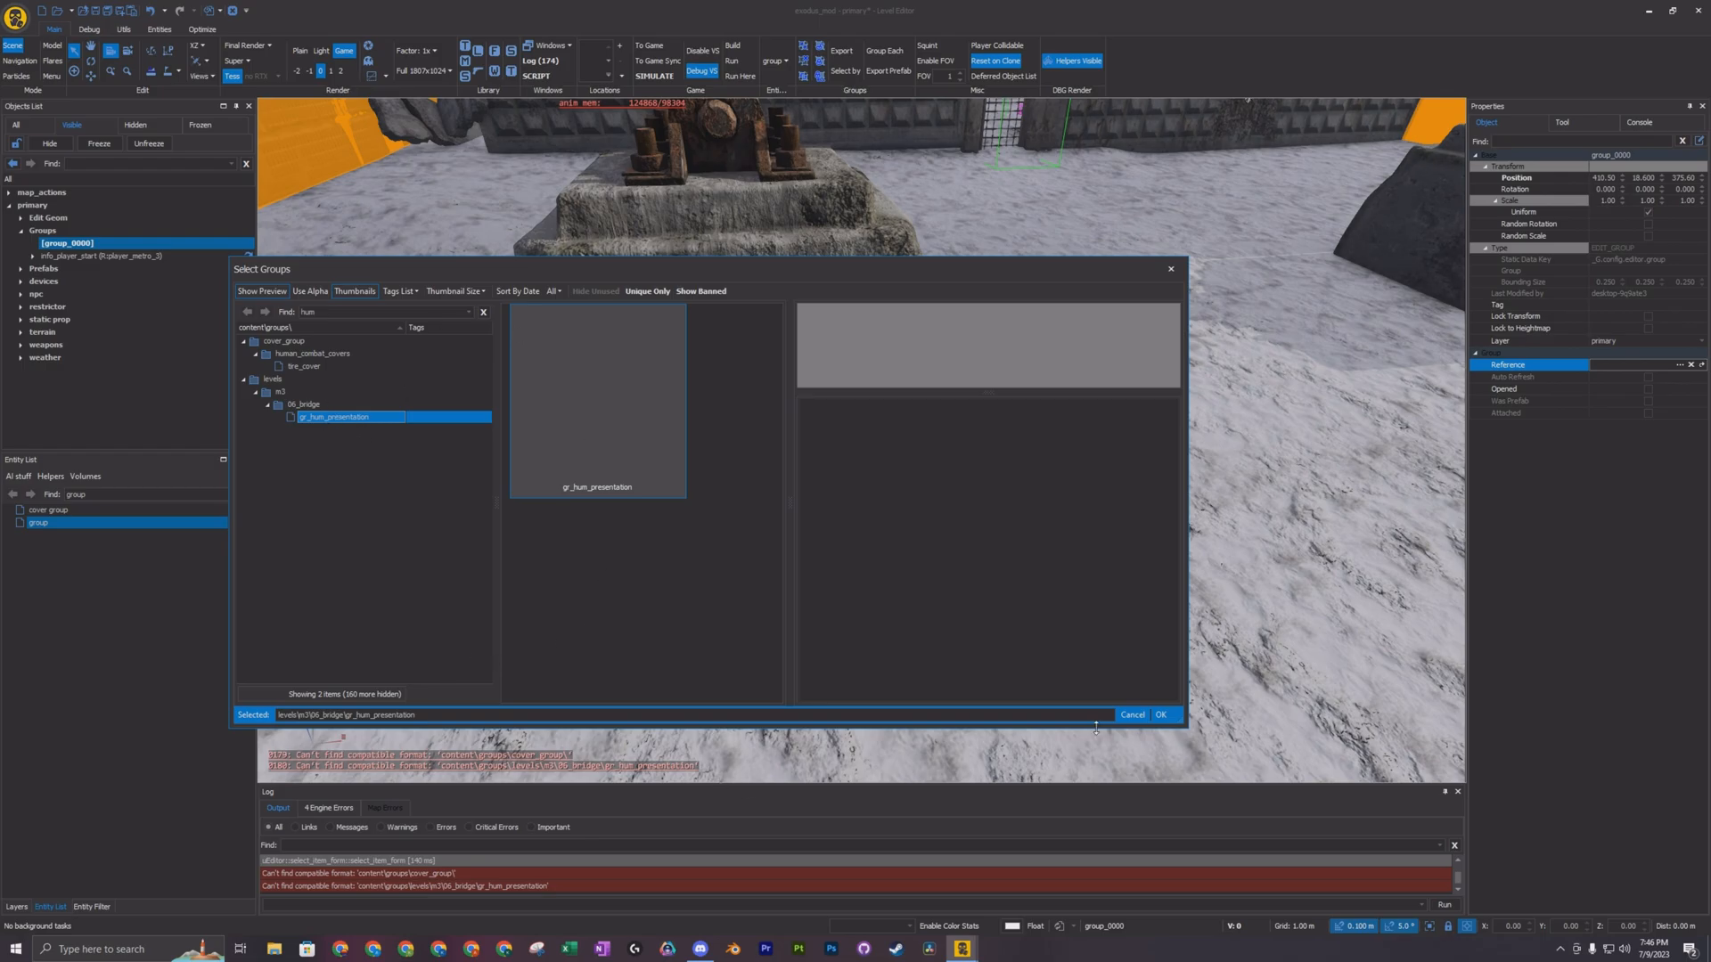
click(1160, 715)
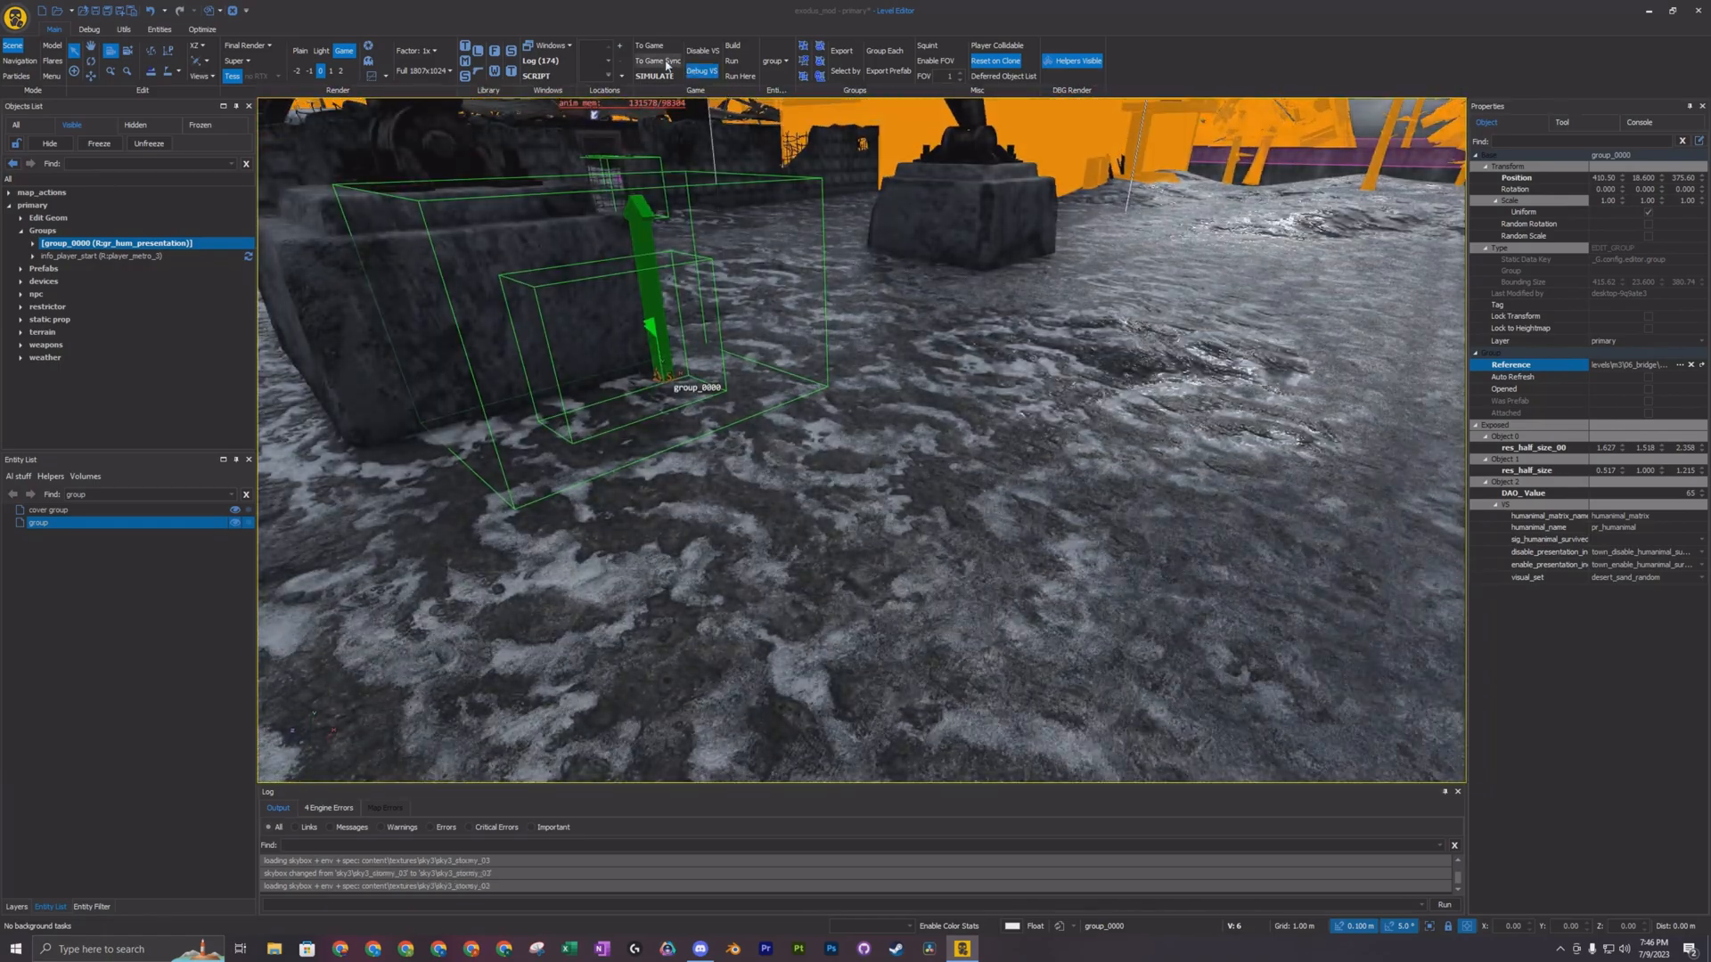
click(650, 45)
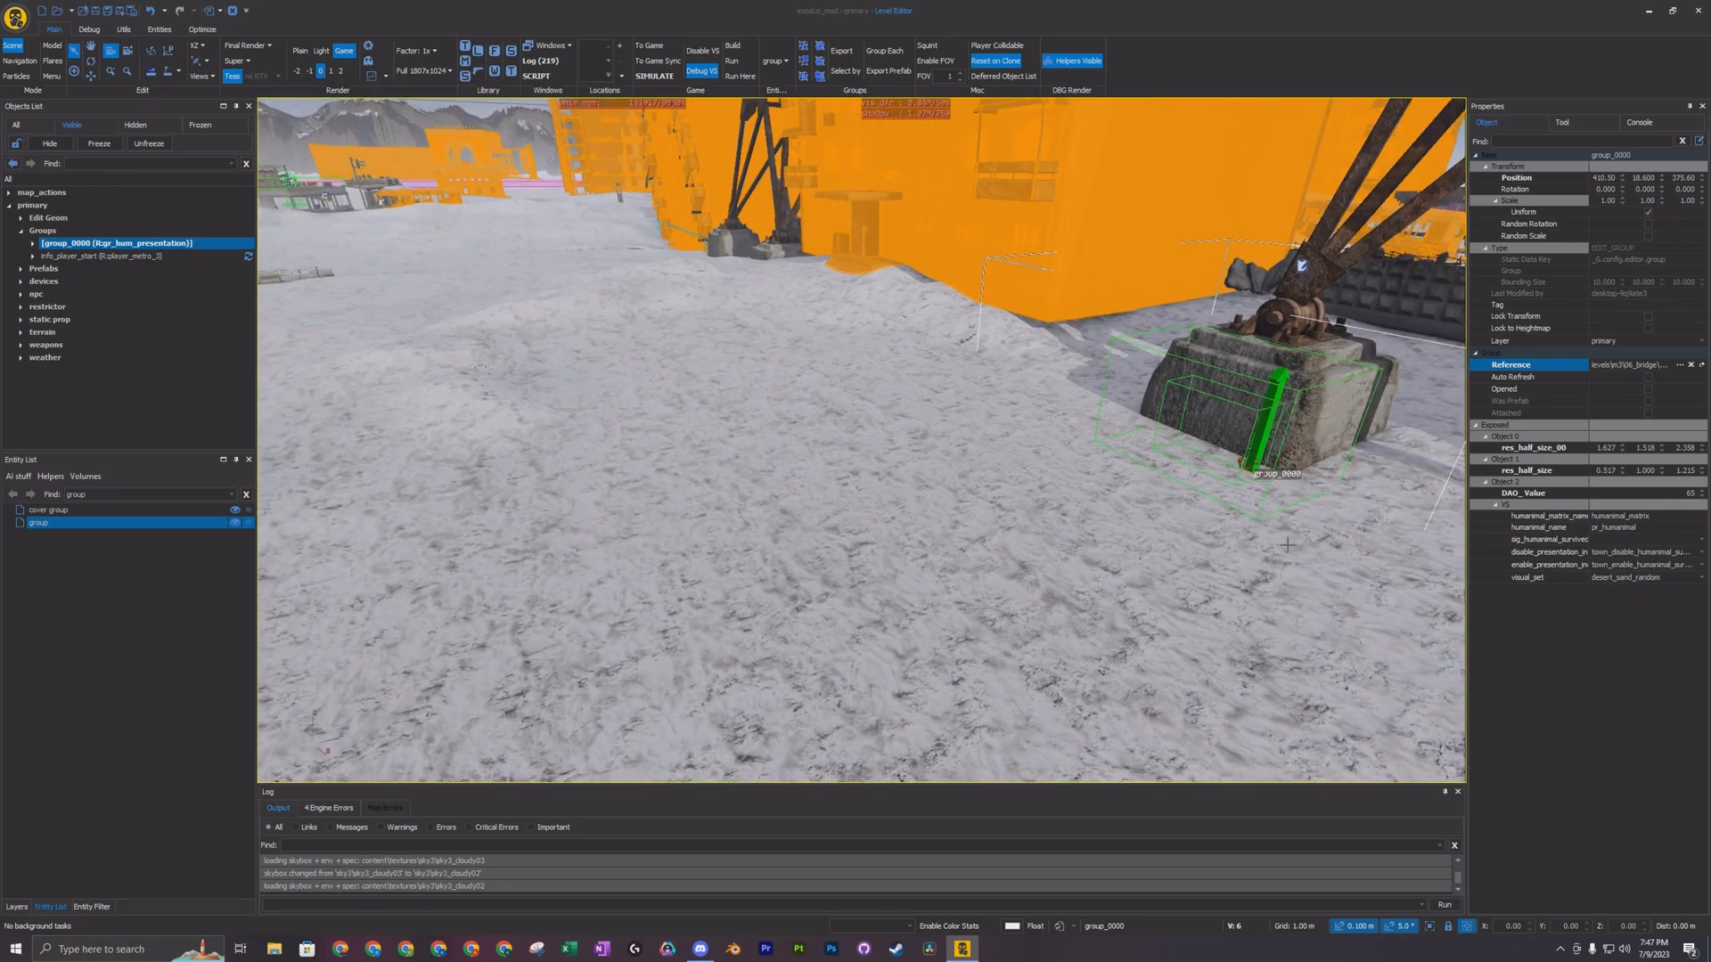
mouse_move(1547, 525)
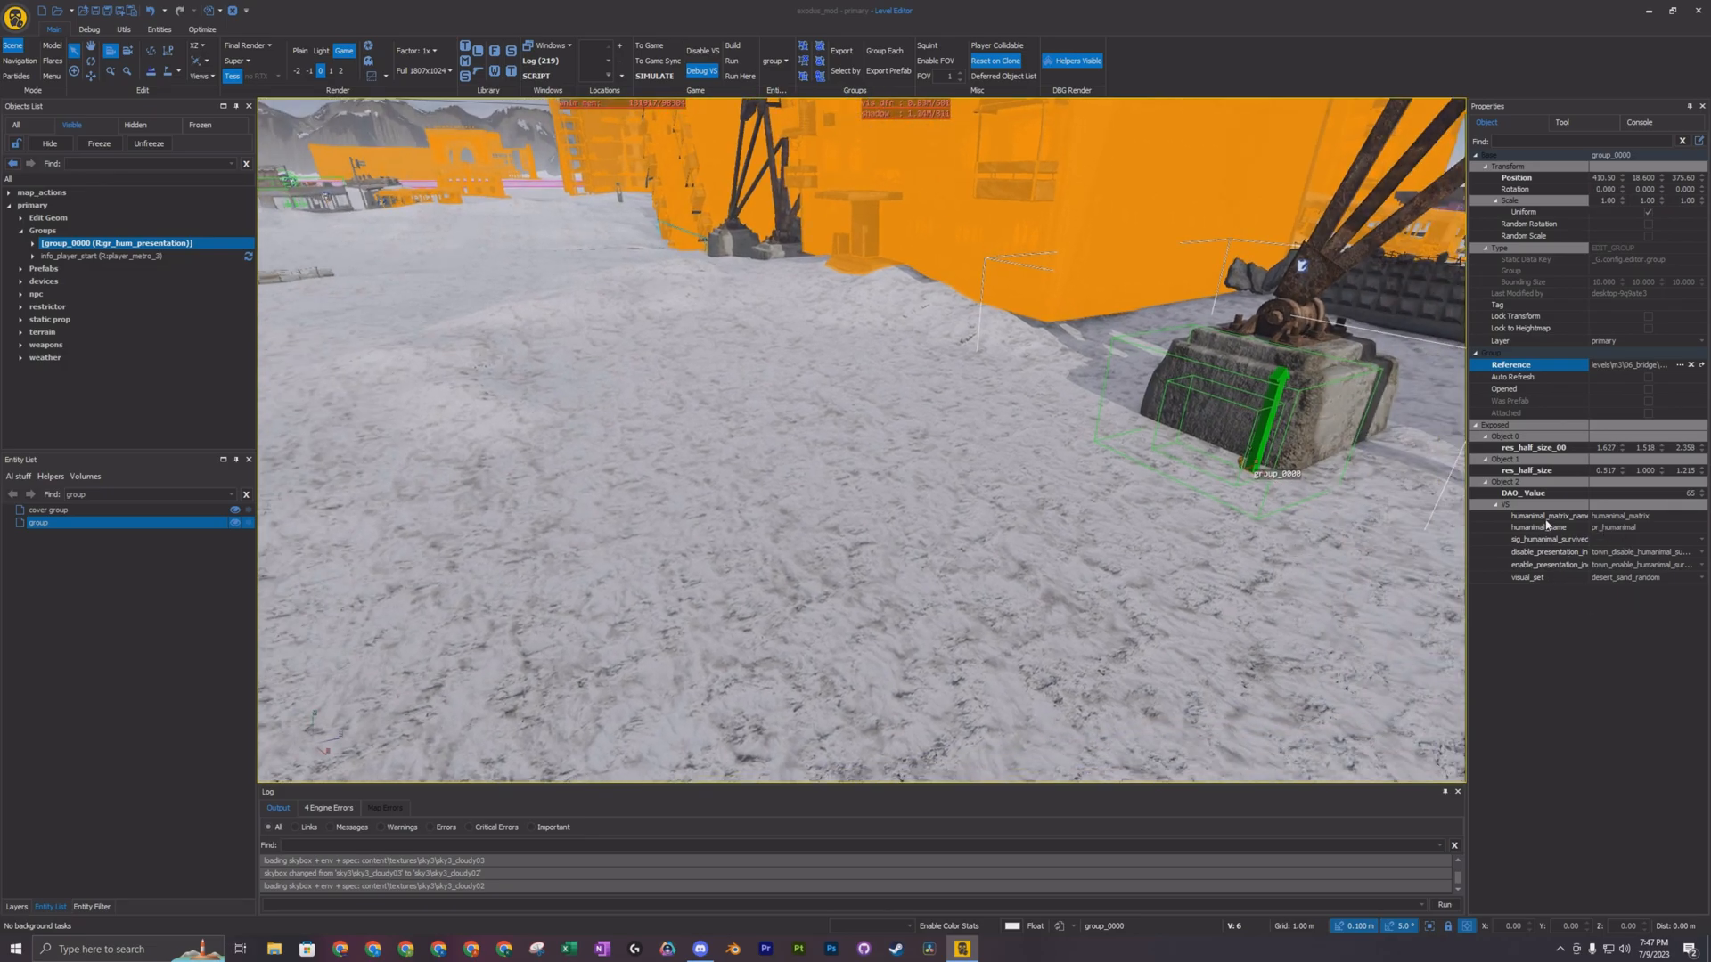
mouse_move(1542, 526)
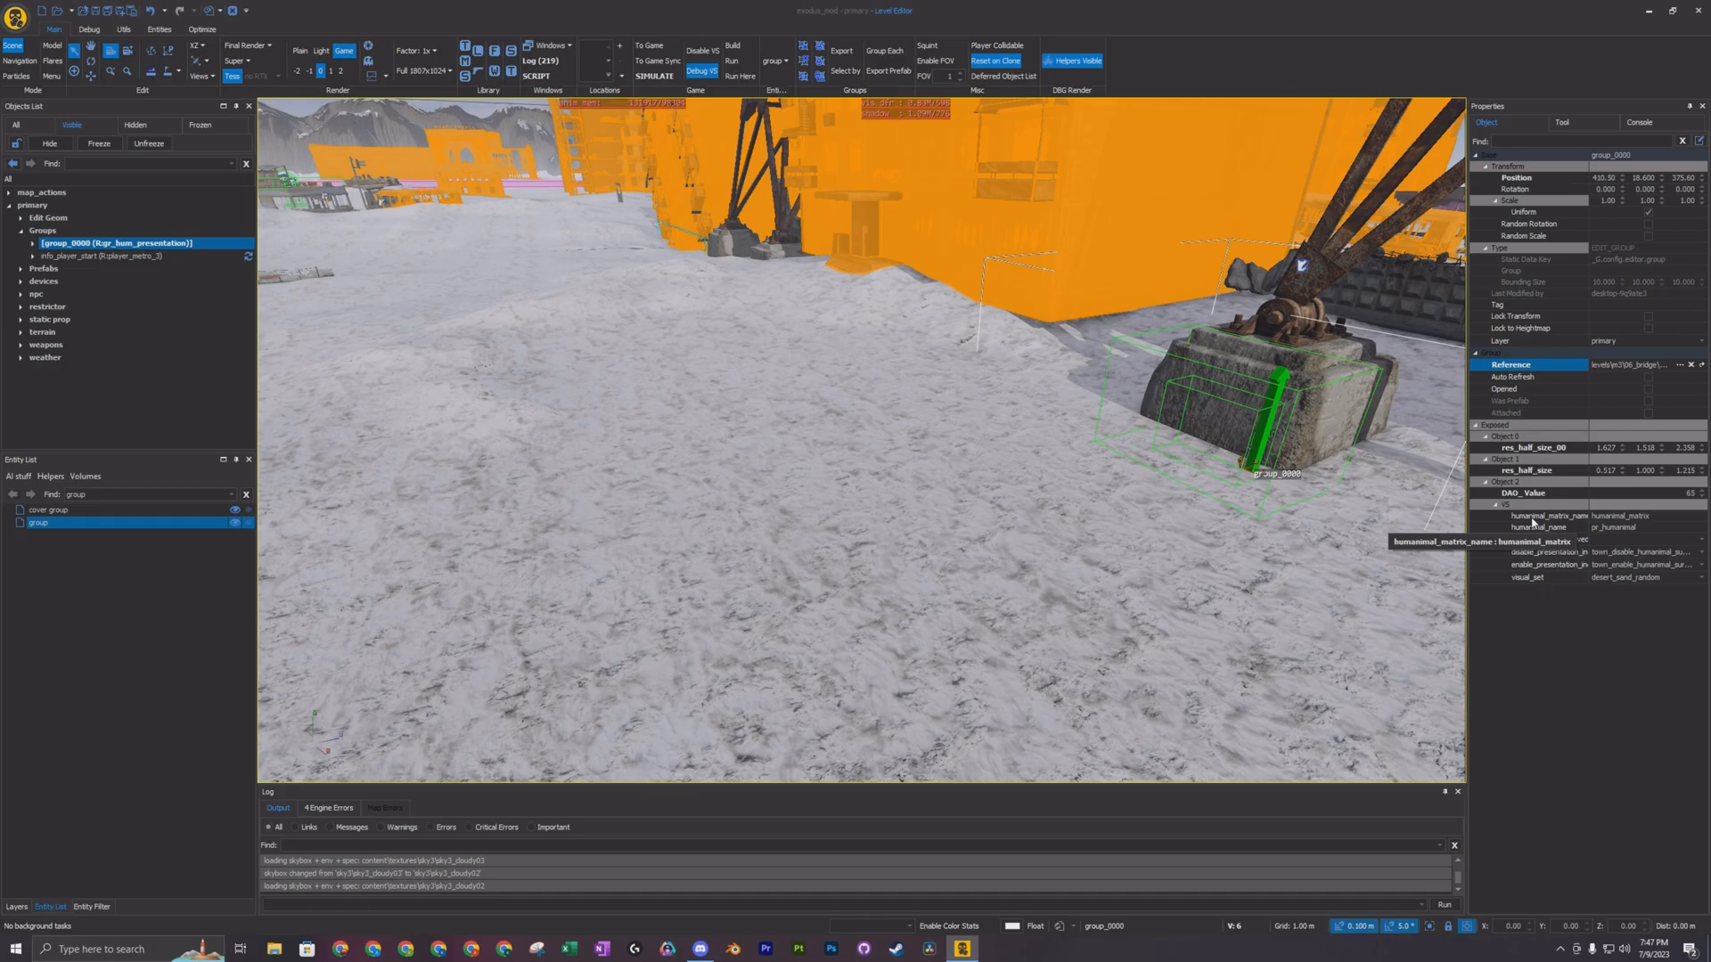
Read group_0000's humanimal_matrix_name property and clear the Entity List filter
click(1542, 515)
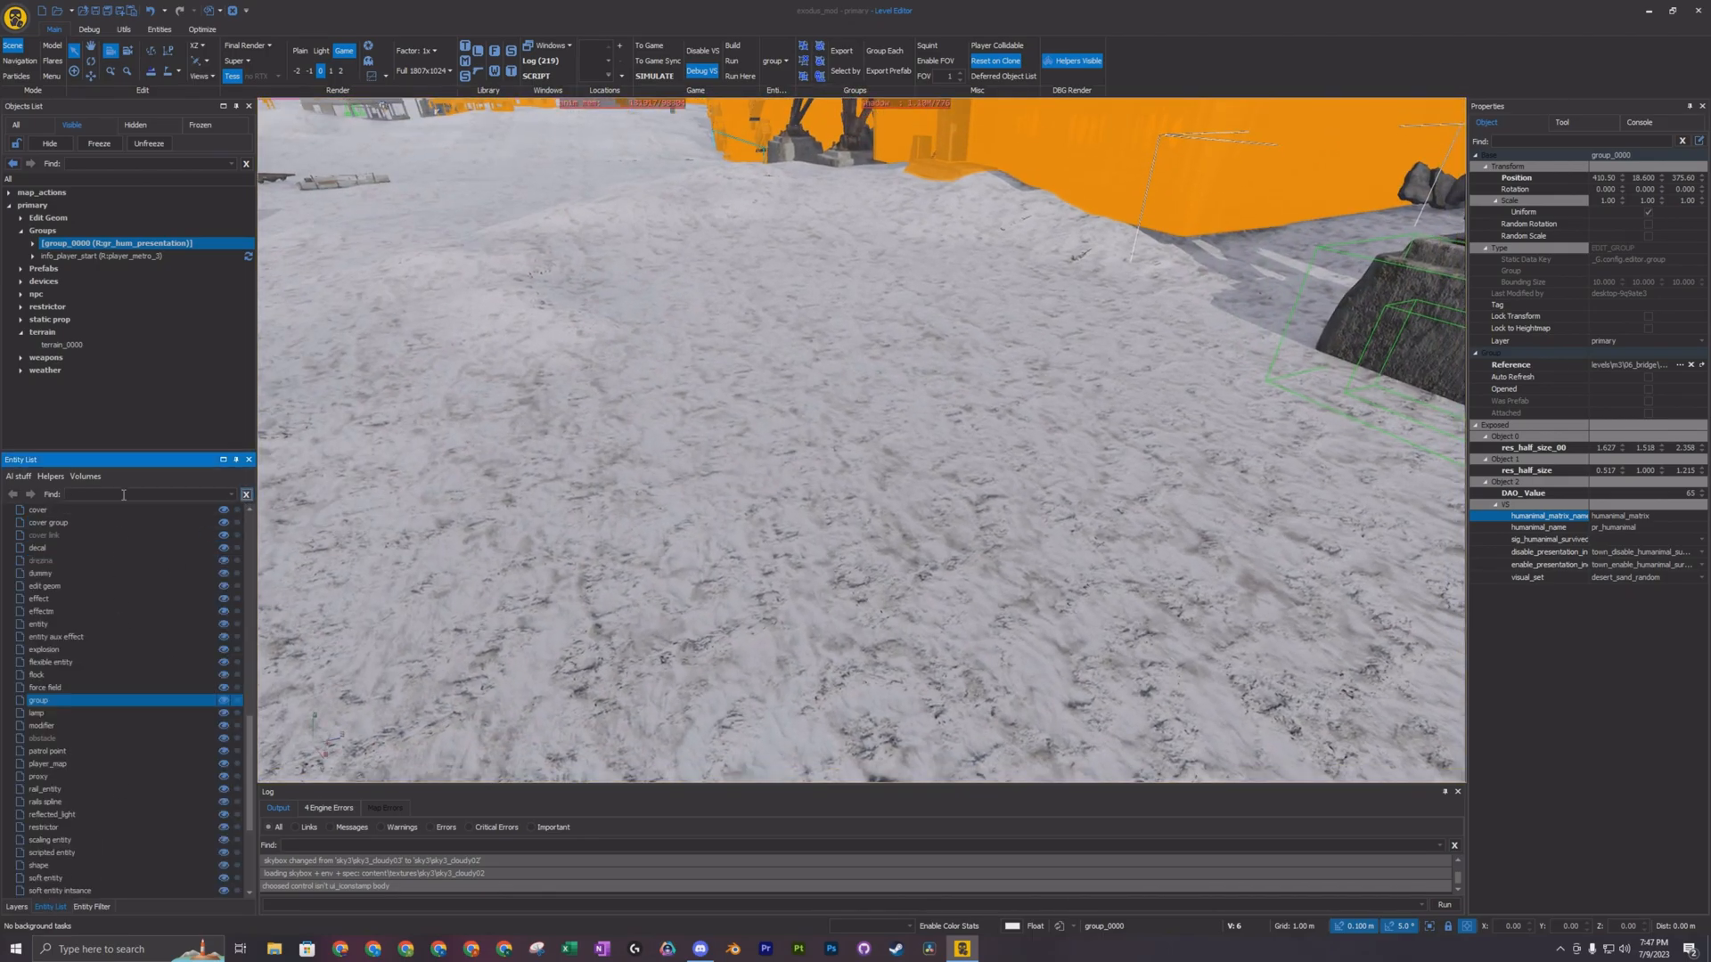
Filter the Entity List by 'matrix' and select the humanimal_matrix creature prefab
text(matrix)
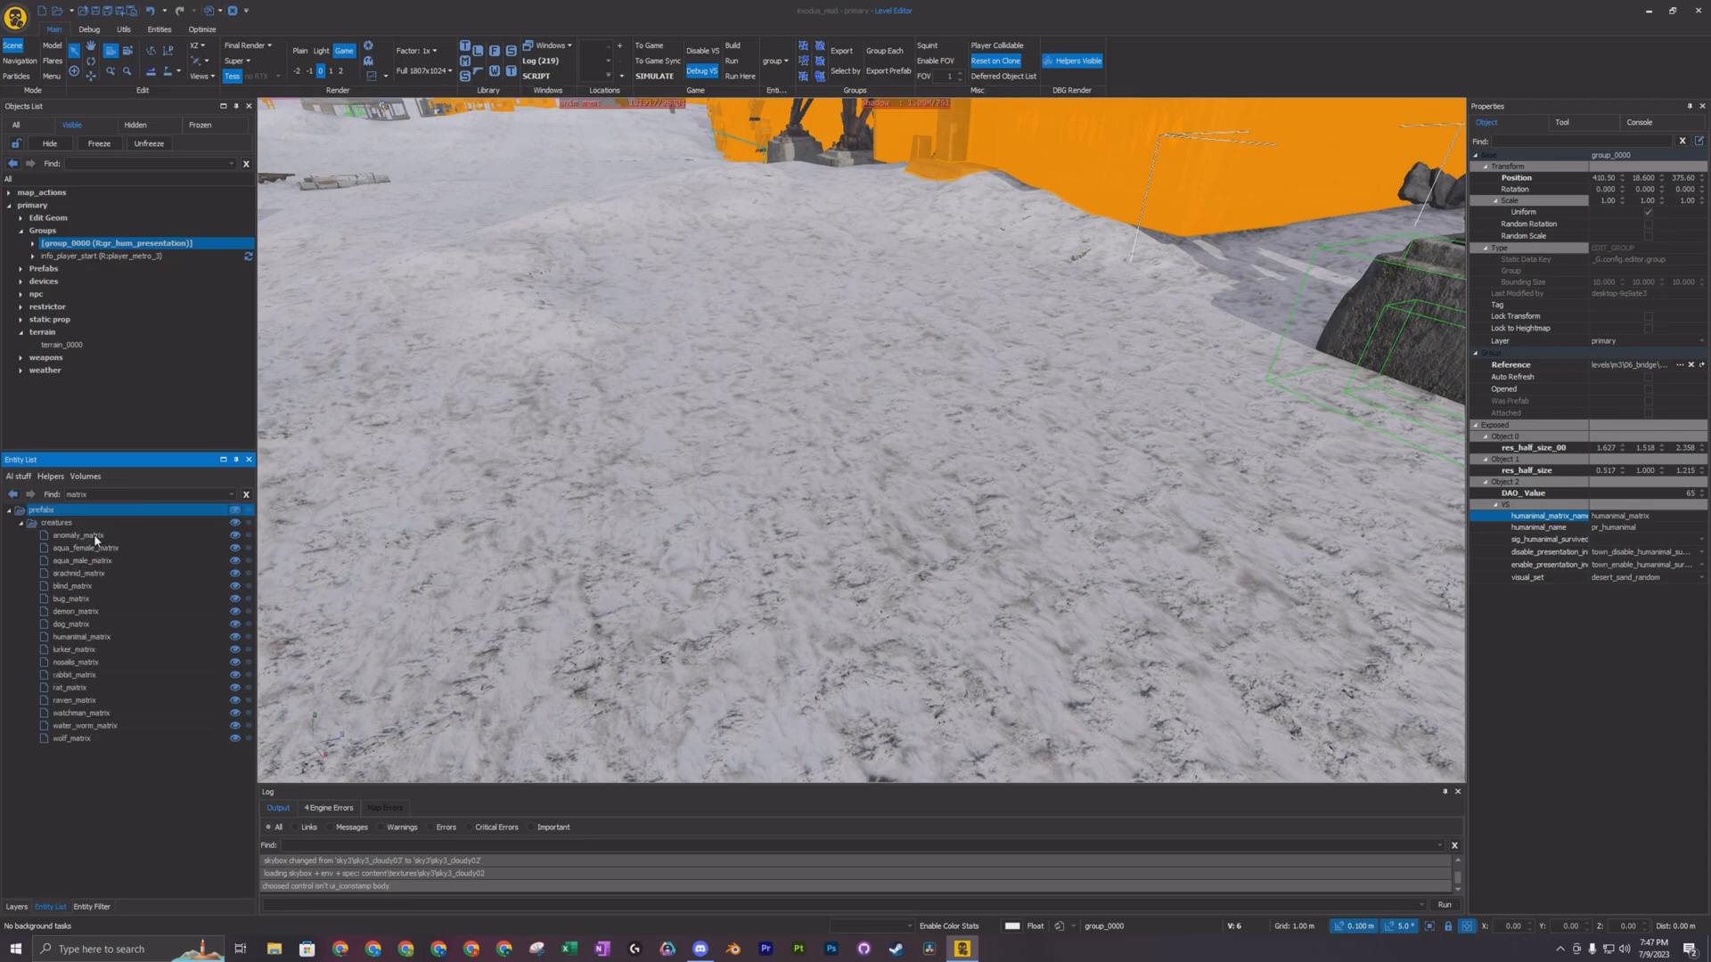
click(55, 523)
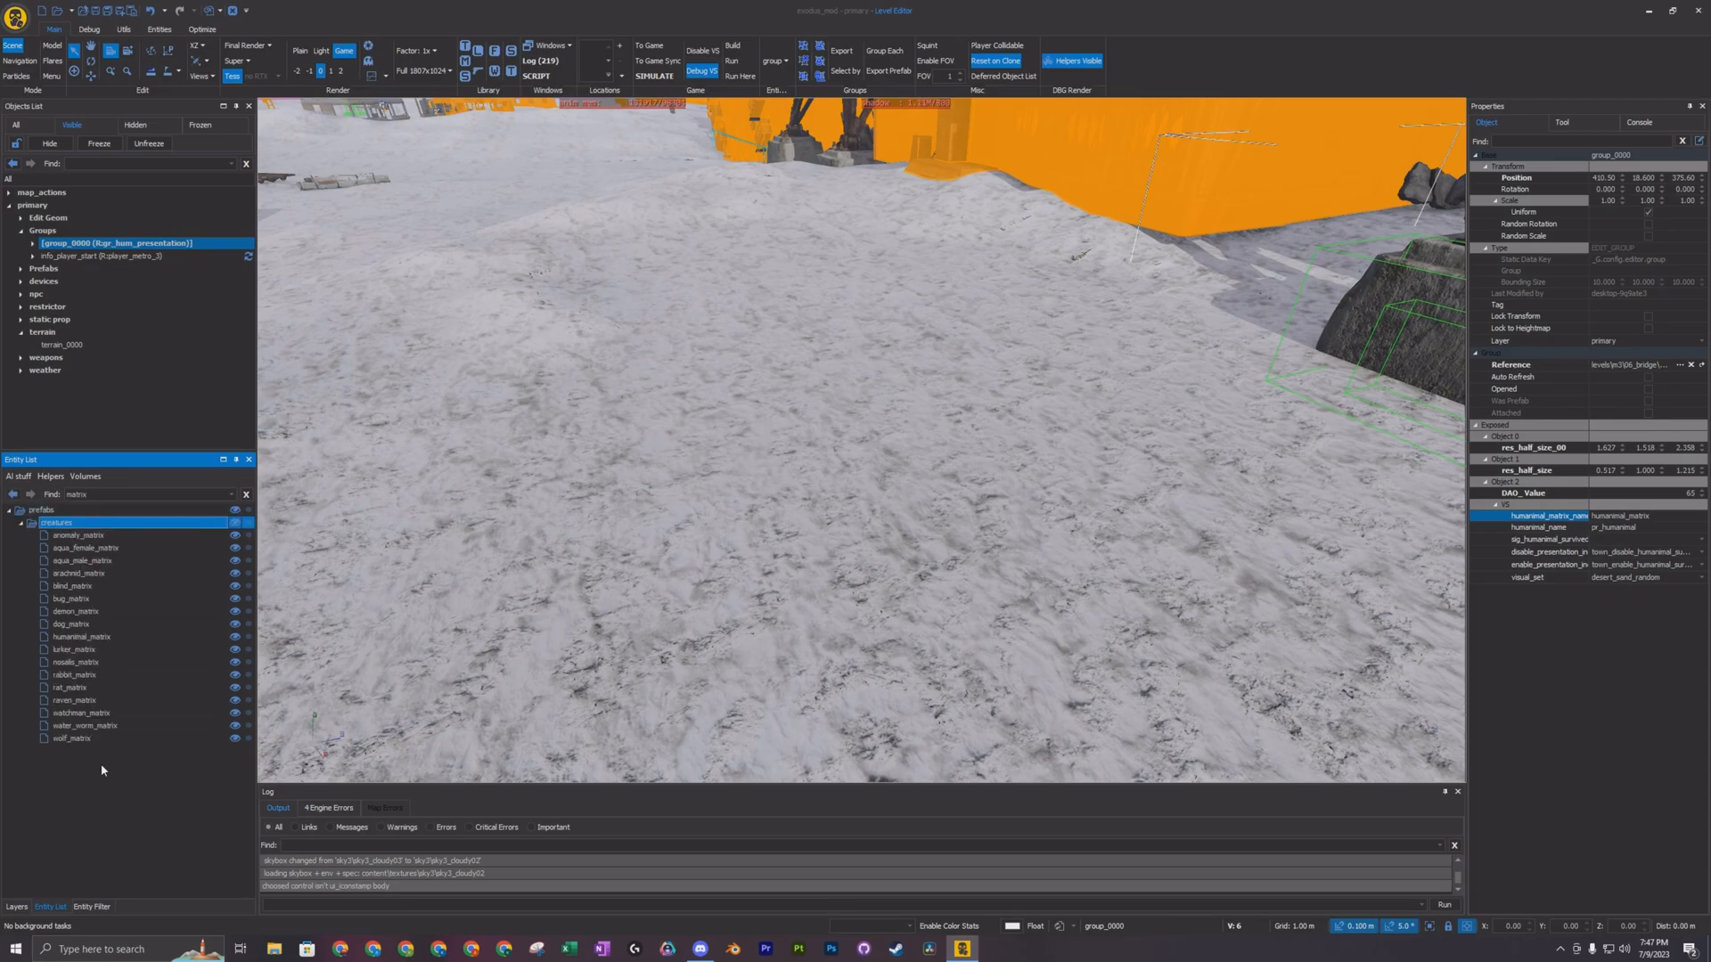
click(72, 738)
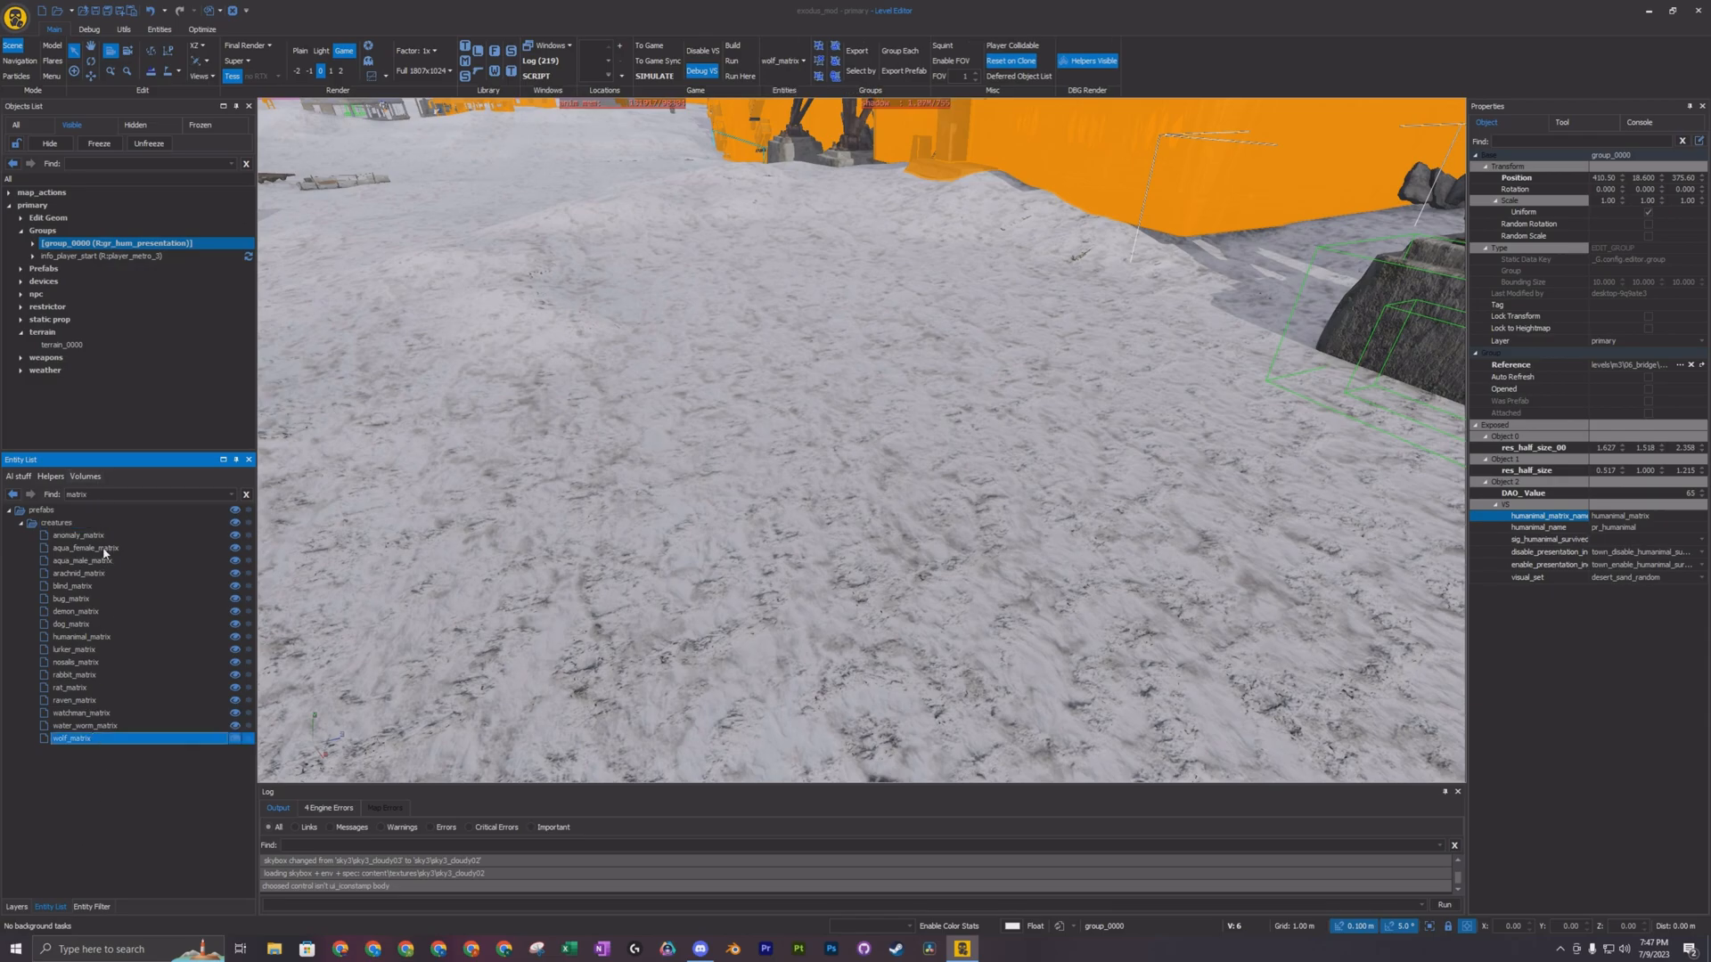
mouse_move(68, 644)
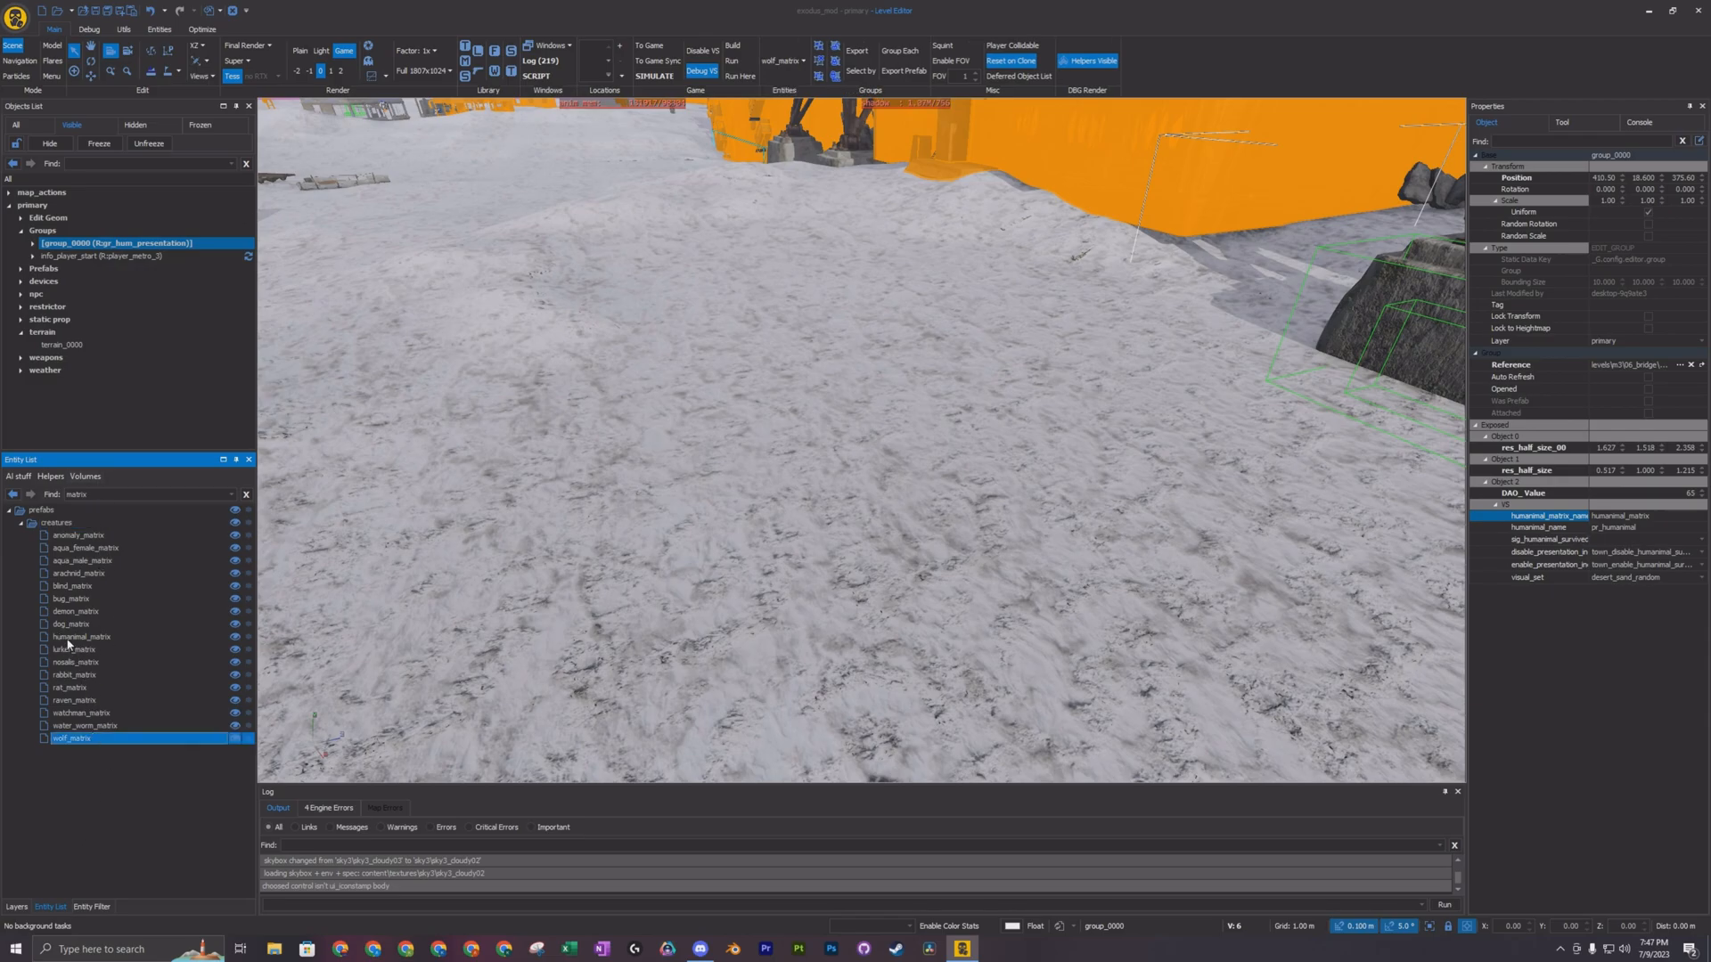
click(82, 636)
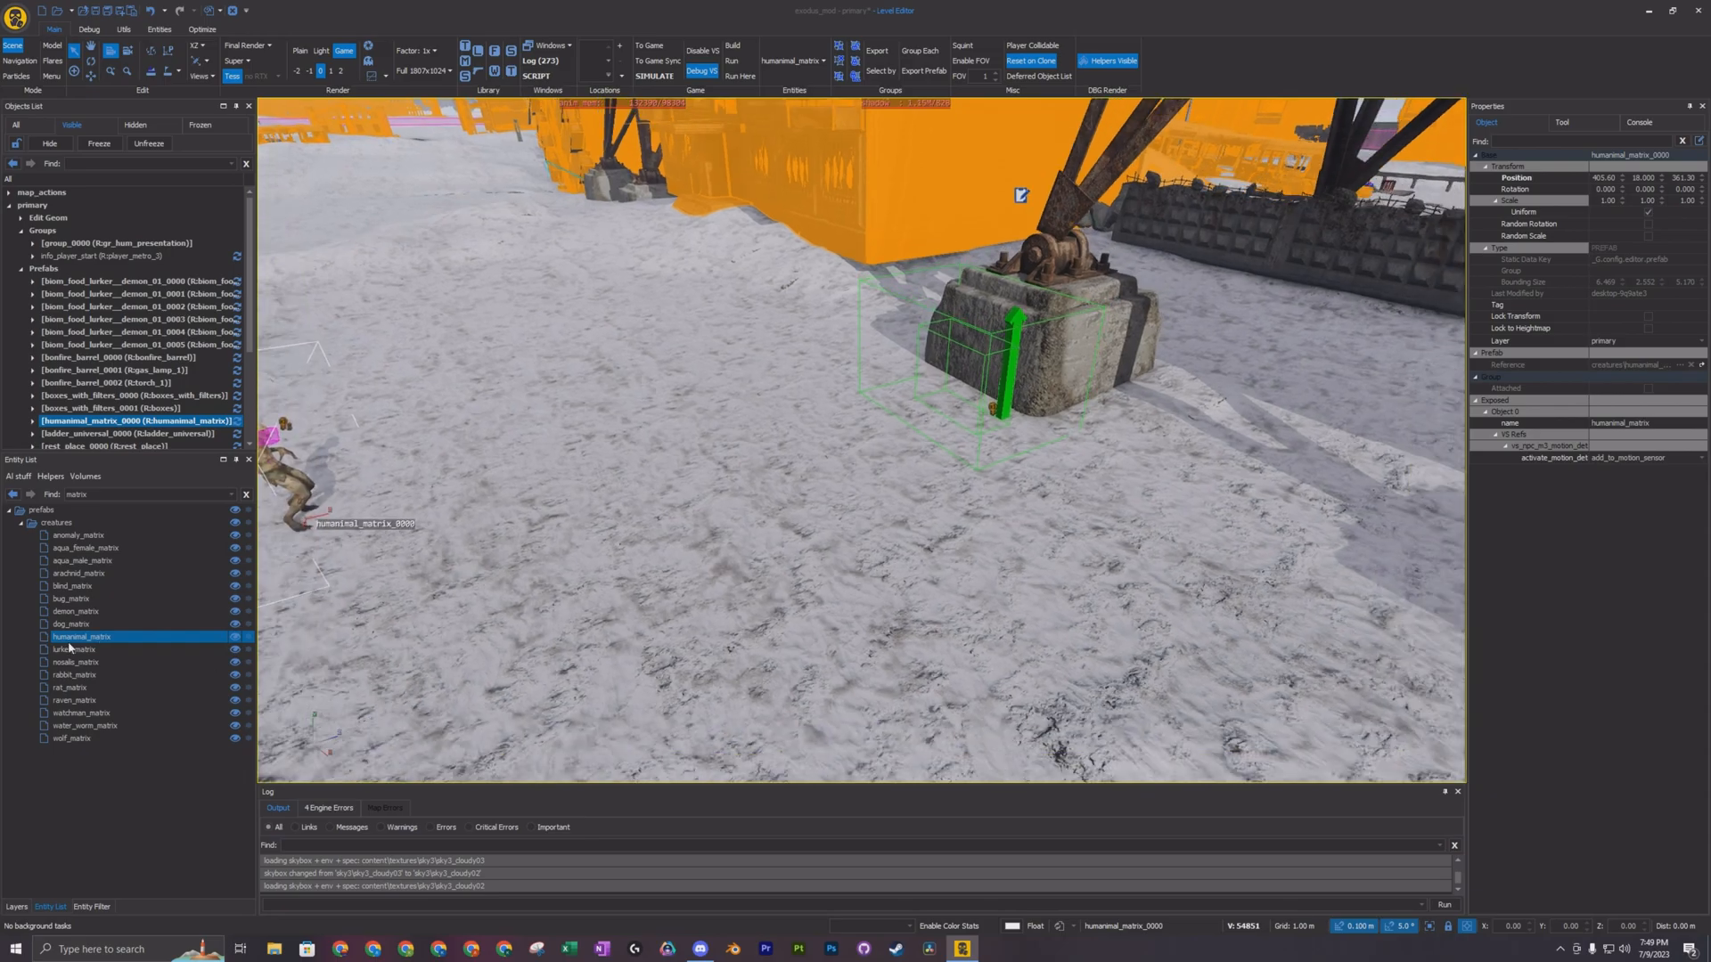
Place humanimal_matrix_0000 on the snow near the presentation group
click(69, 623)
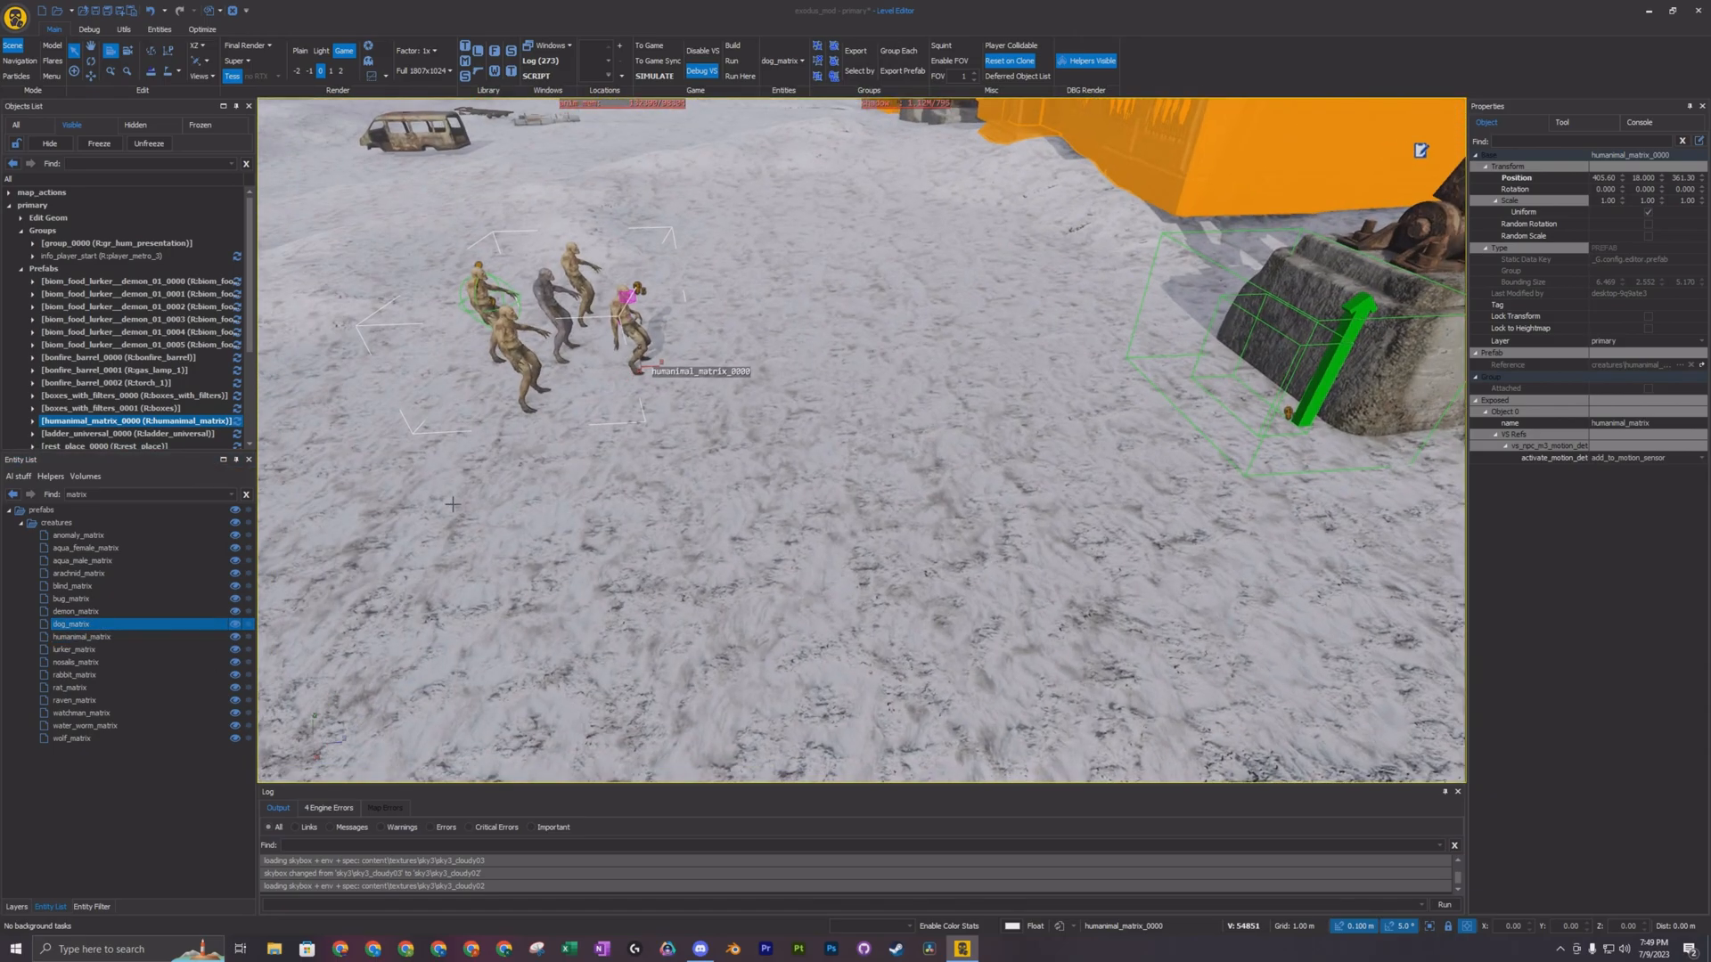